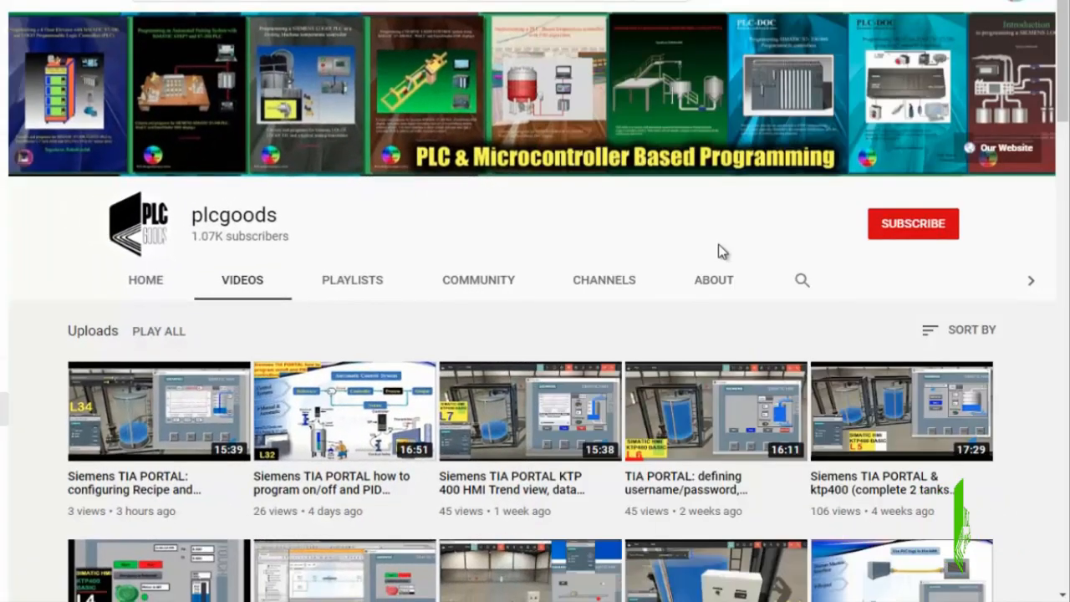
Step: Browse the ladder window and instruction toolbar groups, including Compute/Math
{"action": "scroll", "scroll_direction": "down", "scroll_amount": 3}
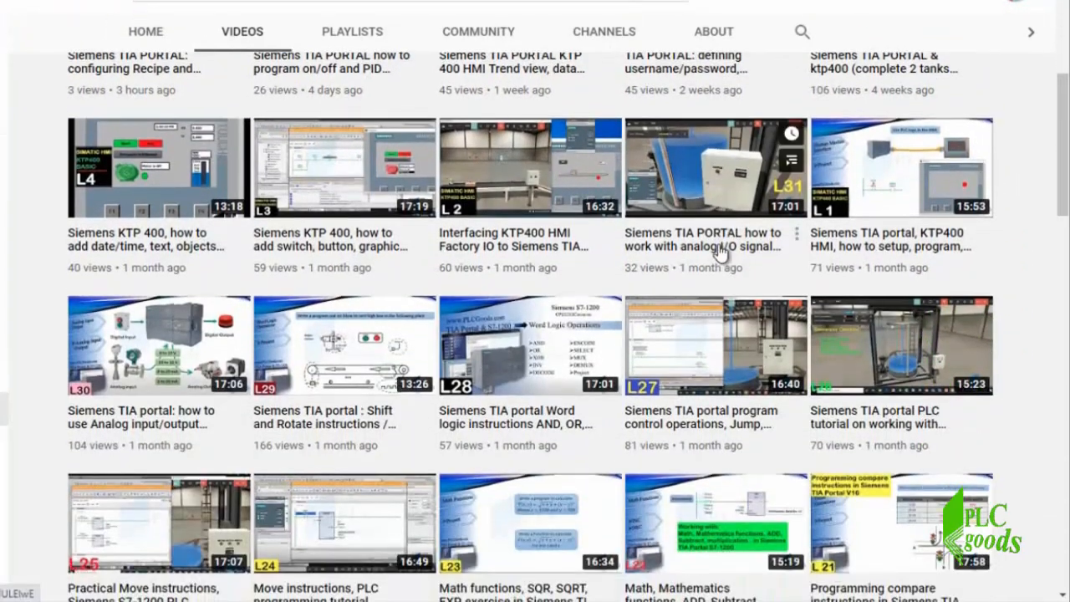
{"action": "scroll", "scroll_direction": "down", "scroll_amount": 3}
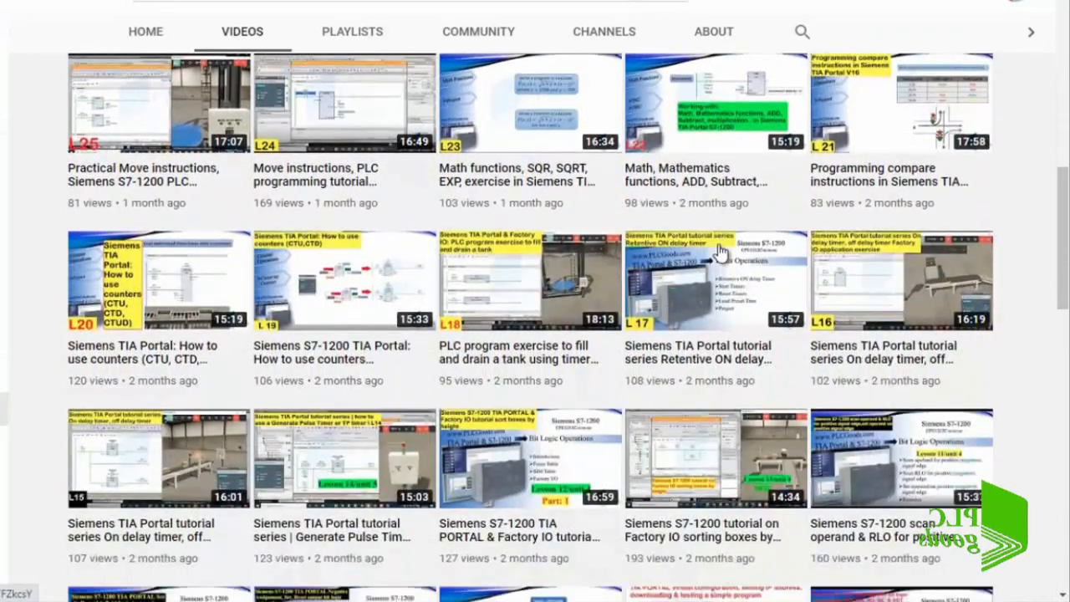
{"action": "scroll", "scroll_direction": "down", "scroll_amount": 3}
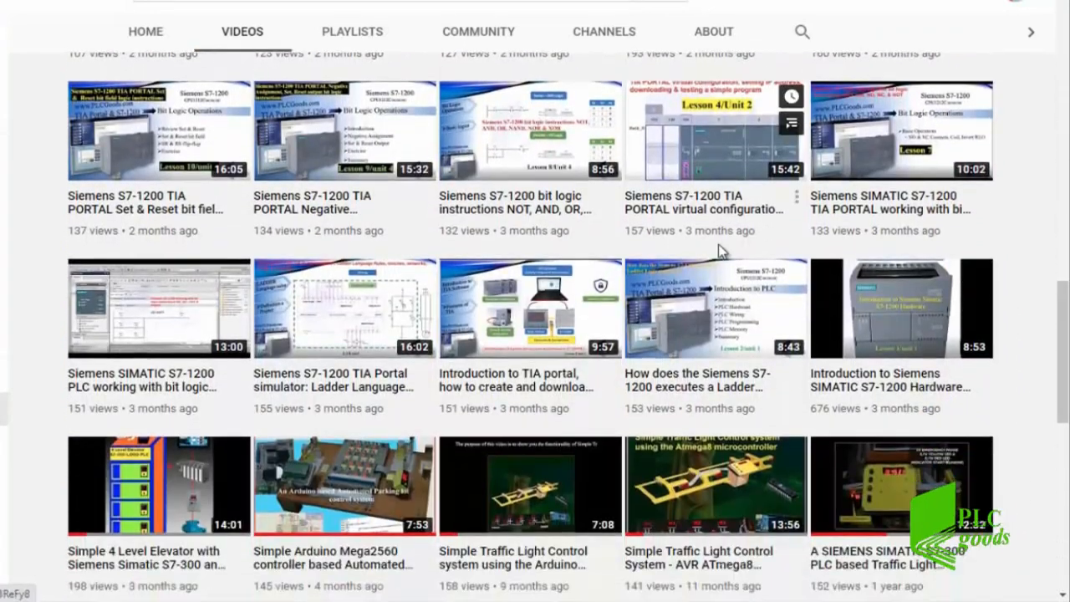
{"action": "scroll", "scroll_direction": "down", "scroll_amount": 3}
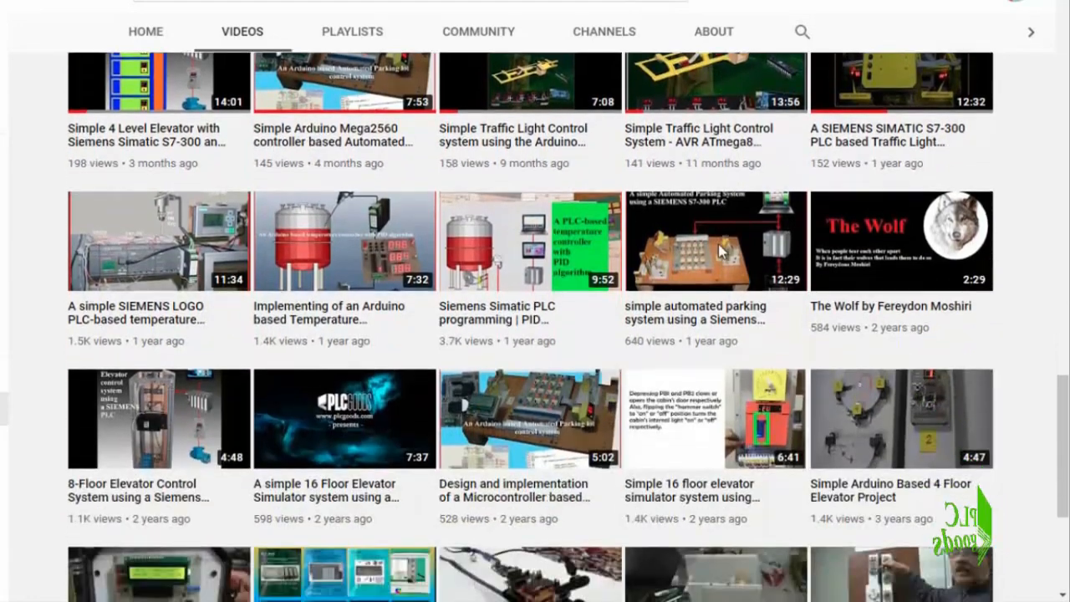
{"action": "scroll", "scroll_direction": "down", "scroll_amount": 3}
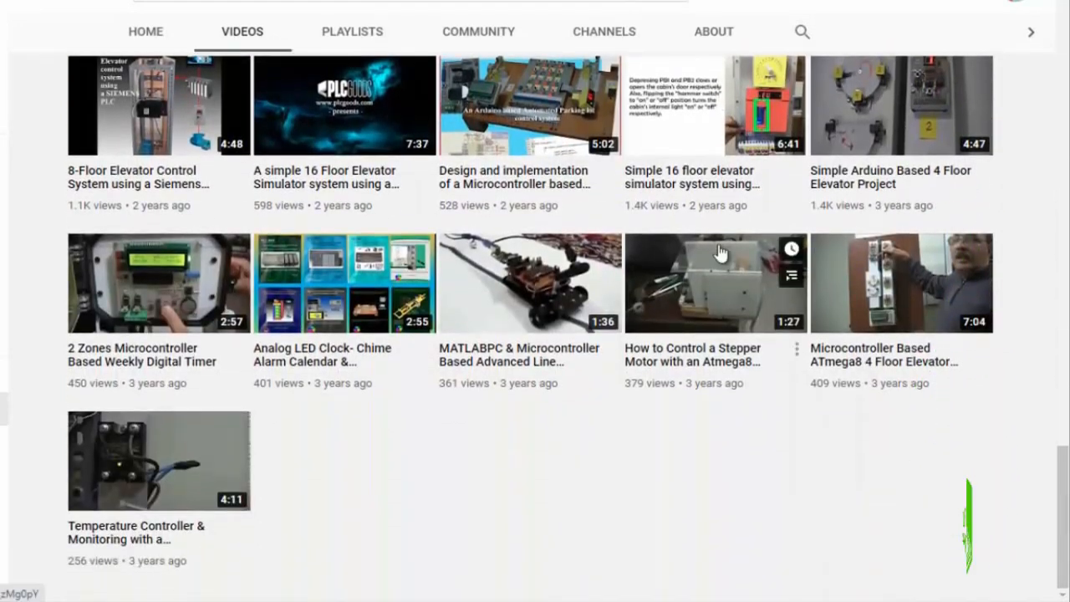
{"action": "scroll", "scroll_direction": "up", "scroll_amount": 3}
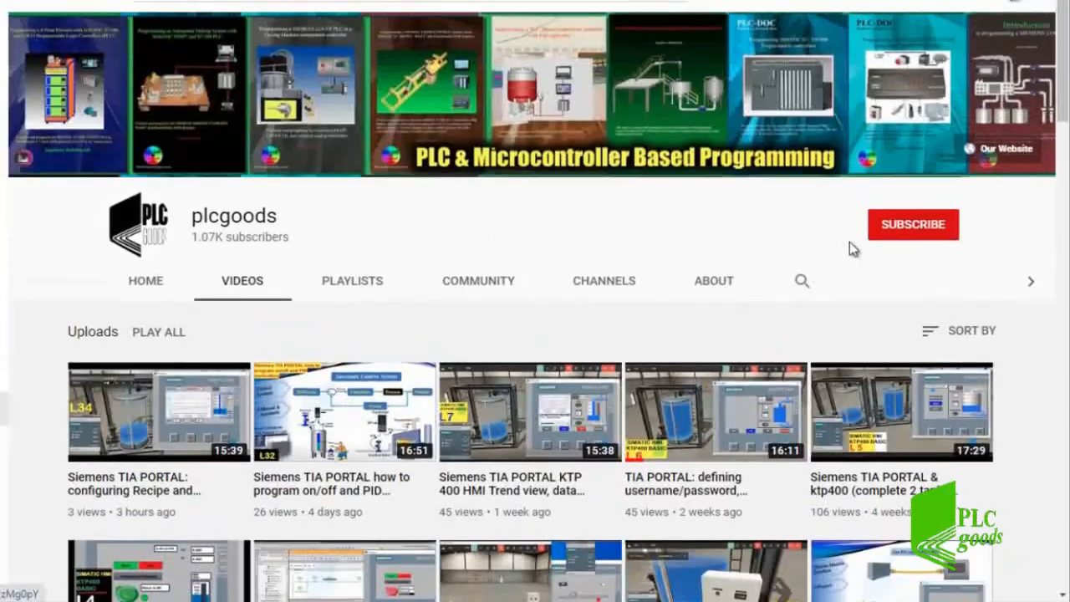
{"action": "left_click", "coordinate": [912, 224]}
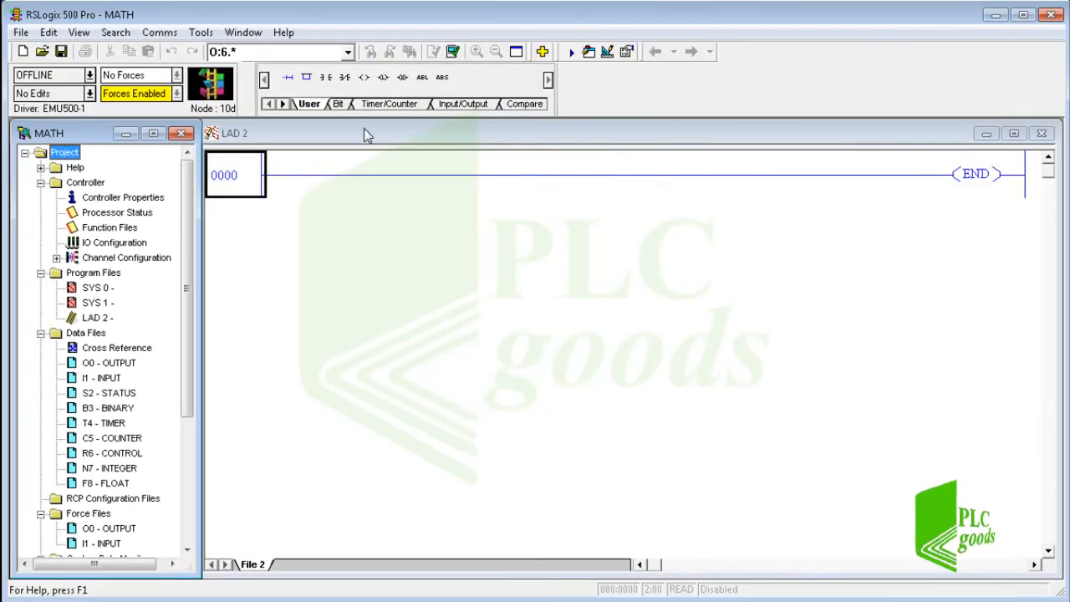
{"action": "left_click", "coordinate": [283, 104]}
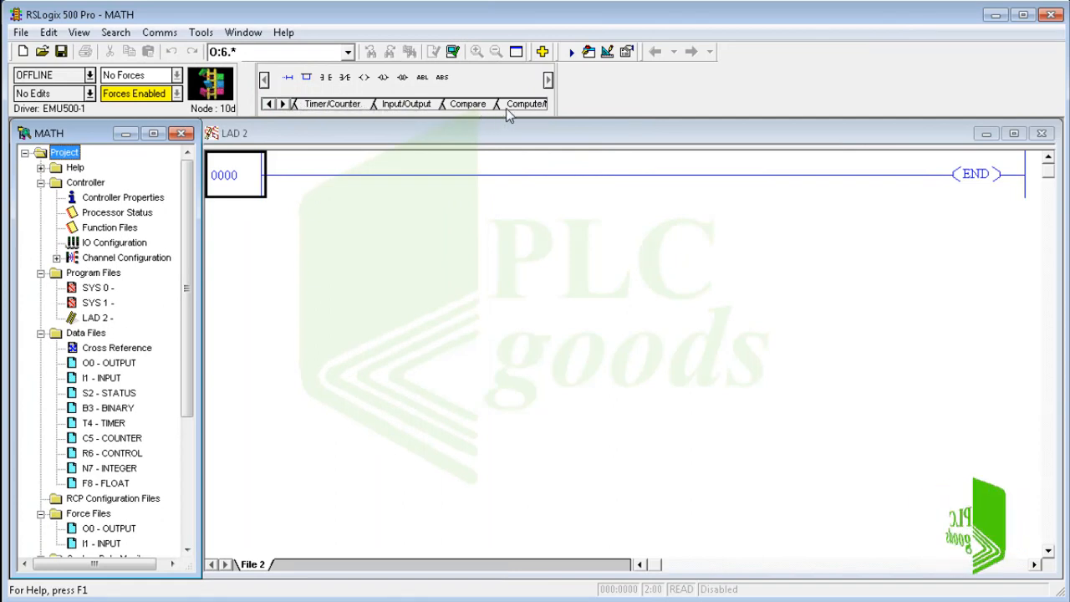
{"action": "left_click", "coordinate": [525, 104]}
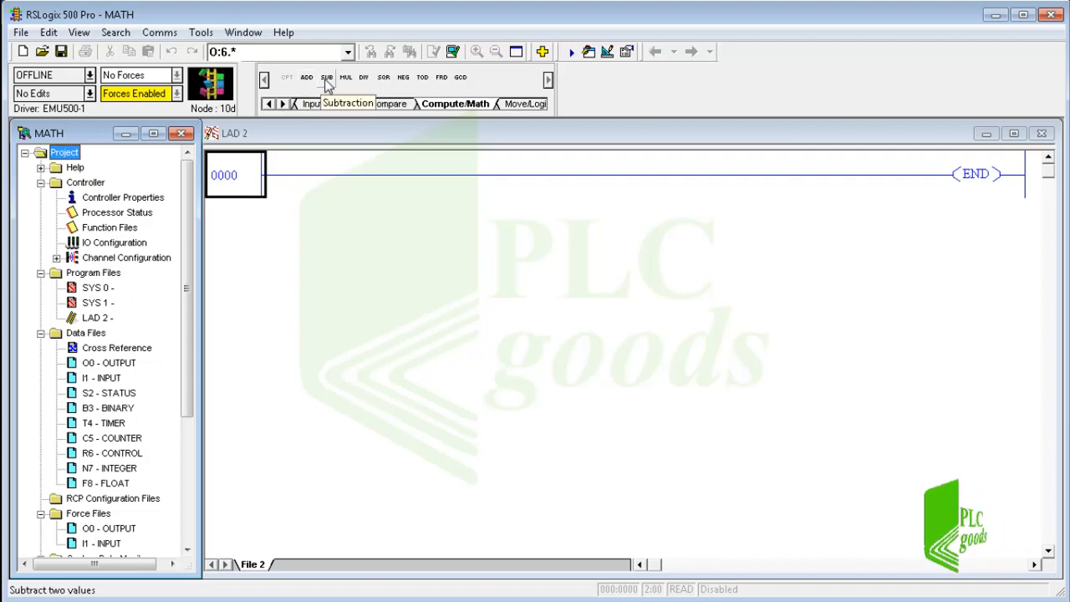
{"action": "mouse_move", "coordinate": [363, 77]}
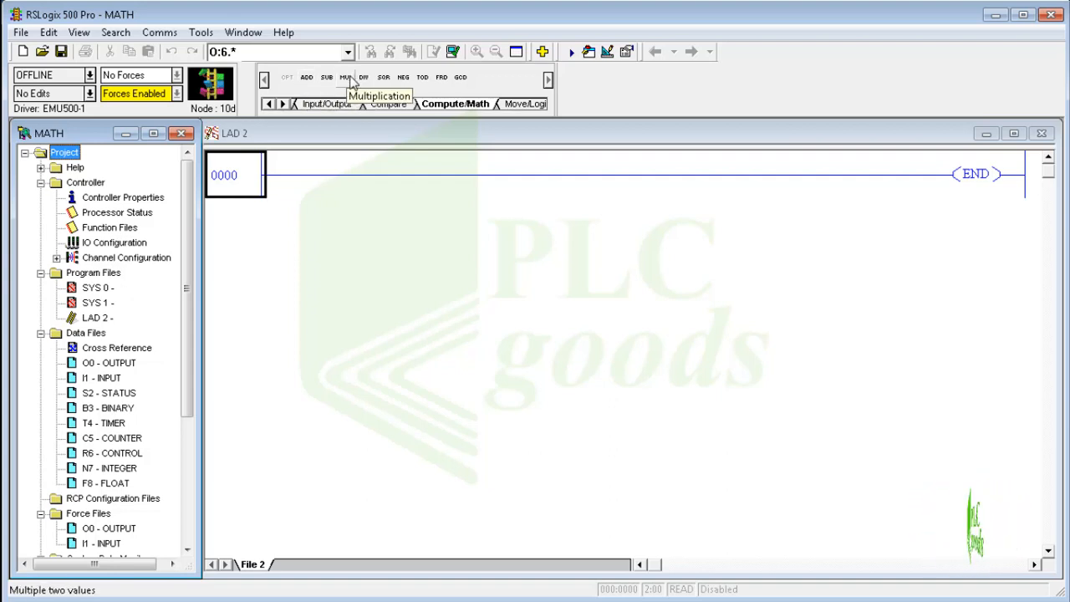
{"action": "mouse_move", "coordinate": [380, 80]}
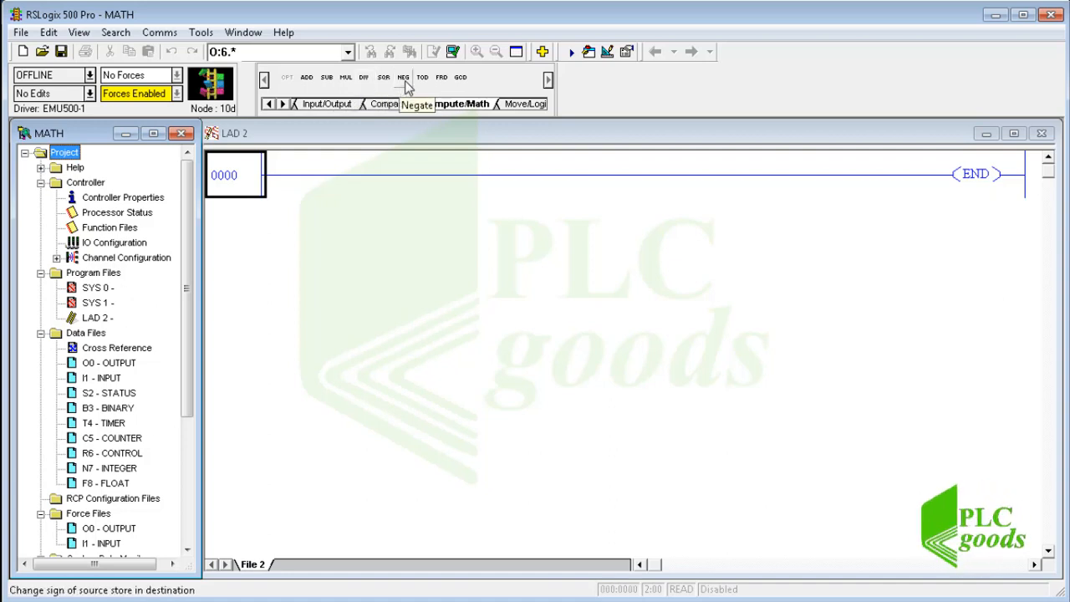
{"action": "mouse_move", "coordinate": [422, 80]}
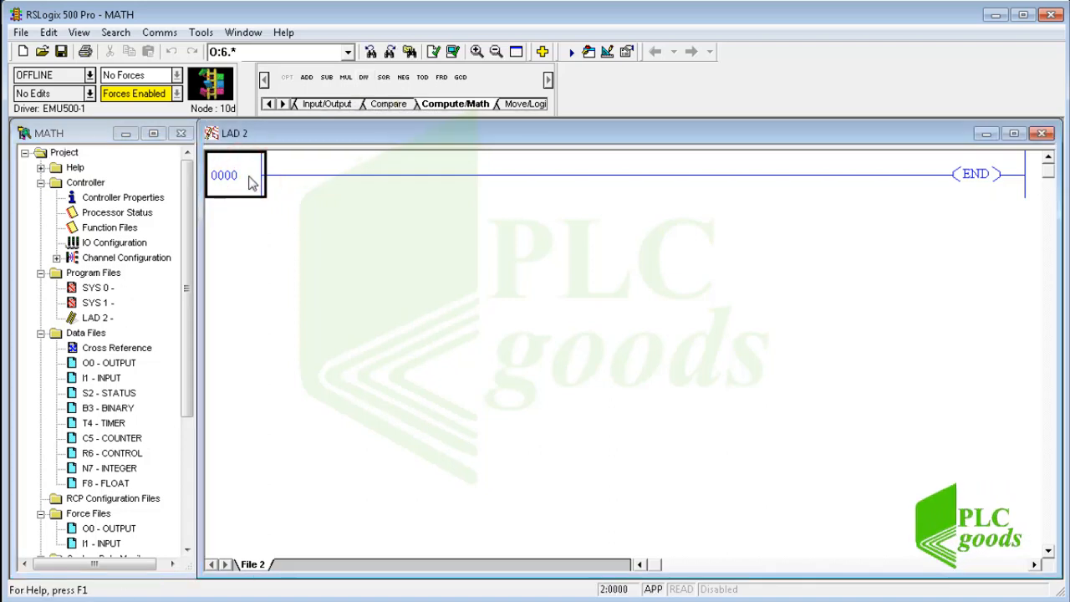
Step: Add a normally open XIC contact and a DIV instruction to rung 0000
{"action": "left_click", "coordinate": [268, 103]}
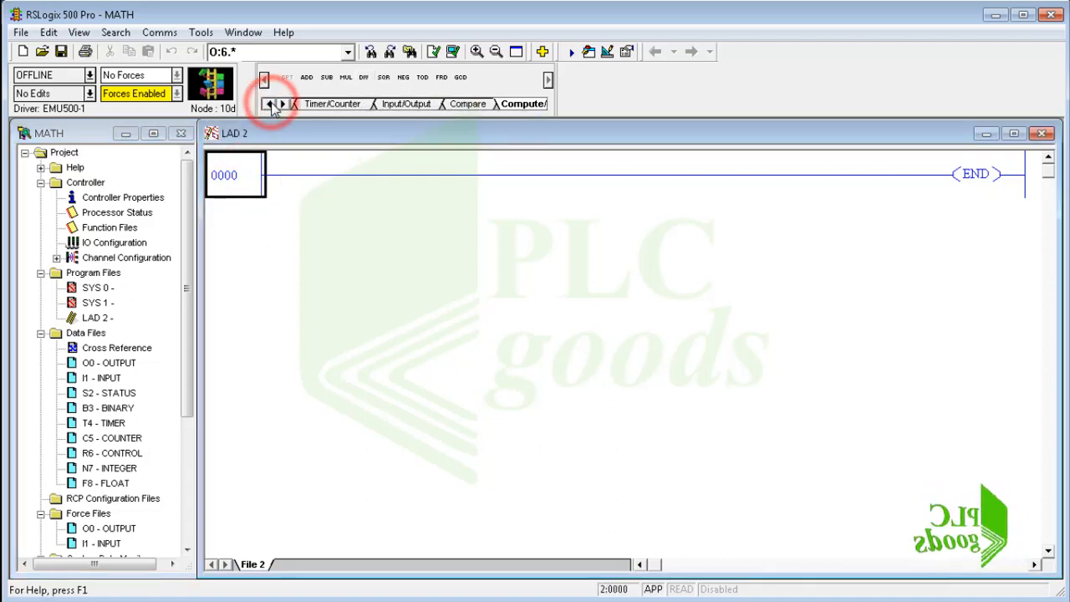
{"action": "left_click", "coordinate": [269, 107]}
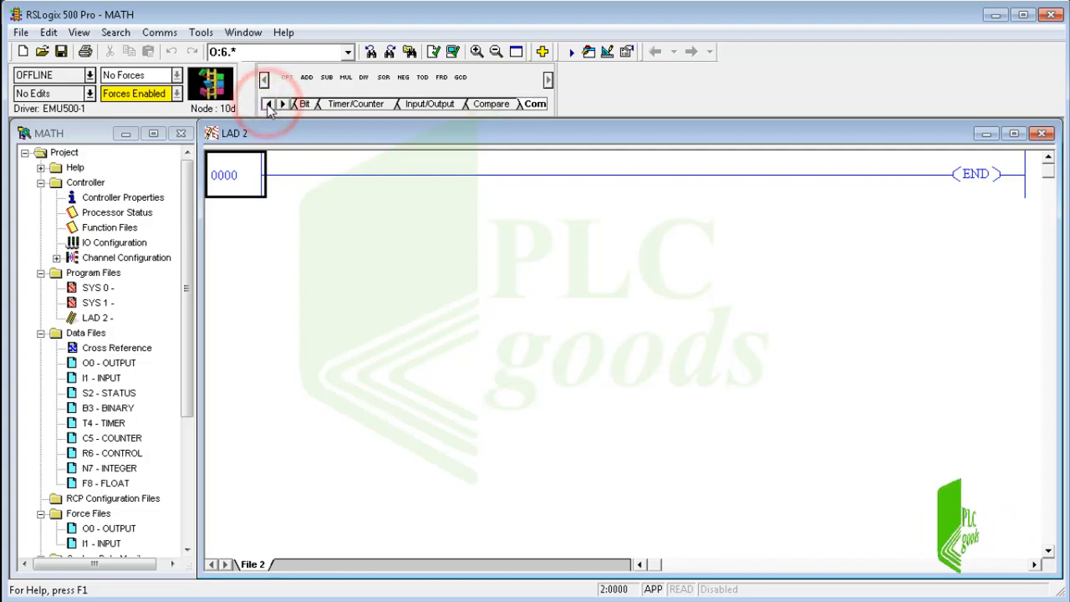
{"action": "left_click", "coordinate": [268, 107]}
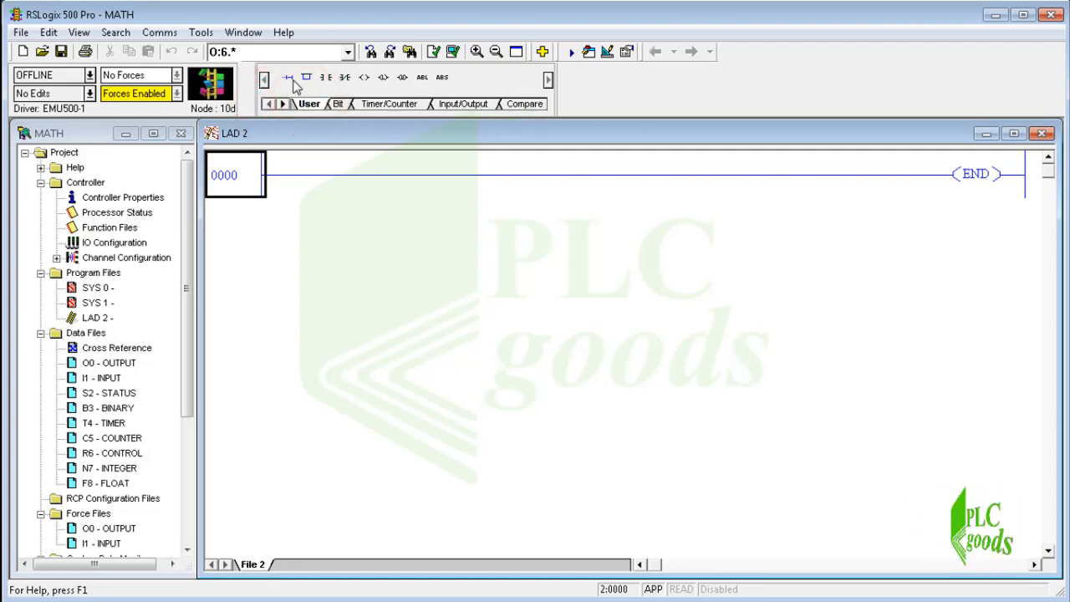
{"action": "left_click", "coordinate": [290, 81]}
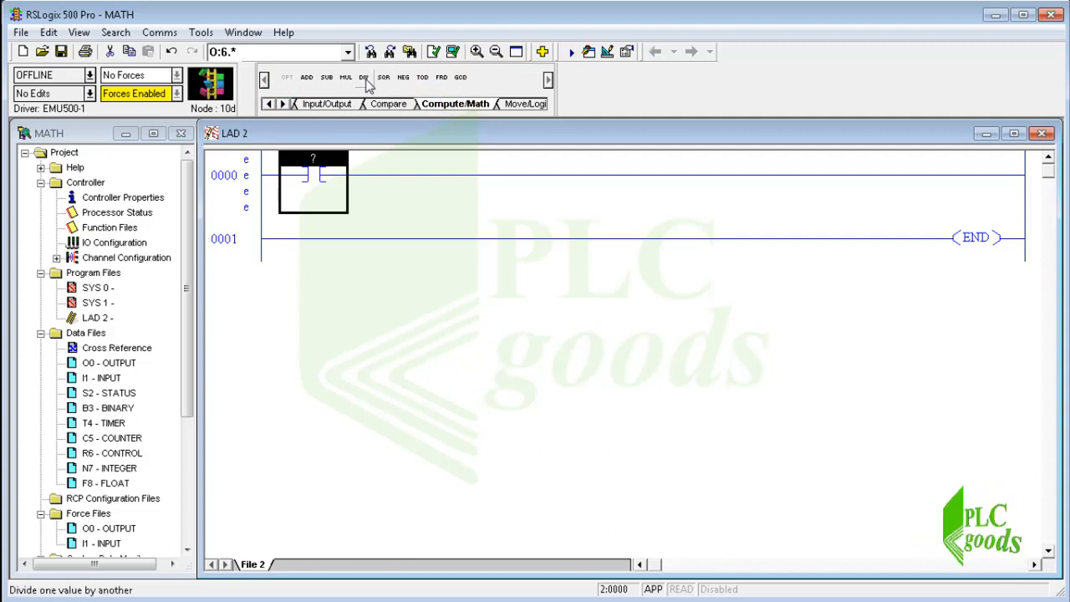
{"action": "left_click", "coordinate": [363, 77]}
{"action": "type", "text": "I"}
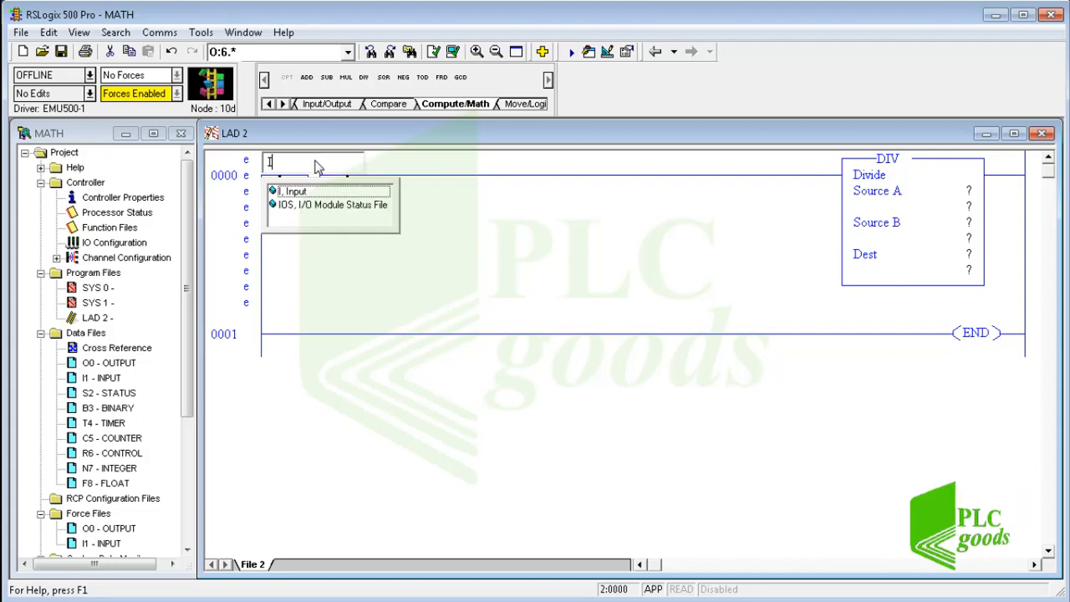
Step: Address the contact as I:0/0 with the symbol ENABLE_DIVIDE
{"action": "type", "text": ":0"}
{"action": "type", "text": "E"}
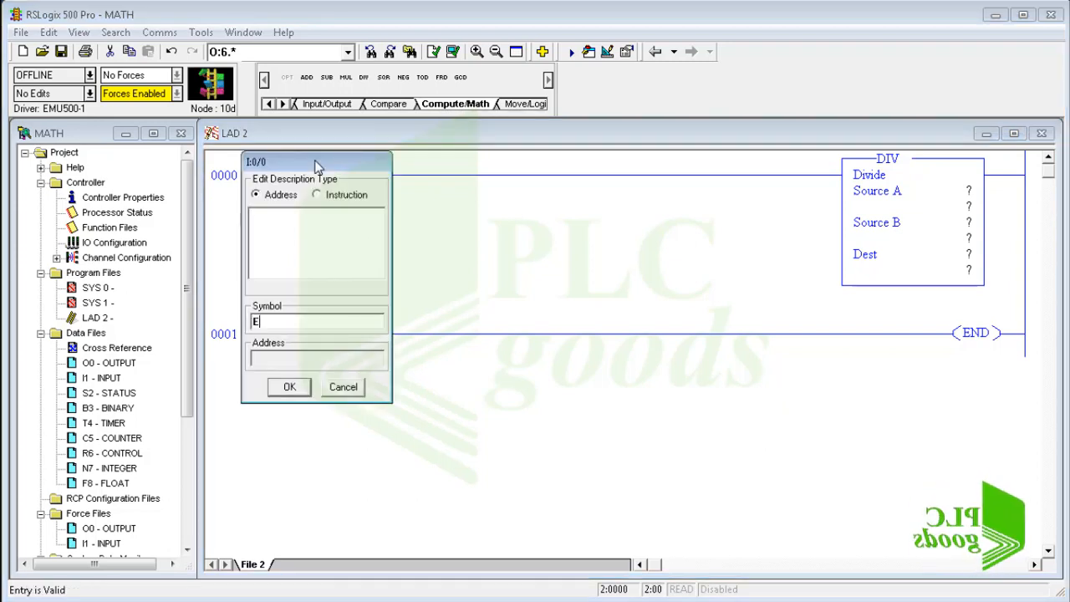
{"action": "type", "text": "nable_Divi"}
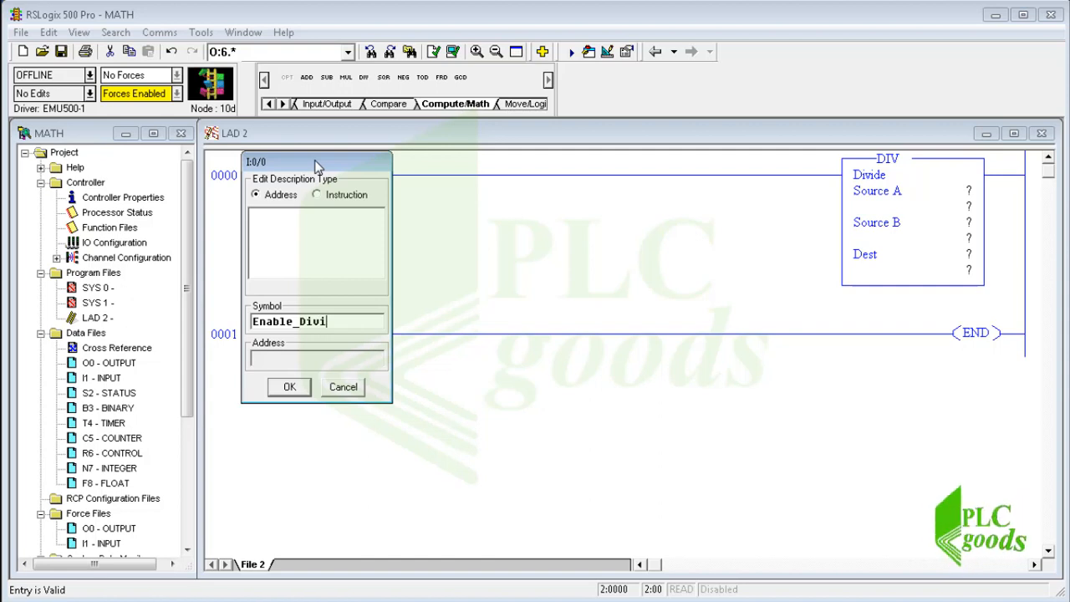
{"action": "type", "text": "de"}
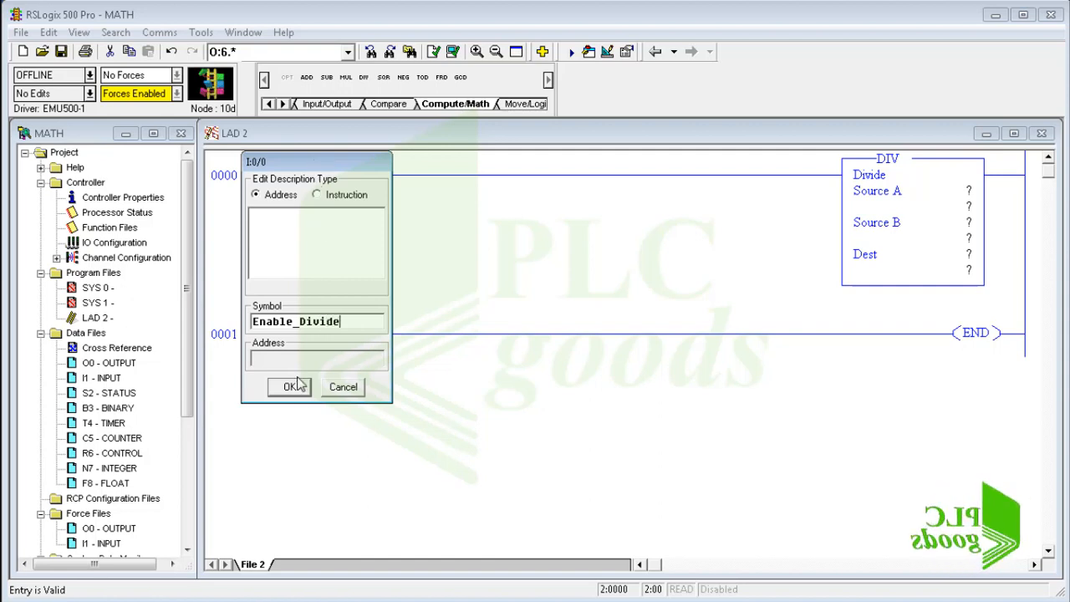
{"action": "left_click", "coordinate": [289, 386]}
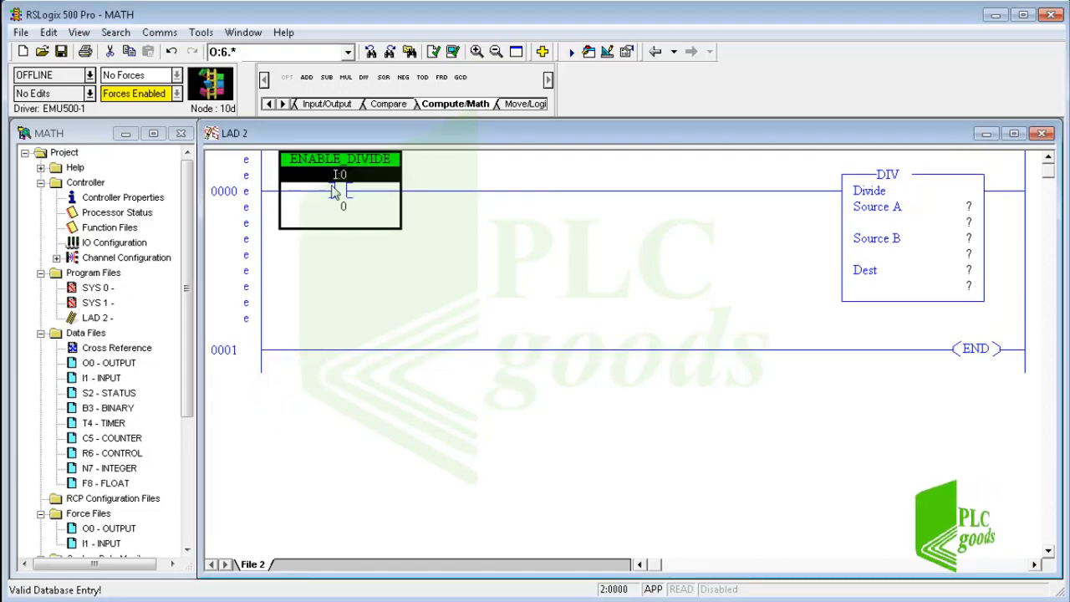
{"action": "mouse_move", "coordinate": [891, 223]}
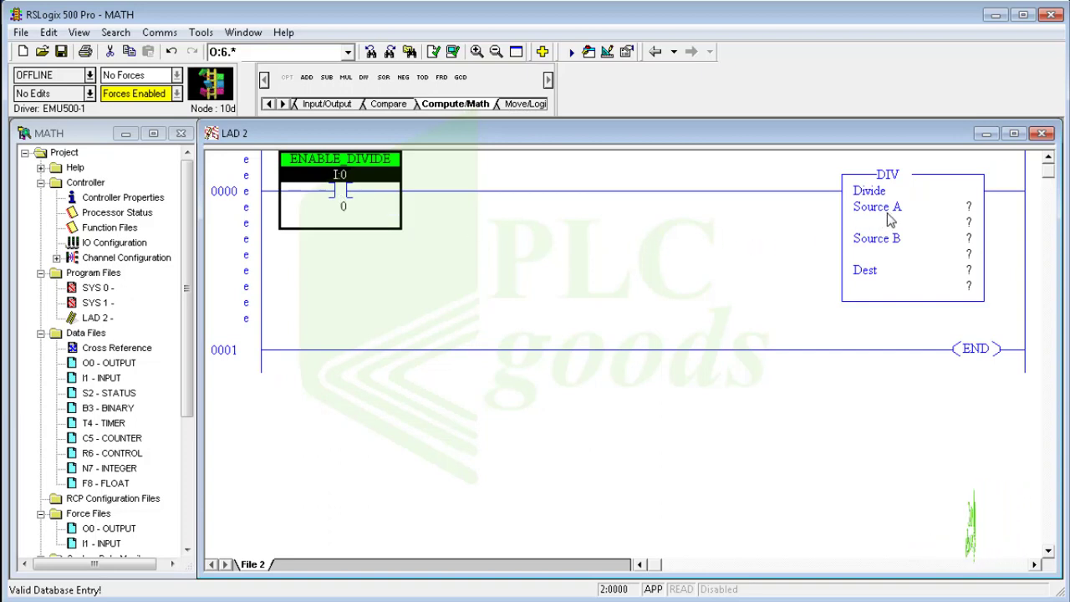
Step: Resize the N7 integer file to 4 elements while addressing DIV Source A
{"action": "left_click", "coordinate": [970, 207]}
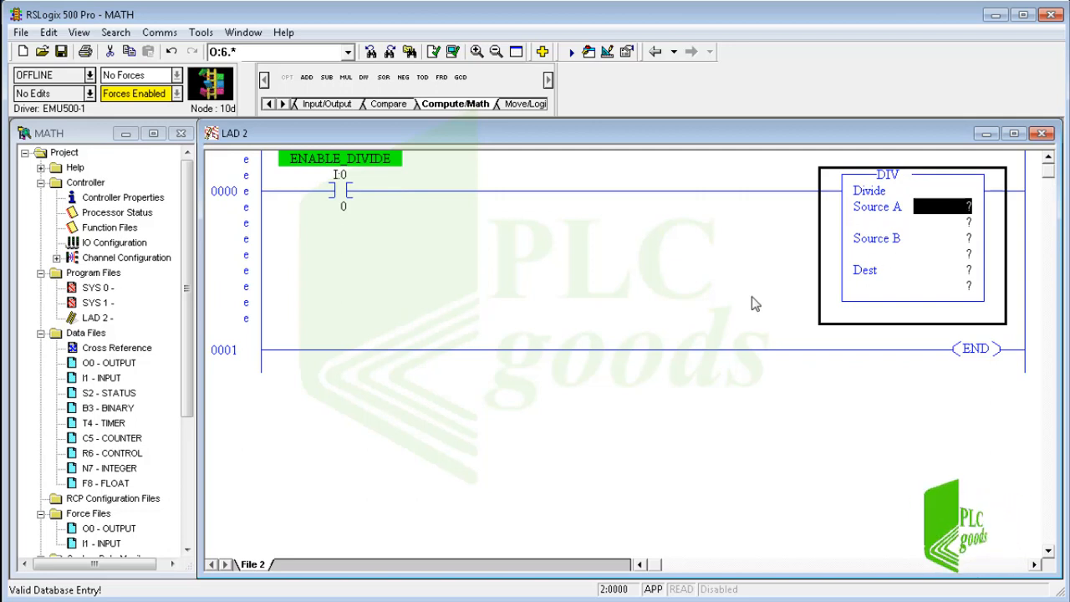
{"action": "left_click", "coordinate": [106, 467]}
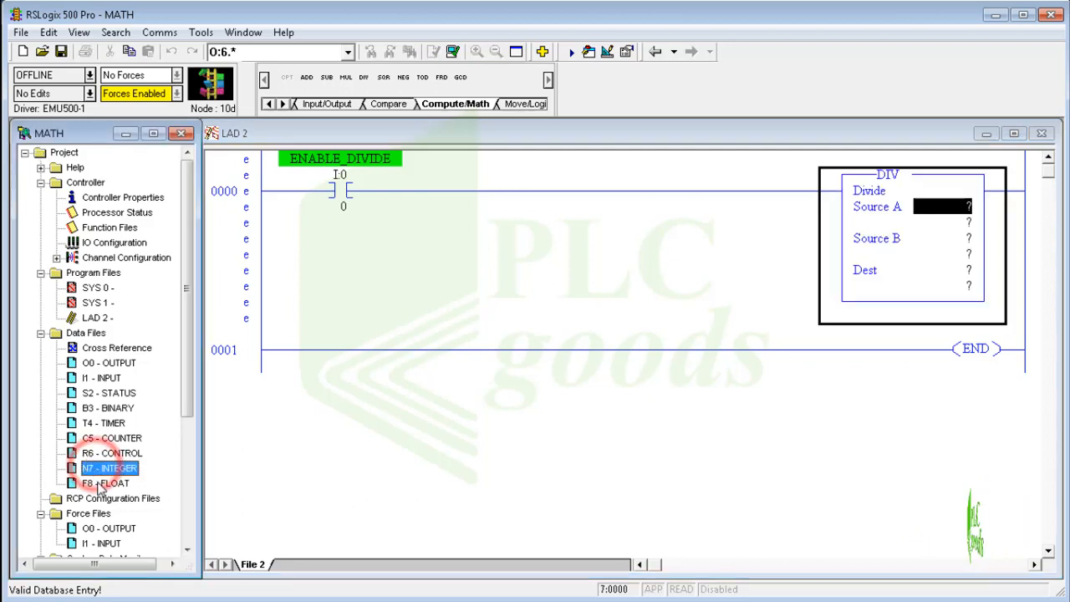
{"action": "double_click", "coordinate": [108, 467]}
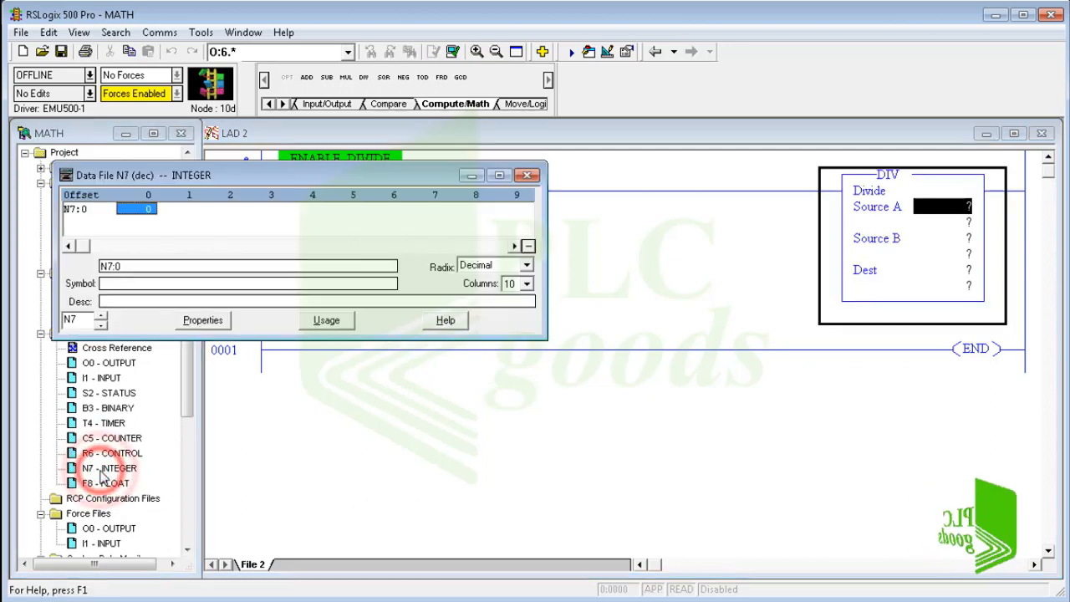
{"action": "left_click", "coordinate": [108, 467]}
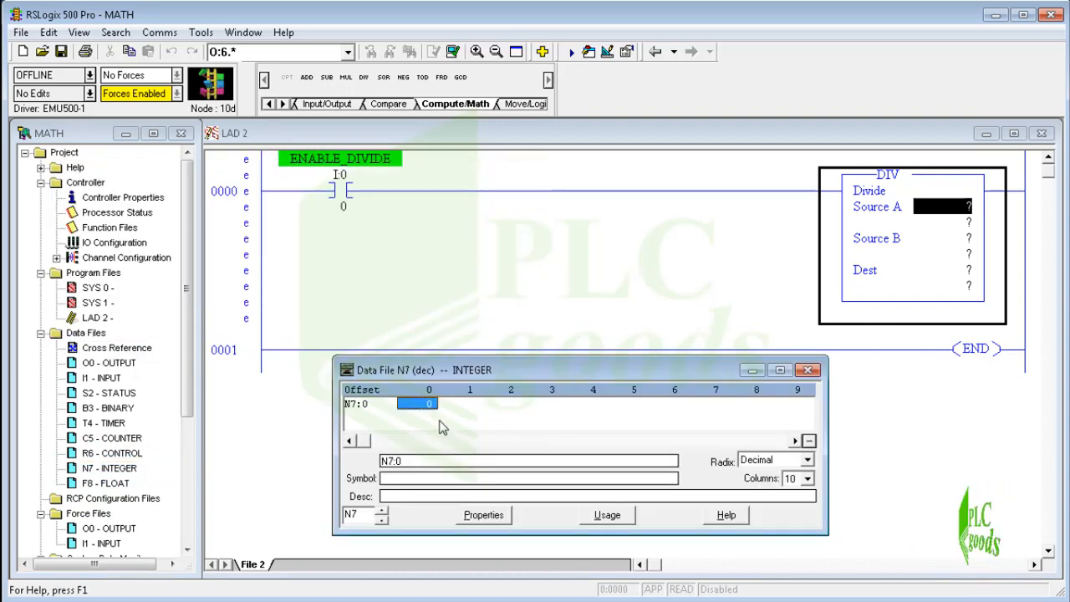
{"action": "left_click", "coordinate": [481, 515]}
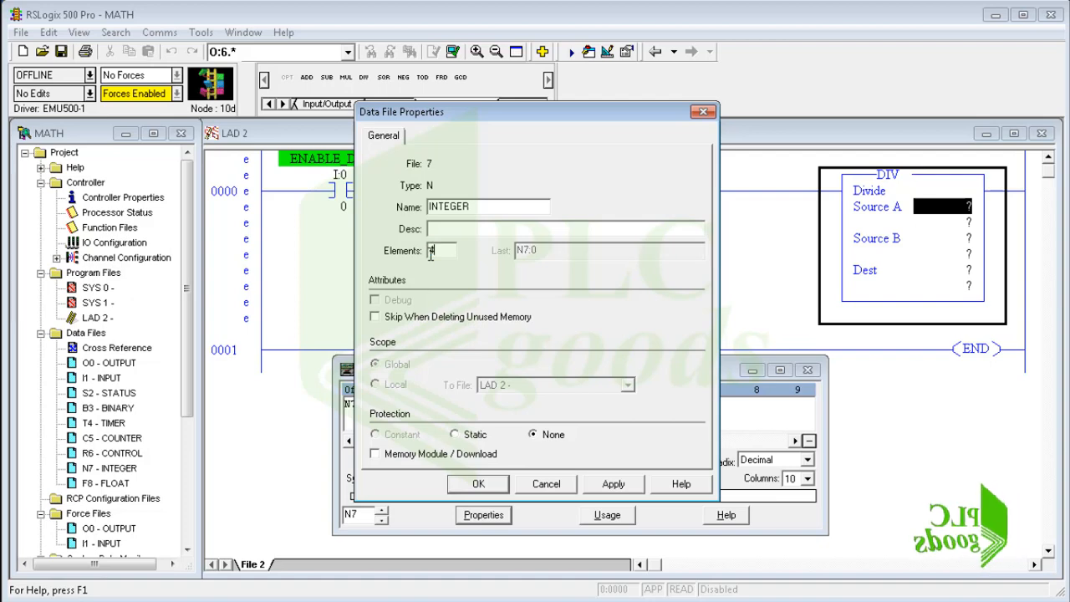
{"action": "left_click", "coordinate": [476, 483]}
{"action": "type", "text": "N7:2"}
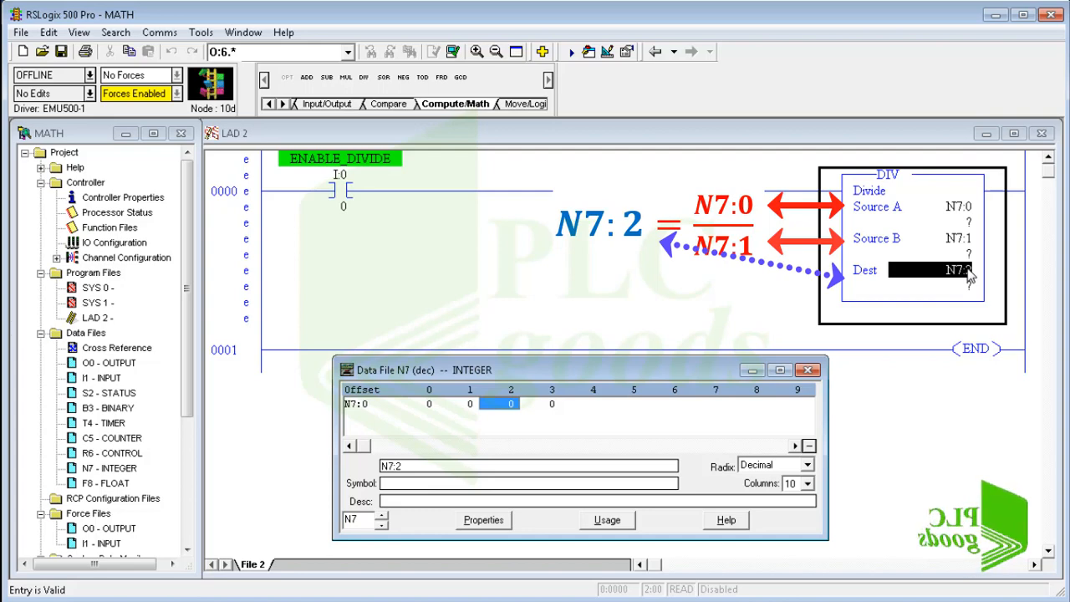
{"action": "mouse_move", "coordinate": [412, 405]}
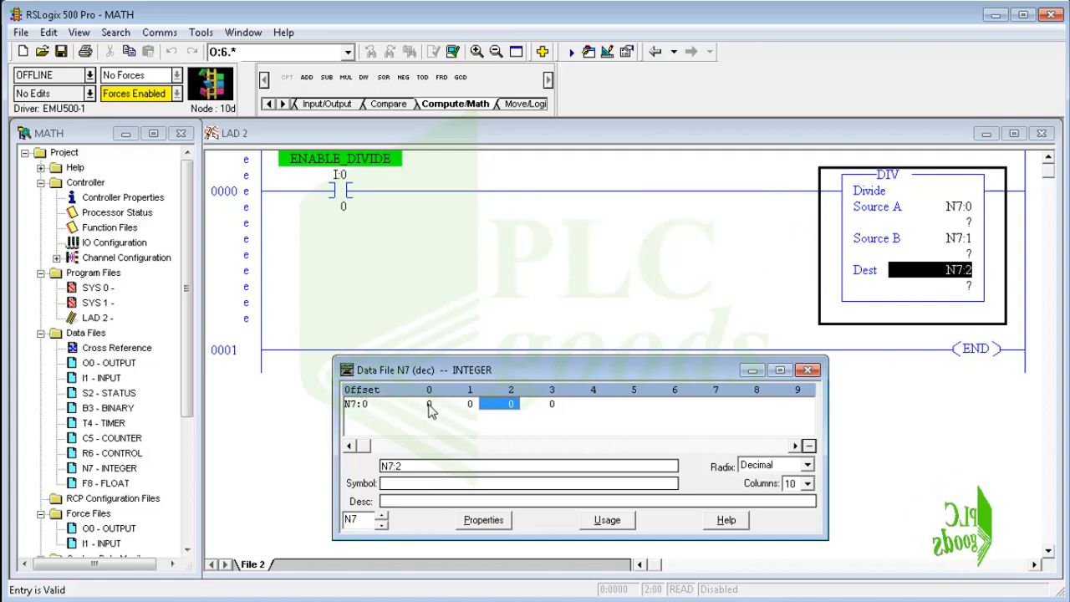
Step: Store 10 in N7:0 and 2 in N7:1 in the N7 data table
{"action": "left_click", "coordinate": [428, 404]}
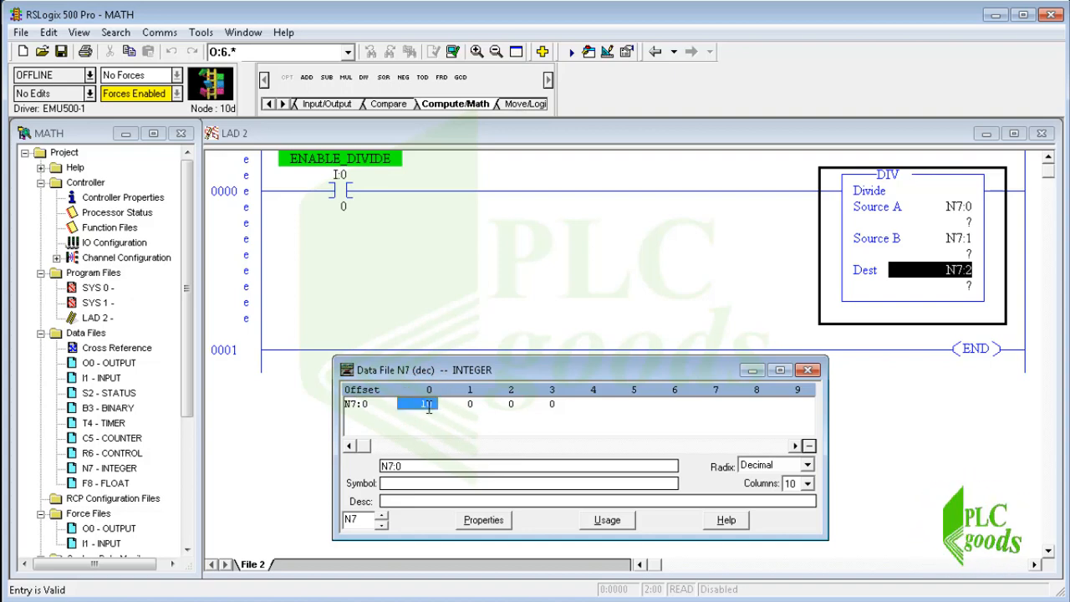
{"action": "left_click", "coordinate": [469, 404]}
{"action": "type", "text": "2"}
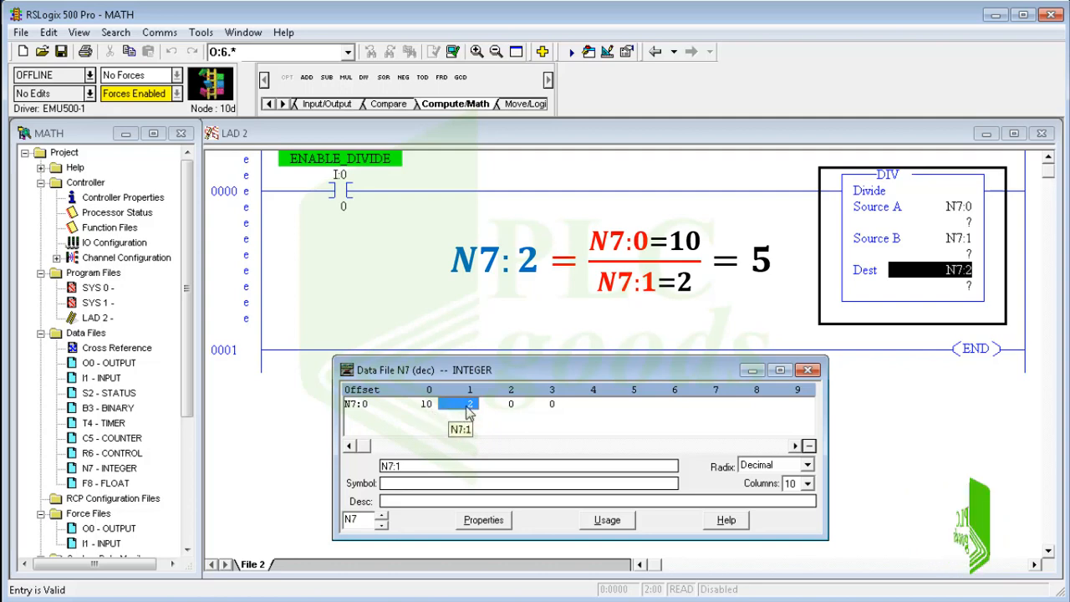
{"action": "left_click", "coordinate": [508, 403]}
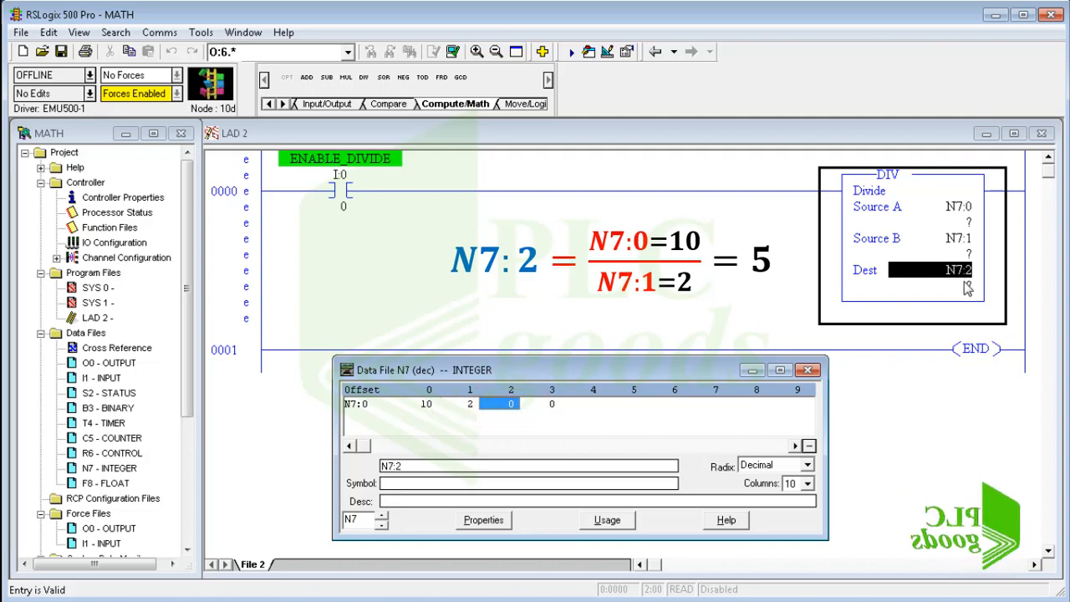
{"action": "mouse_move", "coordinate": [970, 290]}
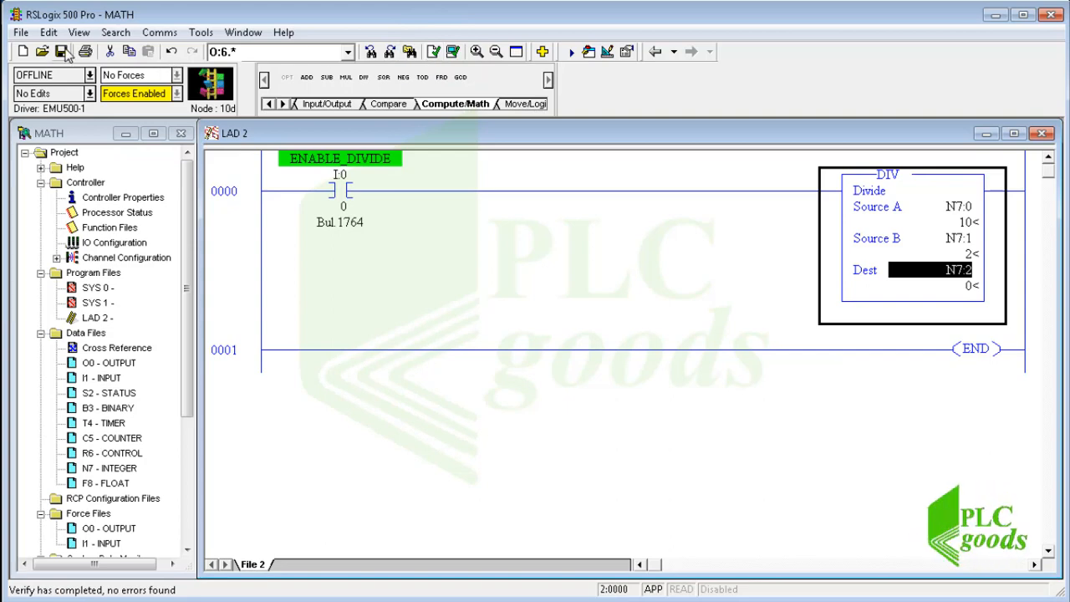
Step: Save the program as MATH.RSS
{"action": "left_click", "coordinate": [68, 50]}
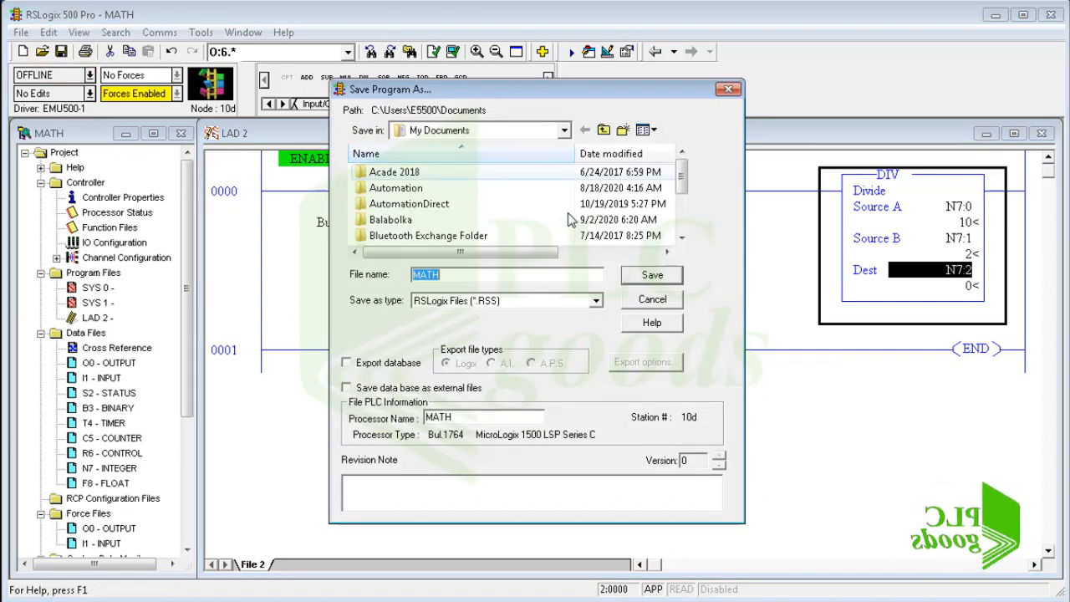
{"action": "left_click", "coordinate": [652, 274]}
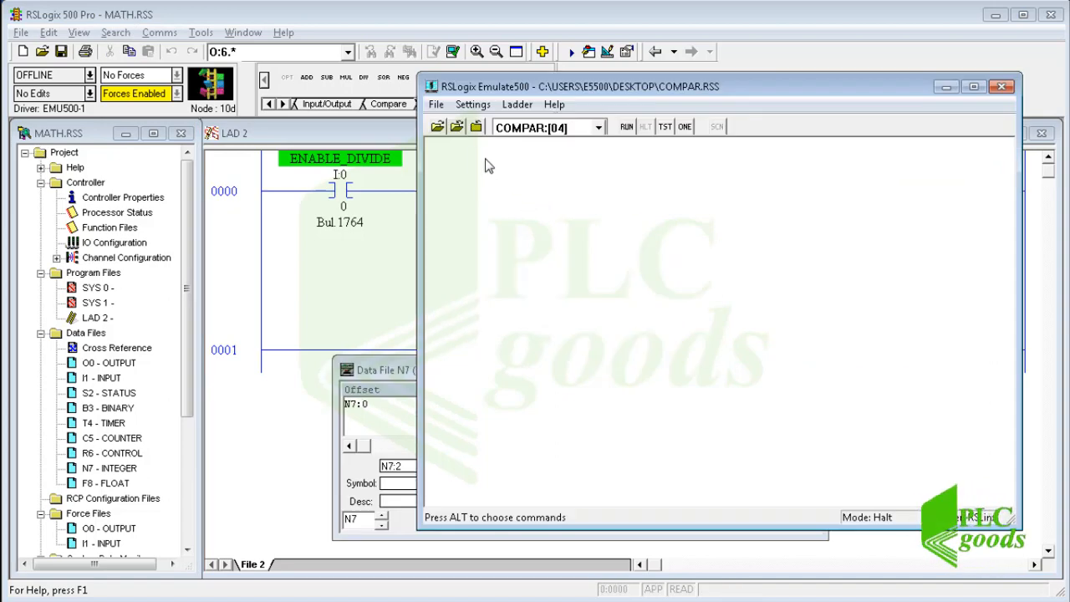
Step: Load MATH.RSS from My Documents into Emulate 500 as station 12
{"action": "left_click", "coordinate": [439, 126]}
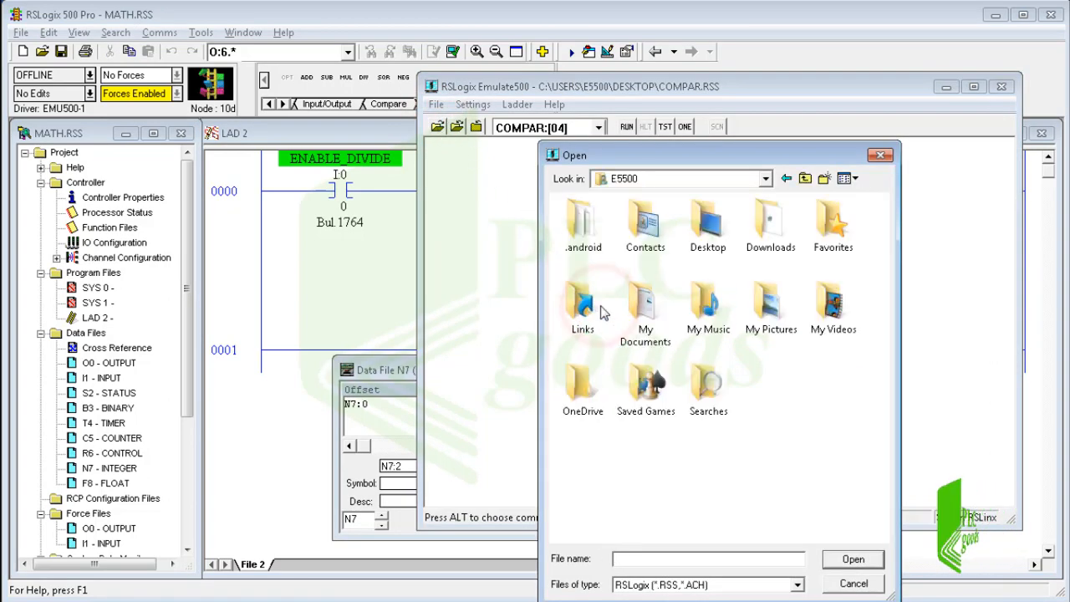
{"action": "double_click", "coordinate": [645, 301]}
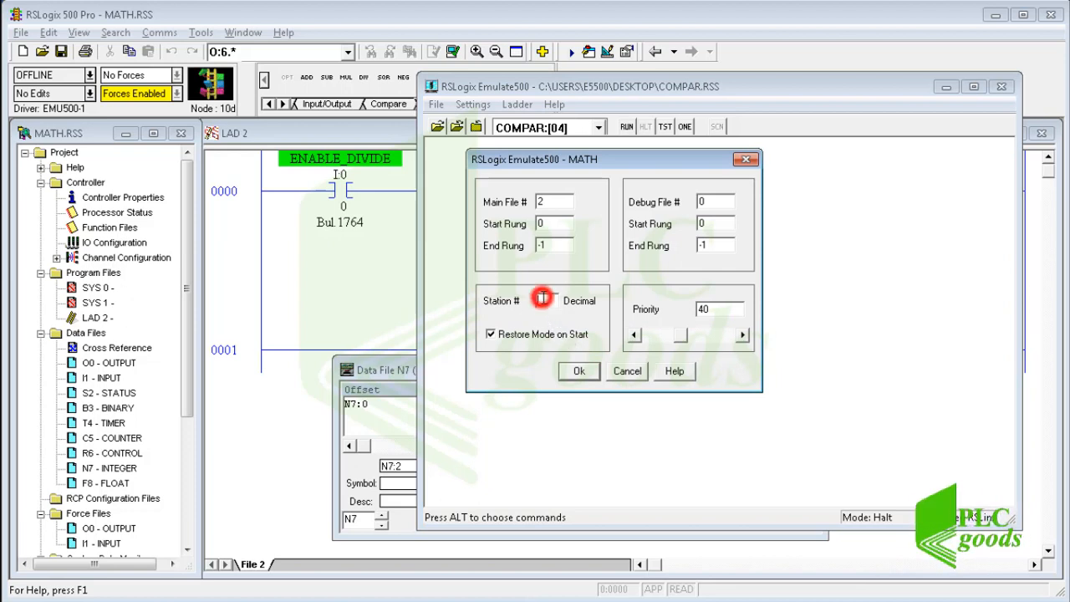
{"action": "left_click", "coordinate": [541, 300]}
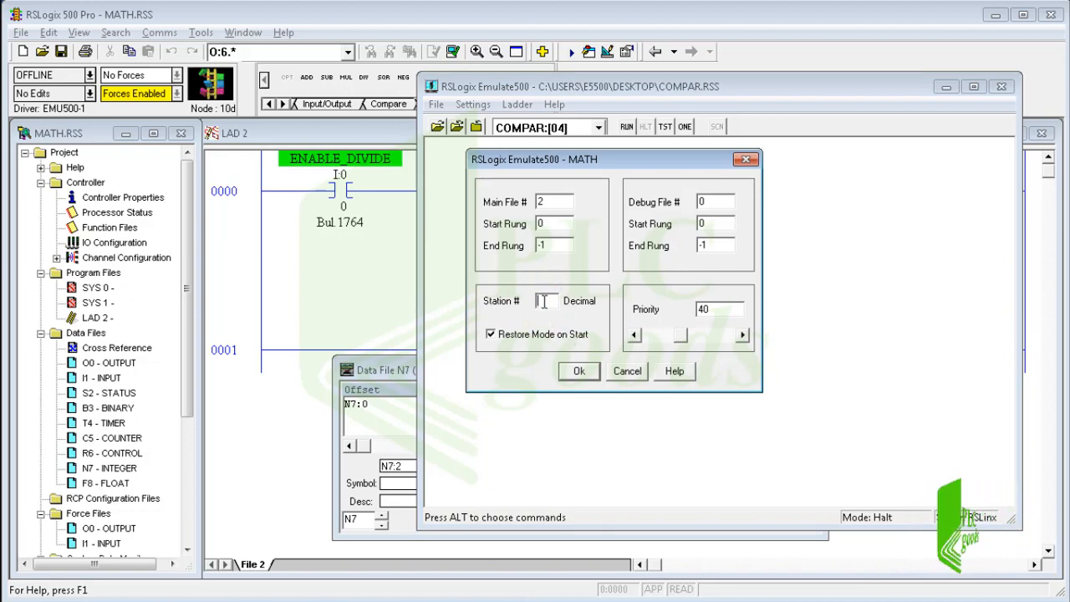
{"action": "type", "text": "12"}
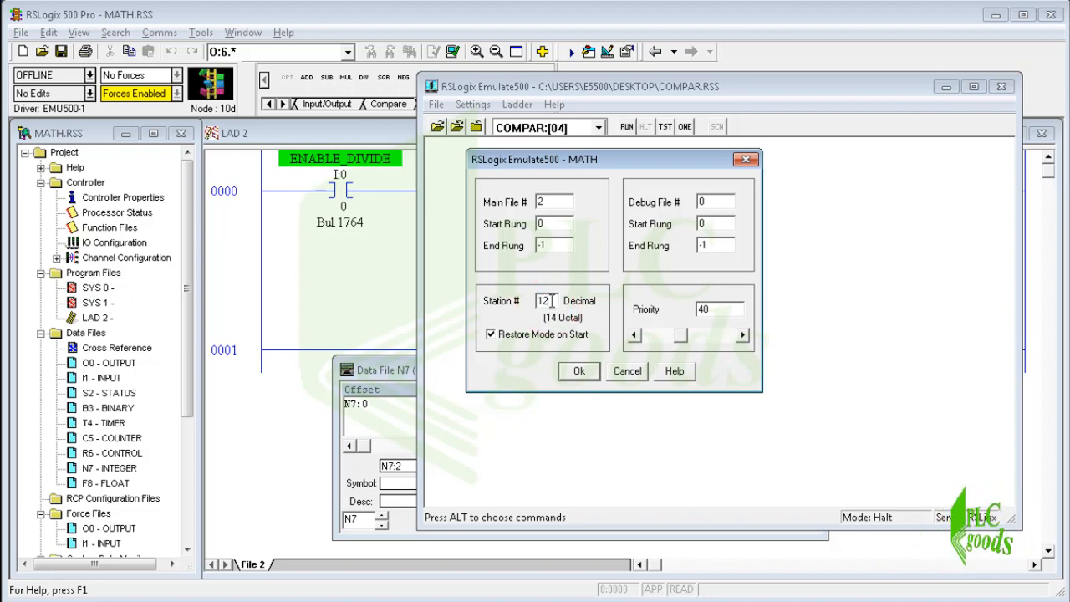
{"action": "left_click", "coordinate": [579, 371]}
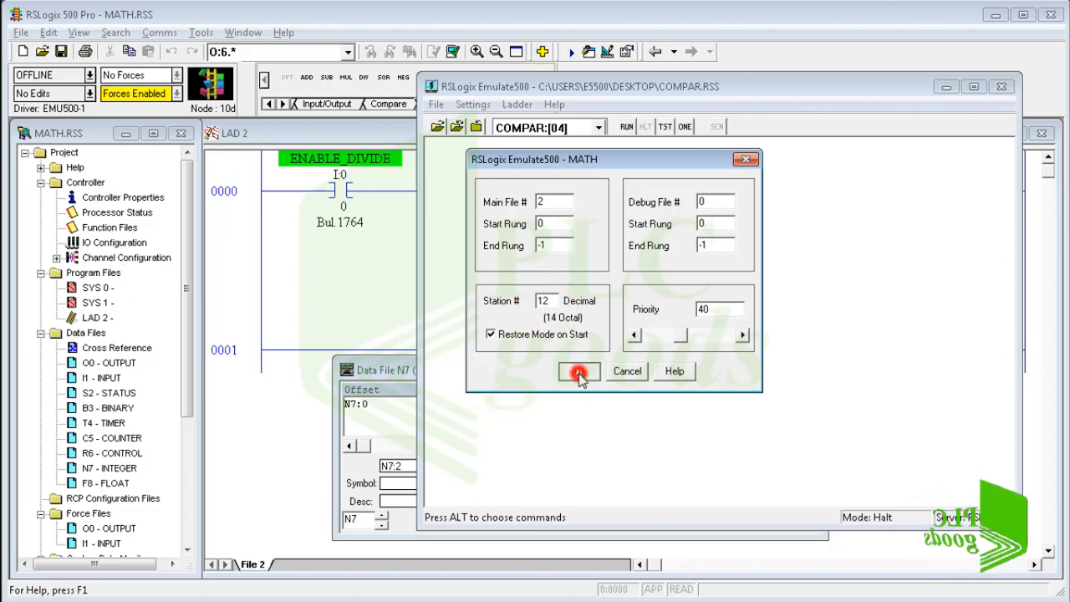
{"action": "left_click", "coordinate": [579, 371]}
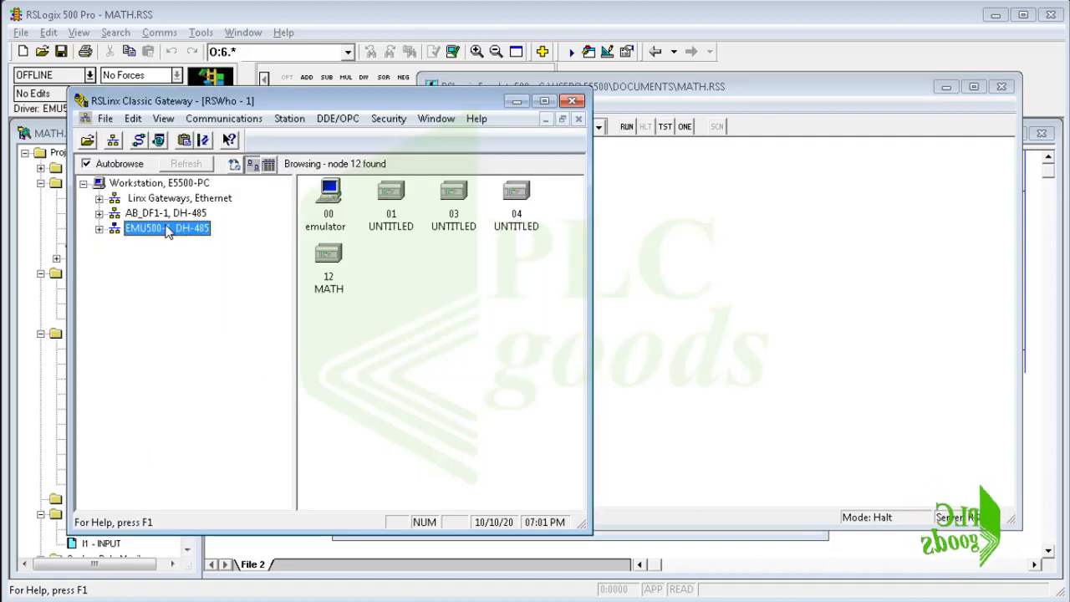
Step: Expand EMU500-1 DH-485, select node 12 MicroLogix 1500 MATH, and close RSLinx
{"action": "left_click", "coordinate": [101, 228]}
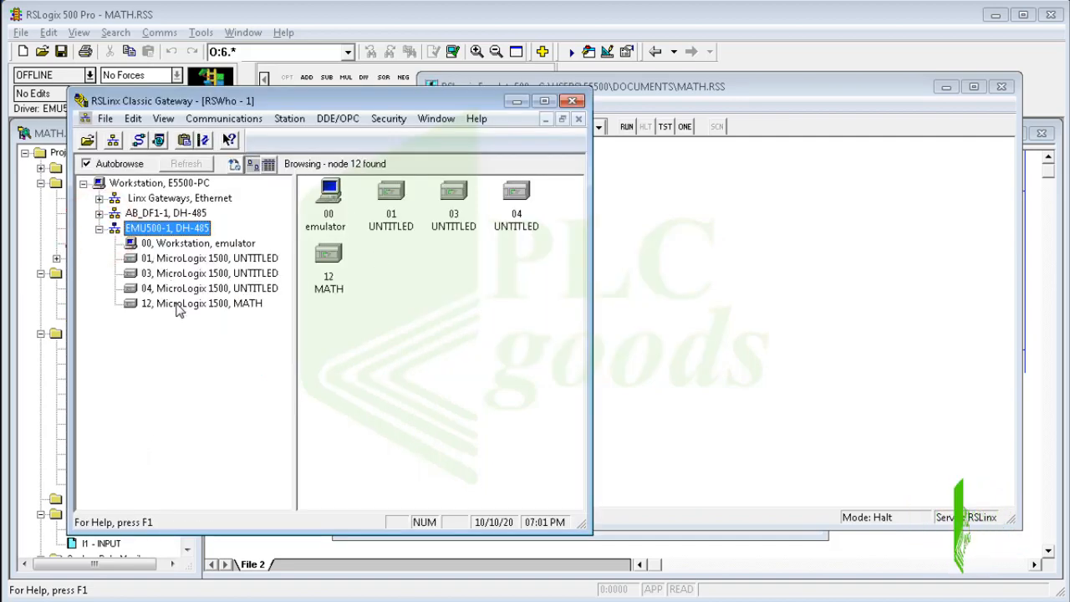
{"action": "left_click", "coordinate": [201, 303]}
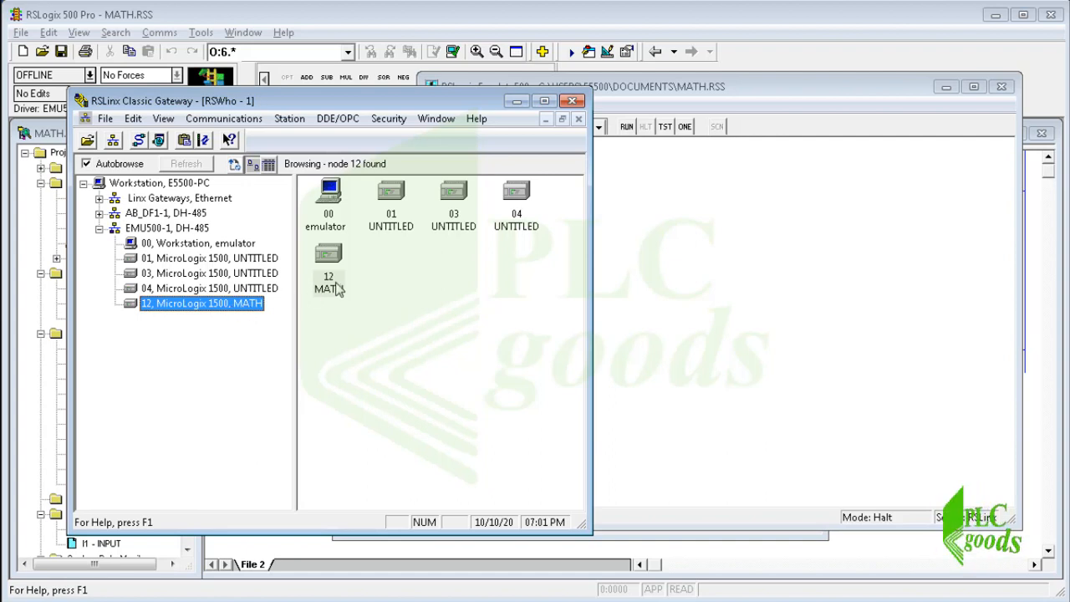
{"action": "left_click", "coordinate": [328, 283]}
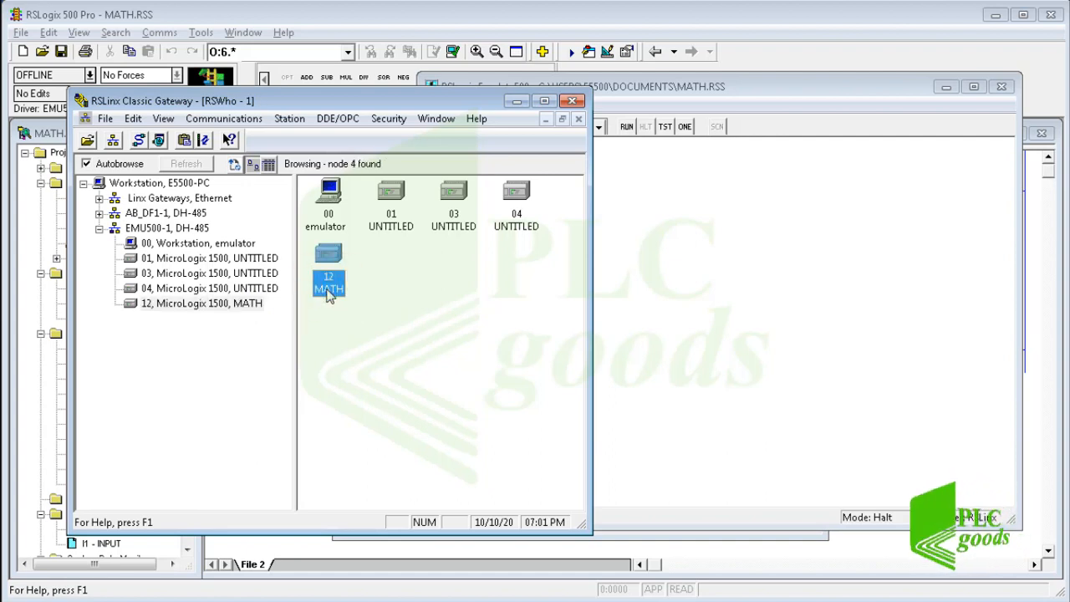
{"action": "left_click", "coordinate": [160, 33]}
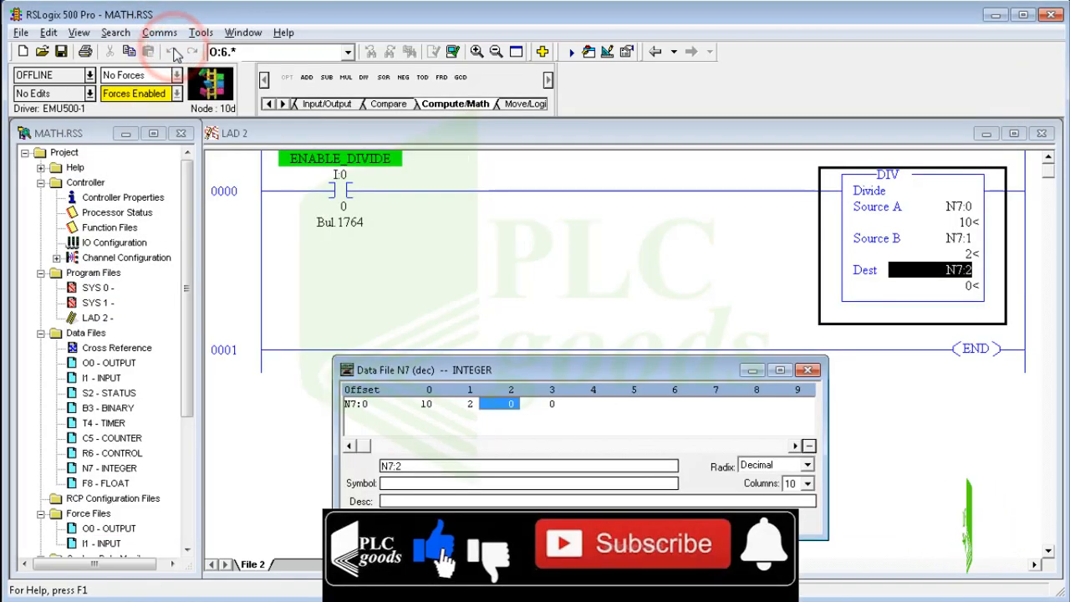
Step: Download MATH to node 12, accepting the revision note, and go online
{"action": "left_click", "coordinate": [160, 33]}
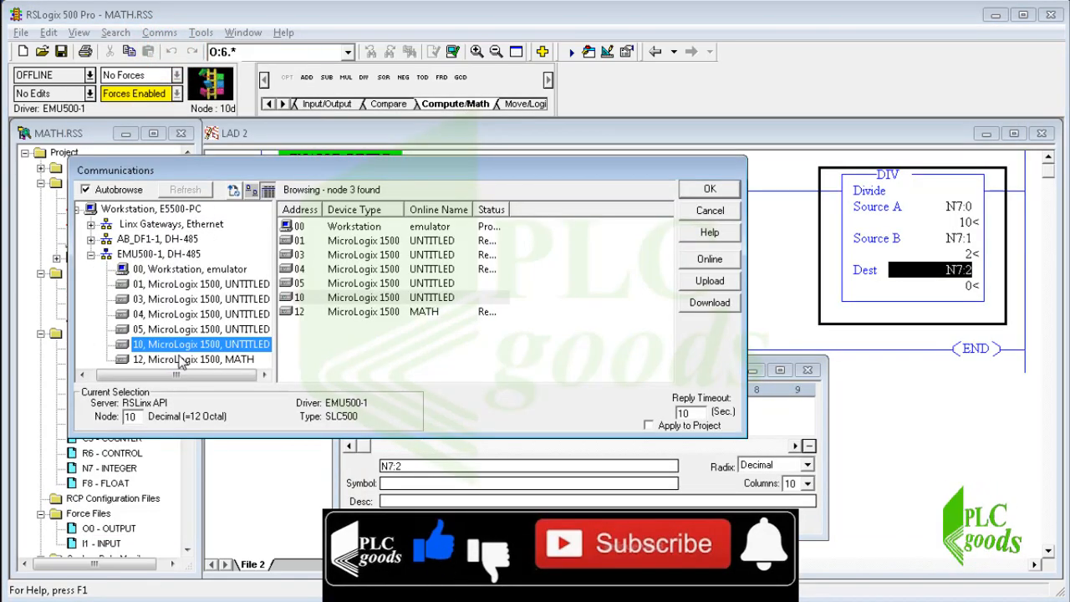
{"action": "left_click", "coordinate": [180, 359]}
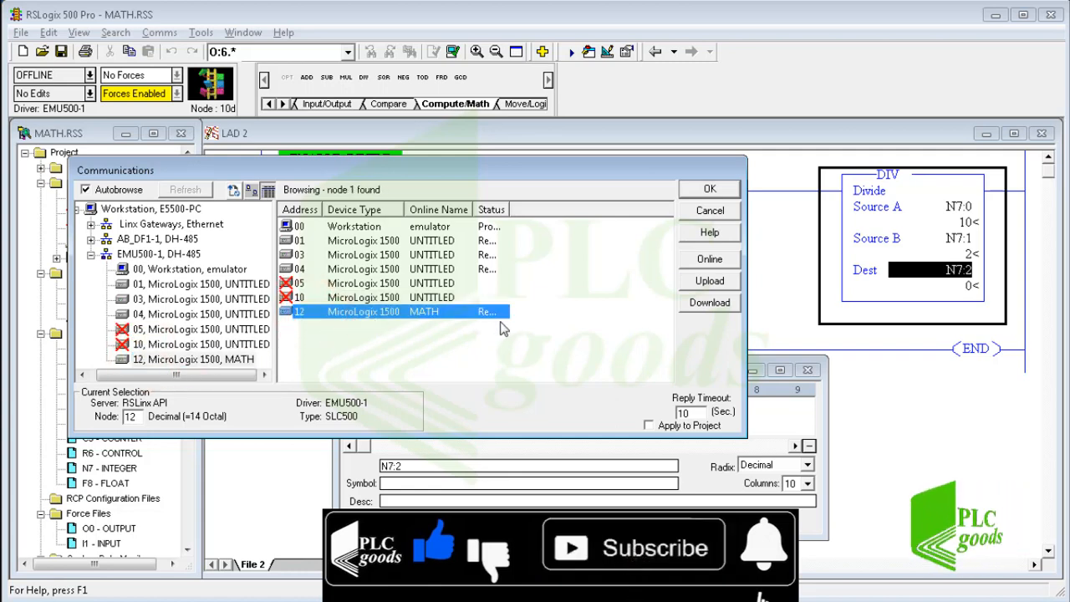
{"action": "left_click", "coordinate": [710, 188]}
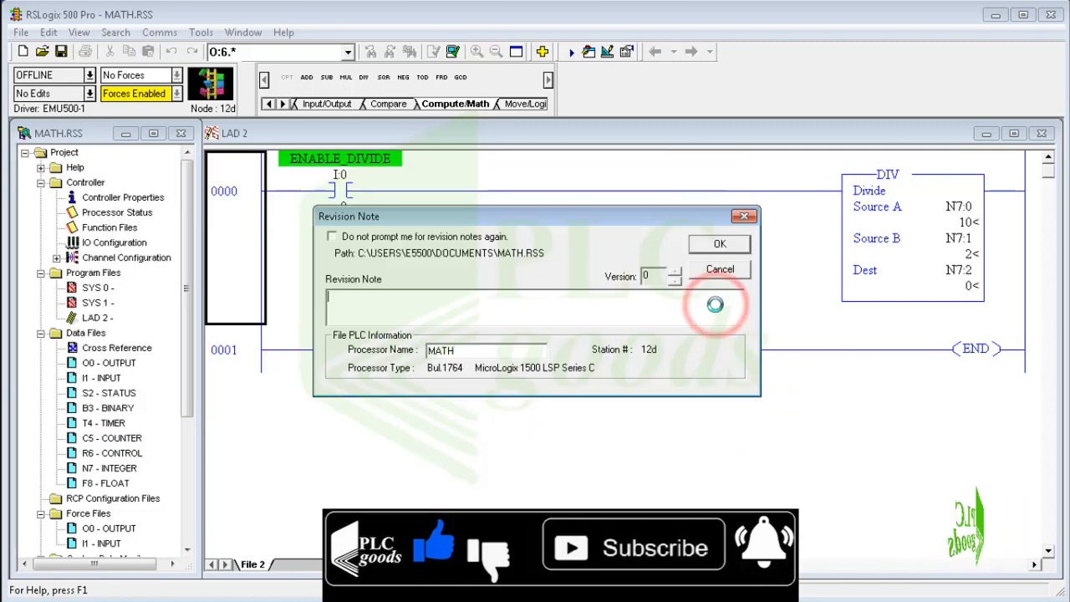
{"action": "left_click", "coordinate": [718, 243]}
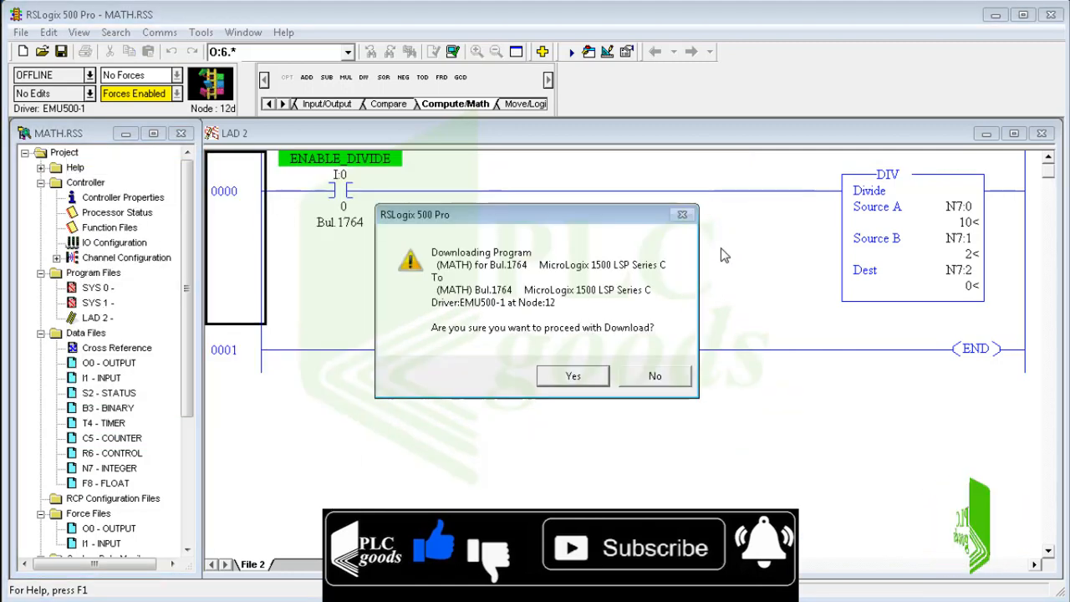
{"action": "left_click", "coordinate": [573, 375]}
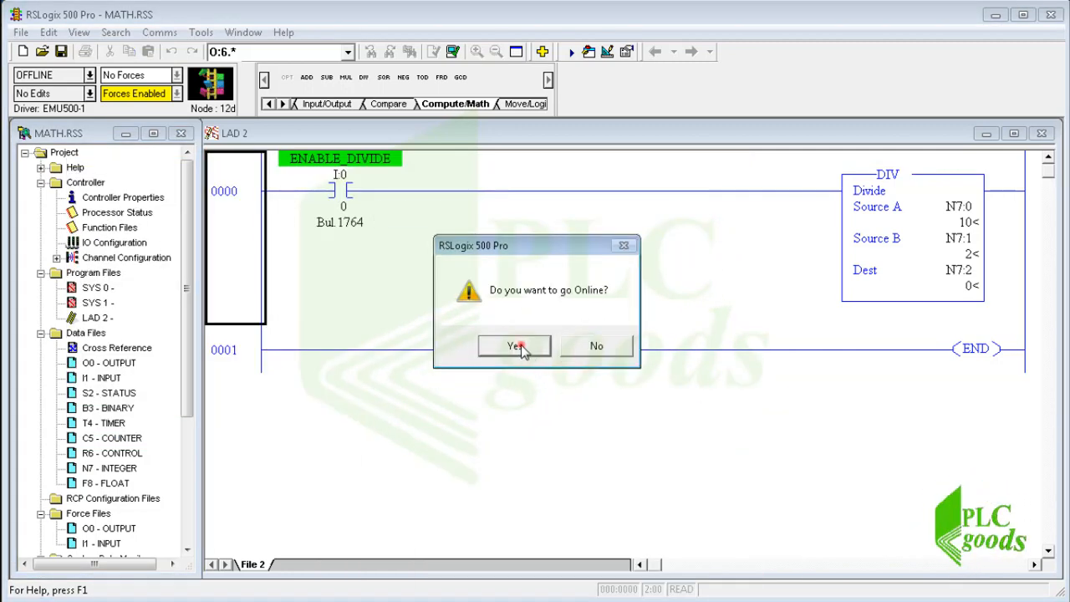
{"action": "left_click", "coordinate": [514, 346]}
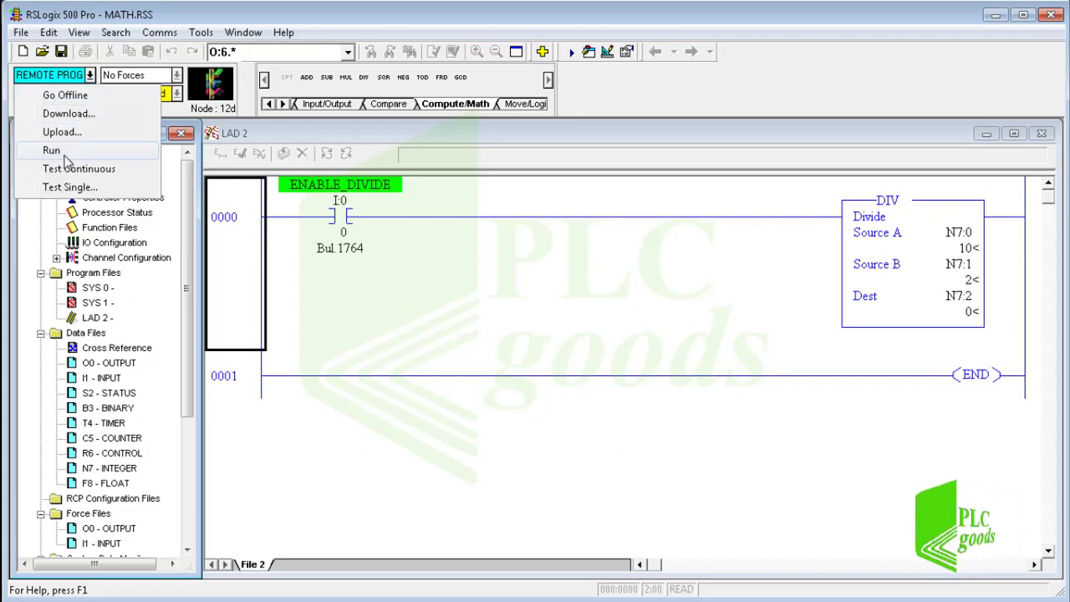
Step: Put the processor in Run, toggle ENABLE_DIVIDE on, and change N7:1 to 3
{"action": "left_click", "coordinate": [51, 150]}
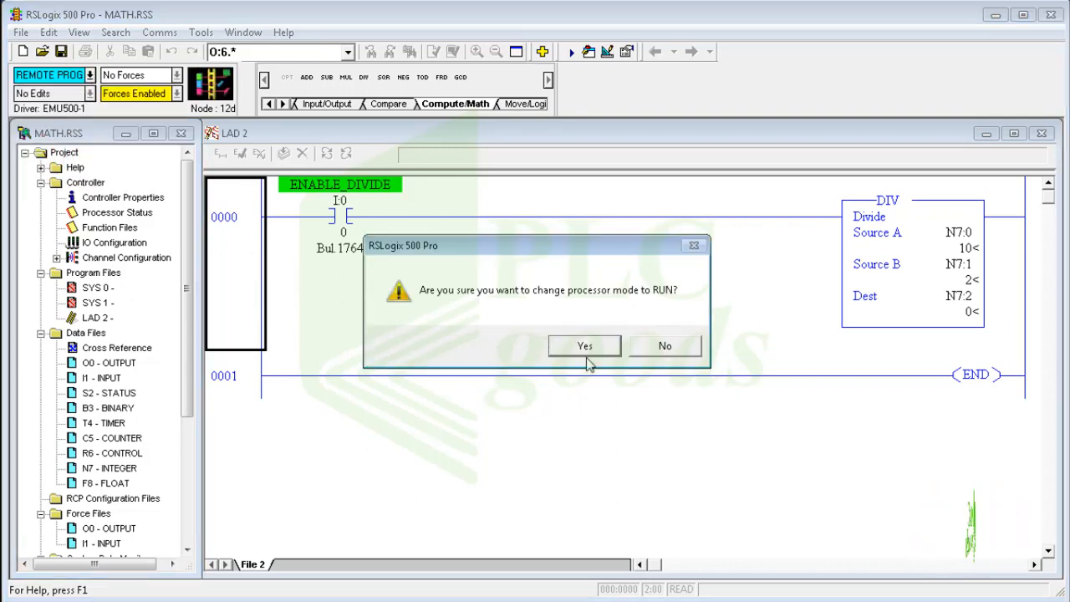
{"action": "left_click", "coordinate": [585, 345]}
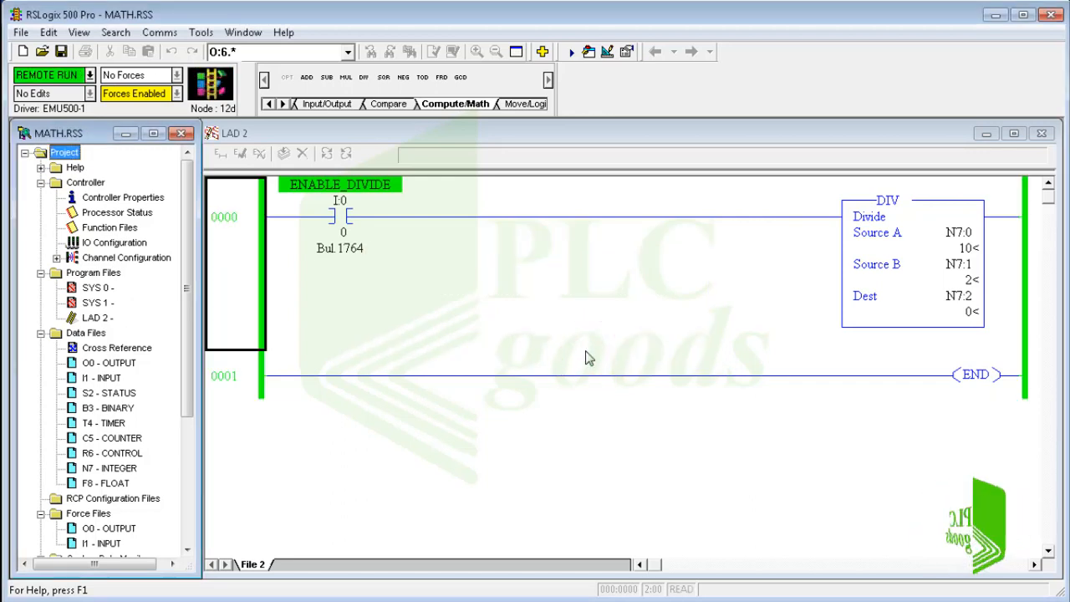
{"action": "mouse_move", "coordinate": [913, 261]}
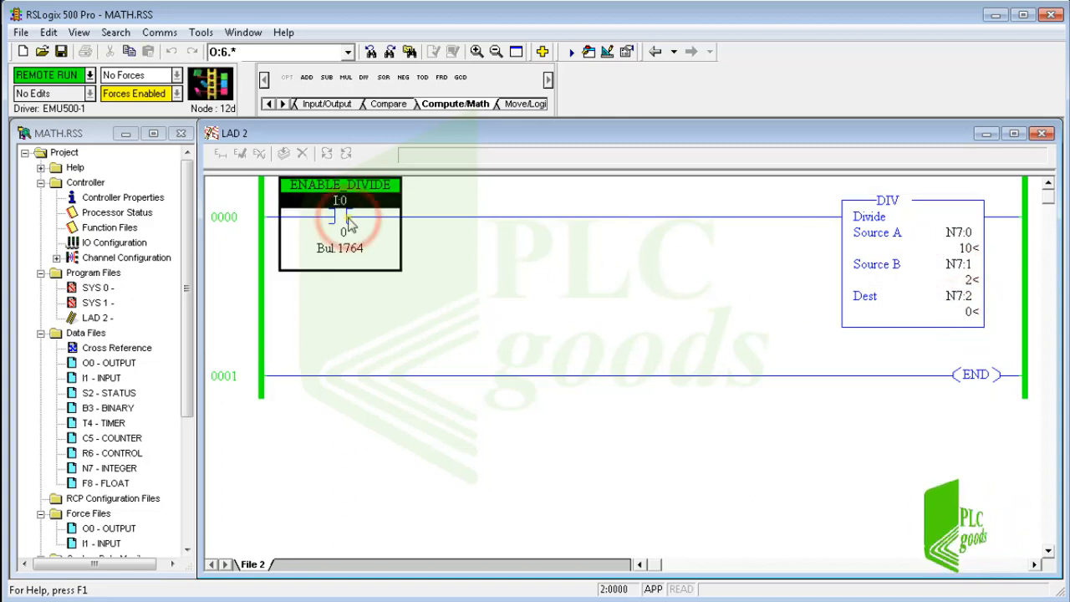
{"action": "right_click", "coordinate": [342, 220]}
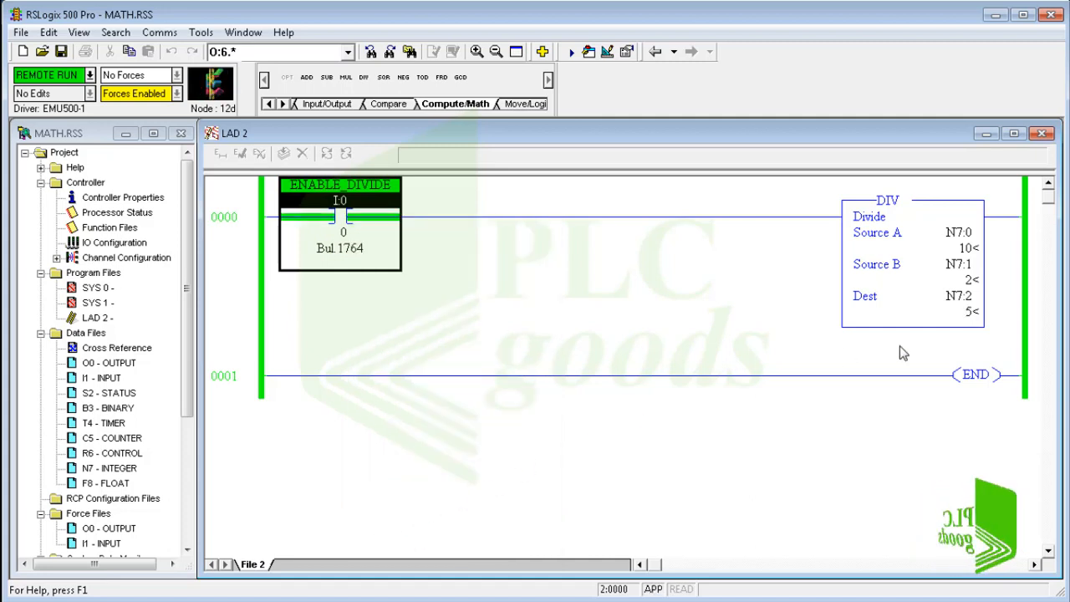
{"action": "left_click", "coordinate": [950, 233]}
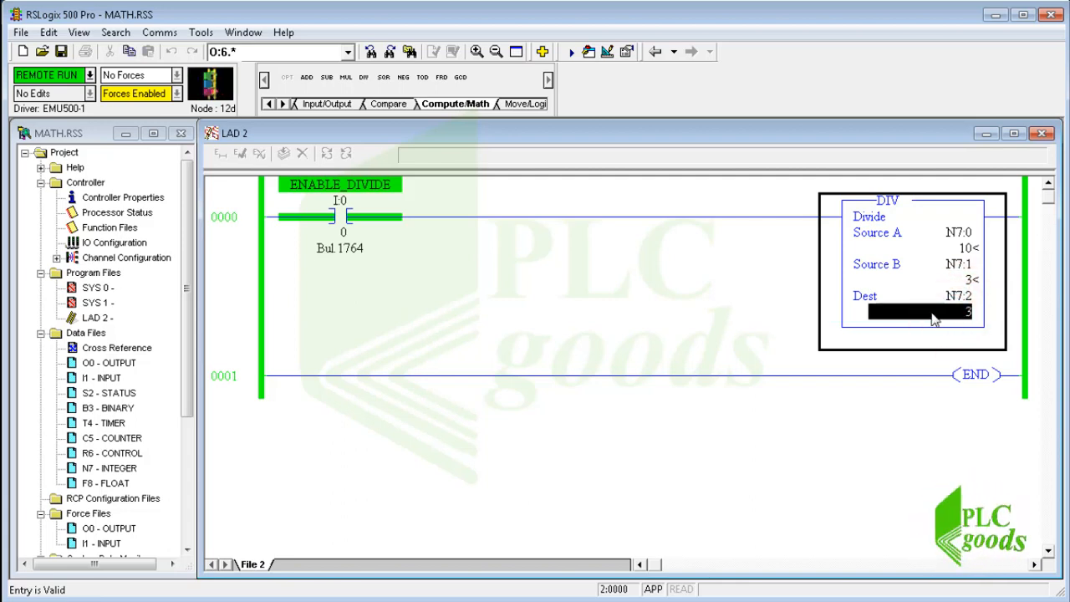
{"action": "left_click", "coordinate": [92, 73]}
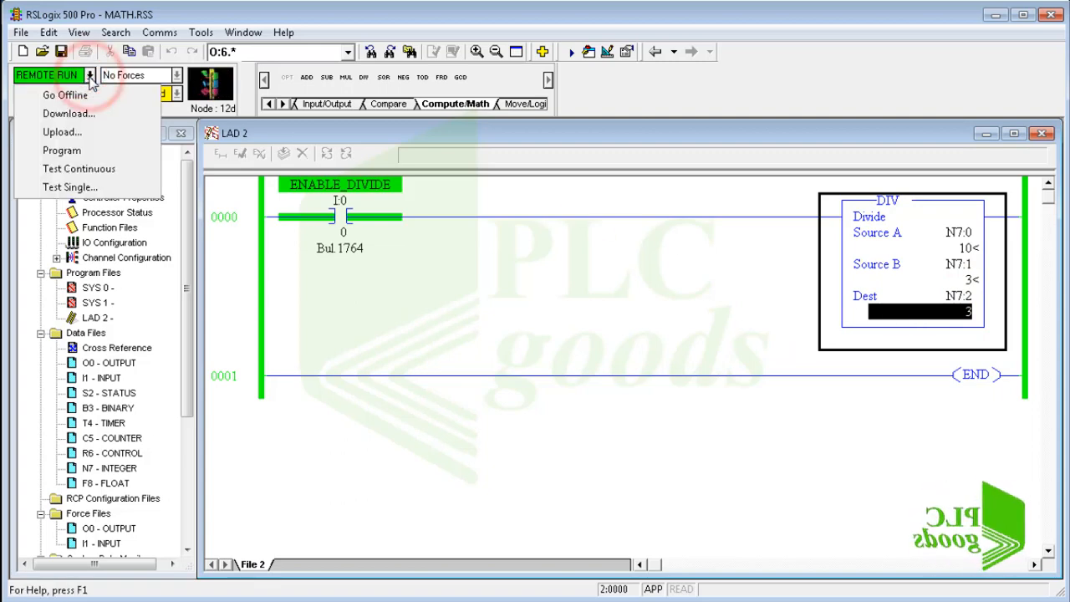
Step: Go offline saving MATH.RSS, change the DIV Dest to F8:0, and verify
{"action": "left_click", "coordinate": [62, 99]}
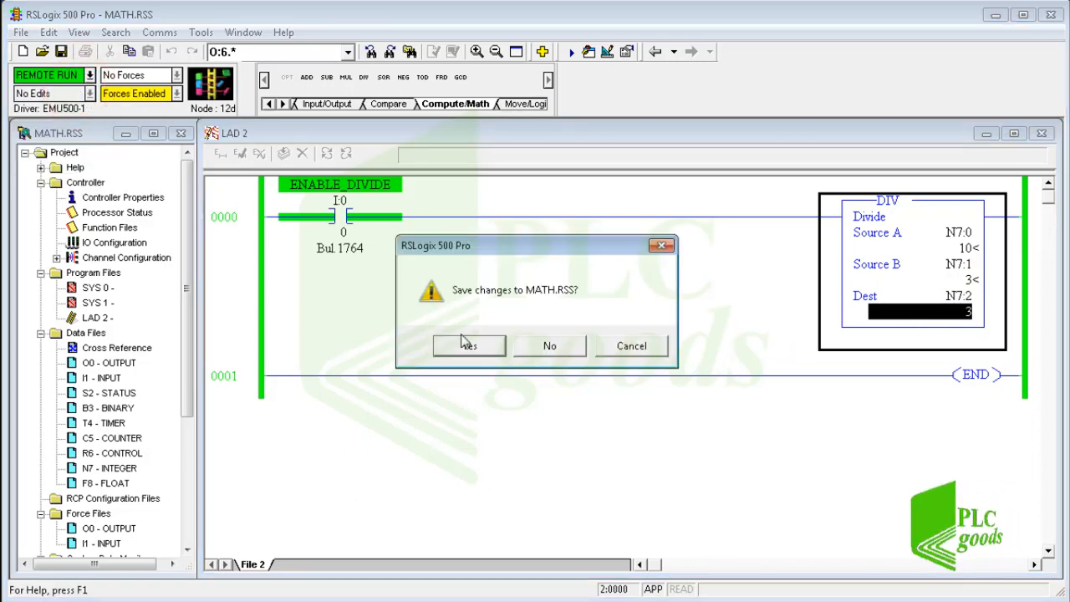
{"action": "left_click", "coordinate": [468, 345]}
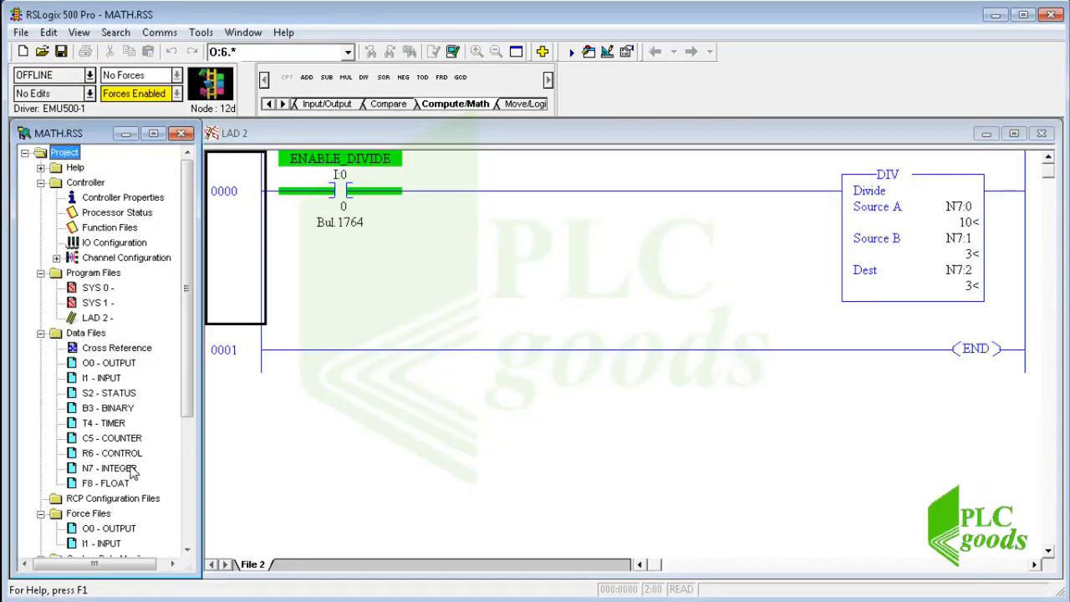
{"action": "double_click", "coordinate": [106, 483]}
{"action": "type", "text": "F8:0"}
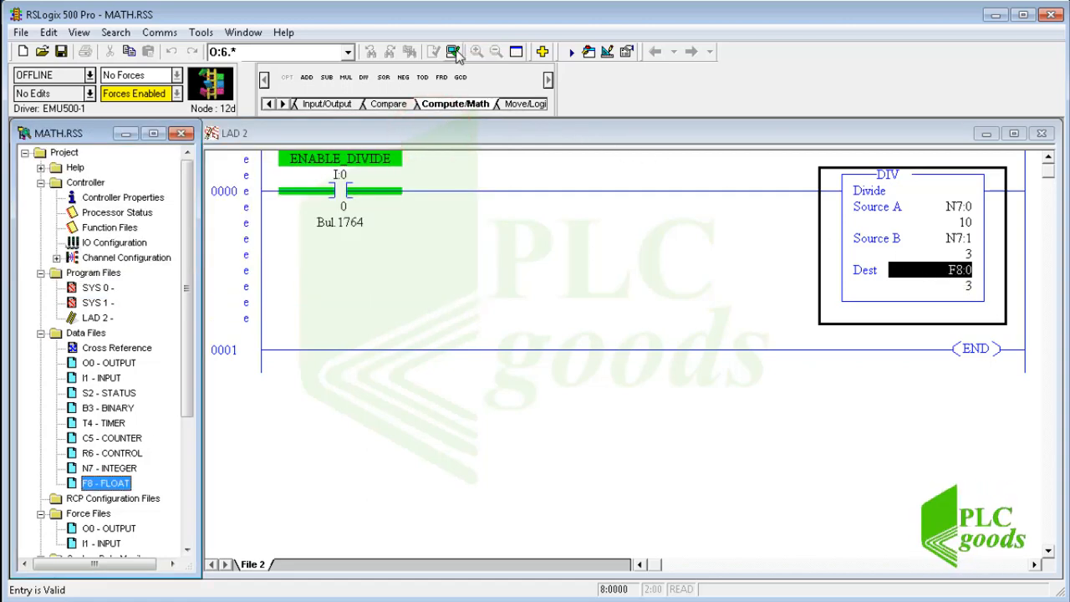
{"action": "left_click", "coordinate": [455, 51]}
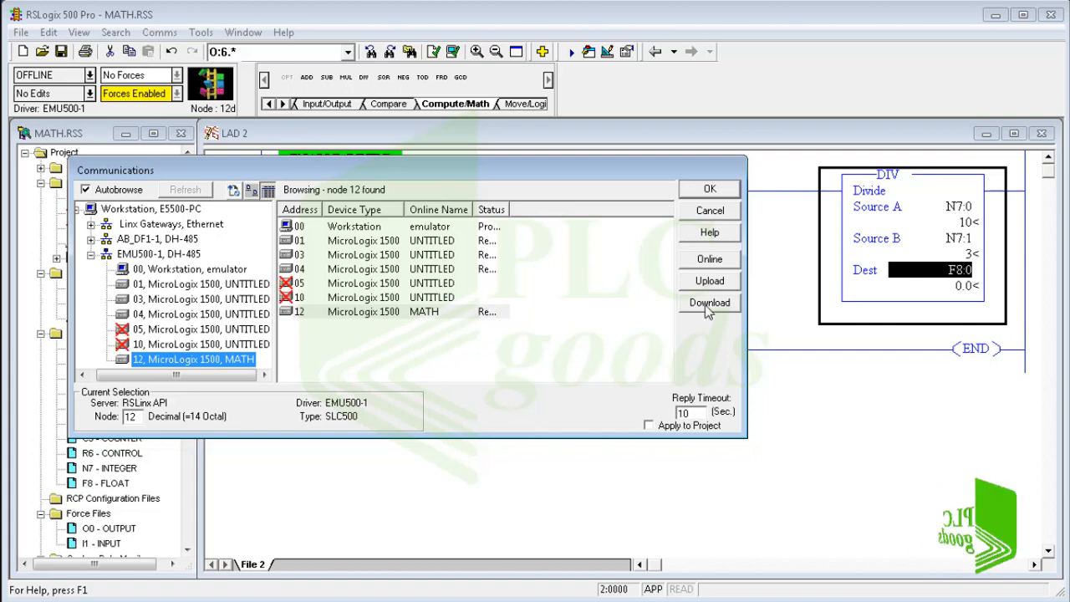
Step: Download the edited MATH program to node 12 and go online
{"action": "left_click", "coordinate": [709, 303]}
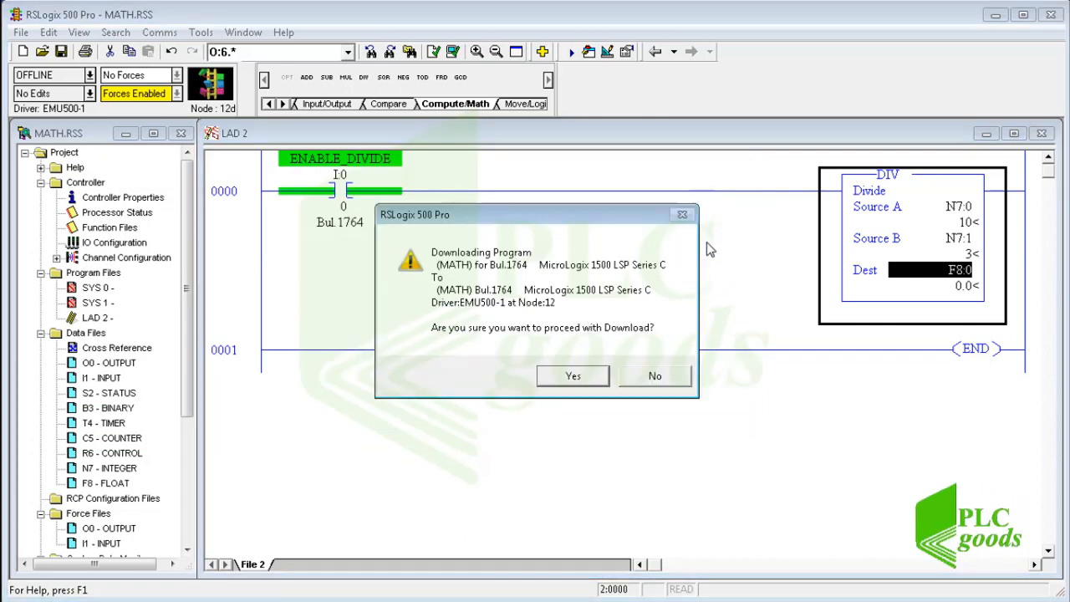
{"action": "left_click", "coordinate": [572, 375]}
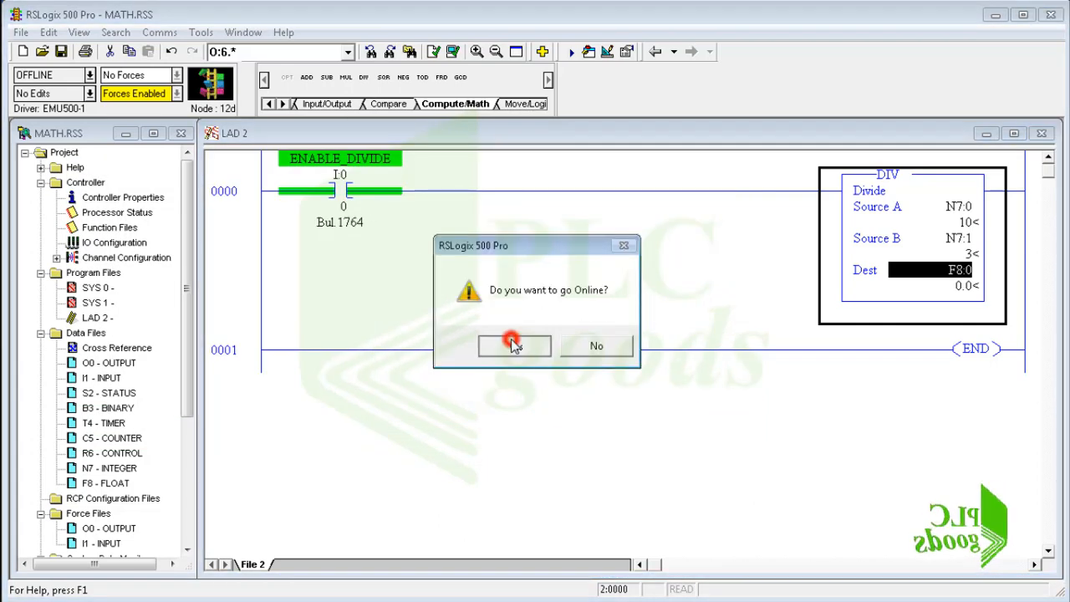
{"action": "left_click", "coordinate": [515, 346]}
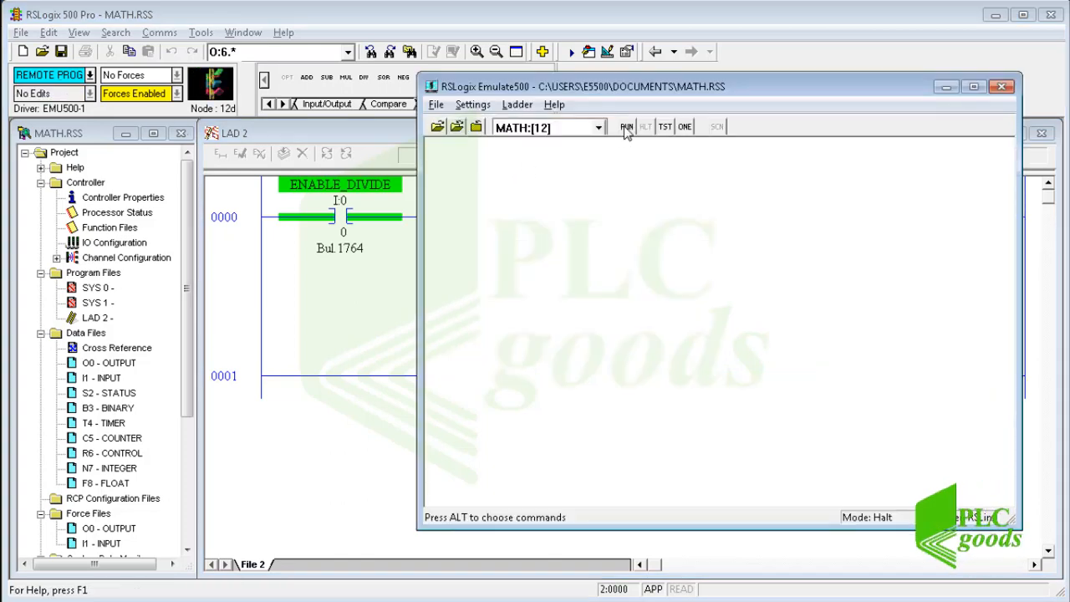
Step: Run the emulator so F8:0 reads 3.333333, then select Source B N7:1 to set it to 0
{"action": "left_click", "coordinate": [626, 126]}
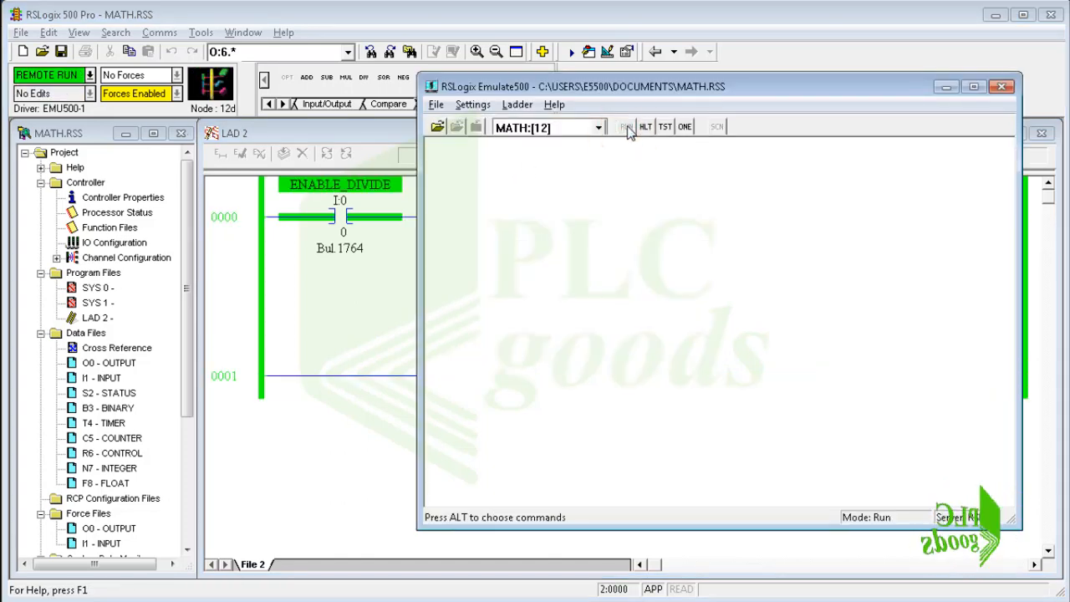
{"action": "left_click", "coordinate": [998, 87]}
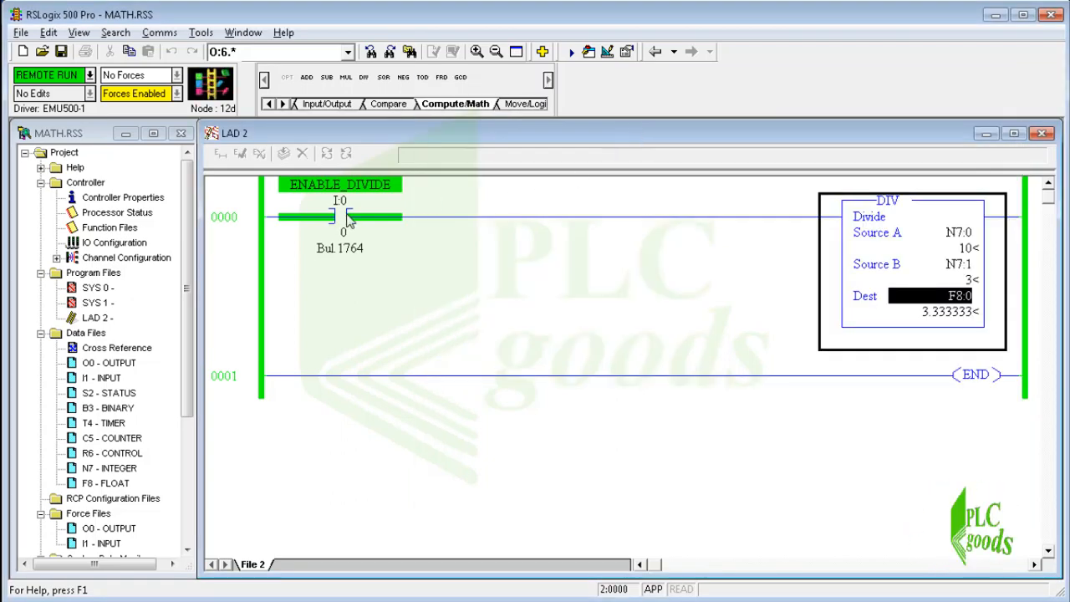
{"action": "left_click", "coordinate": [949, 321]}
{"action": "type", "text": "0"}
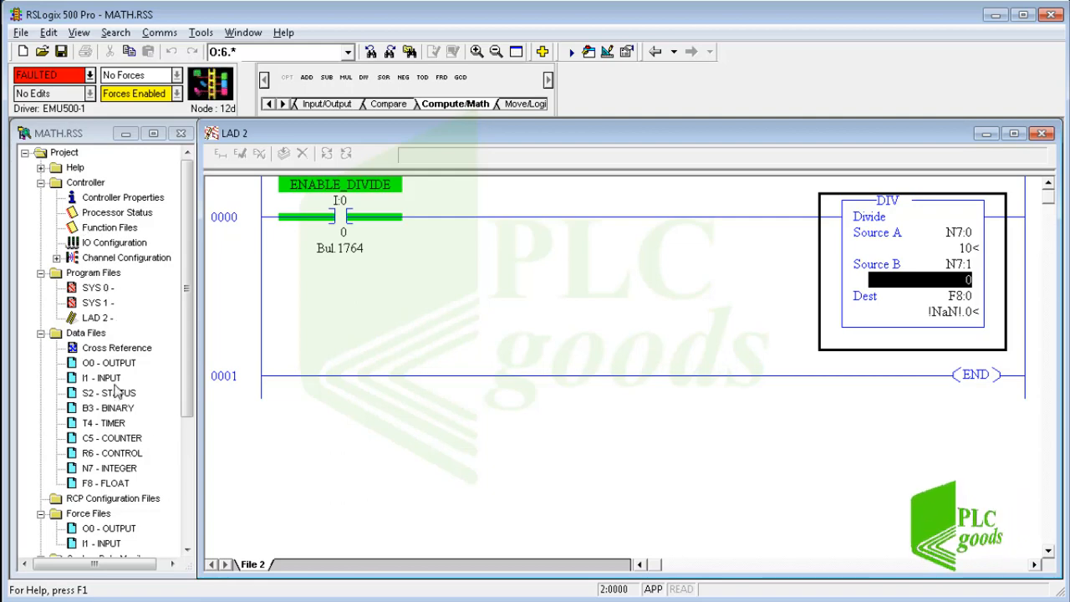
{"action": "double_click", "coordinate": [100, 392]}
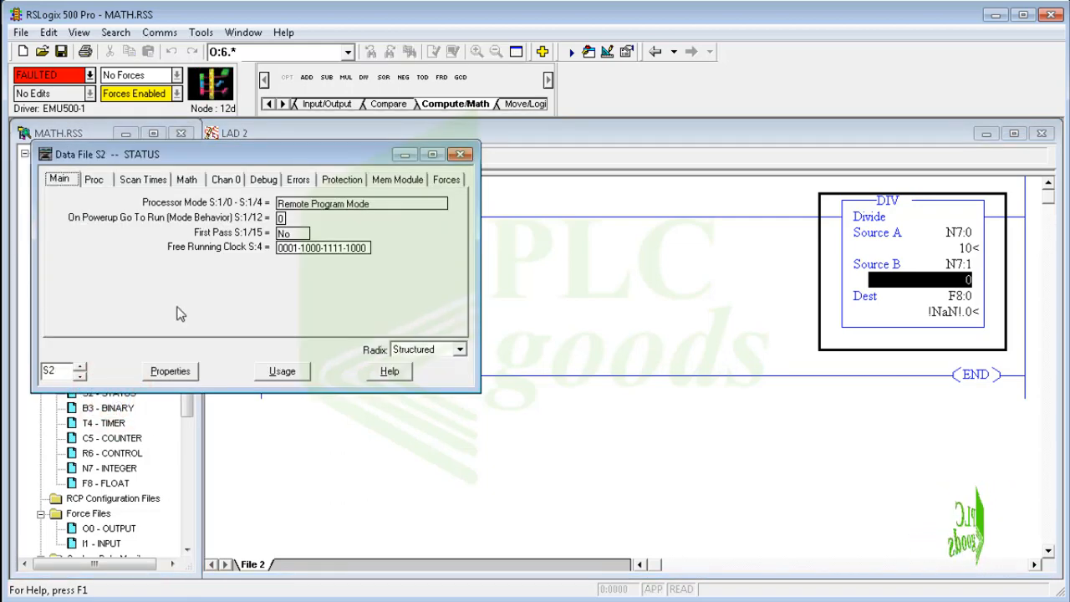
{"action": "left_click", "coordinate": [298, 179]}
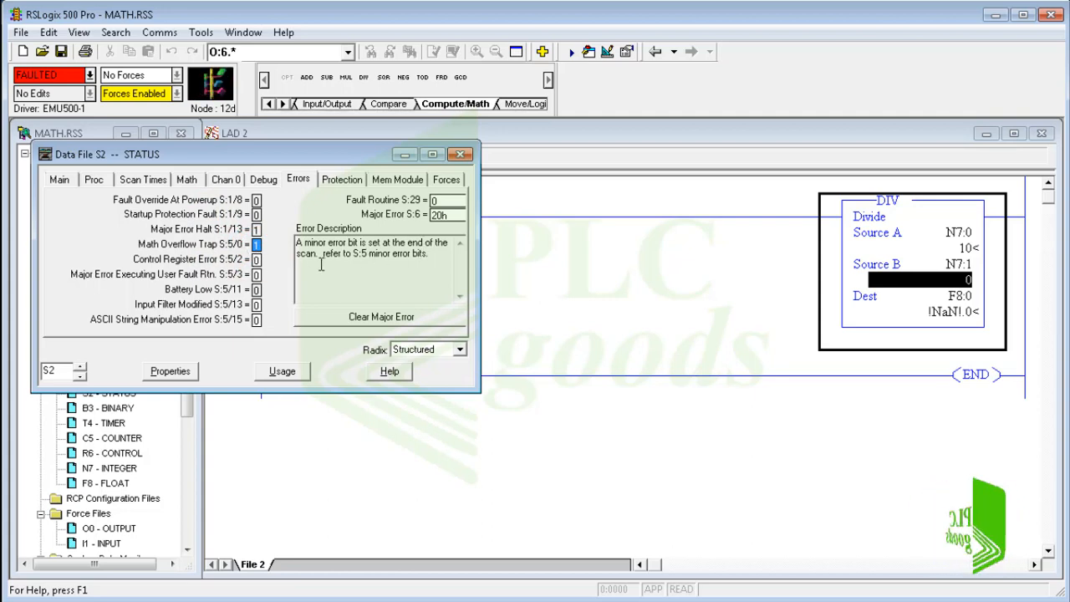
{"action": "left_click", "coordinate": [457, 154]}
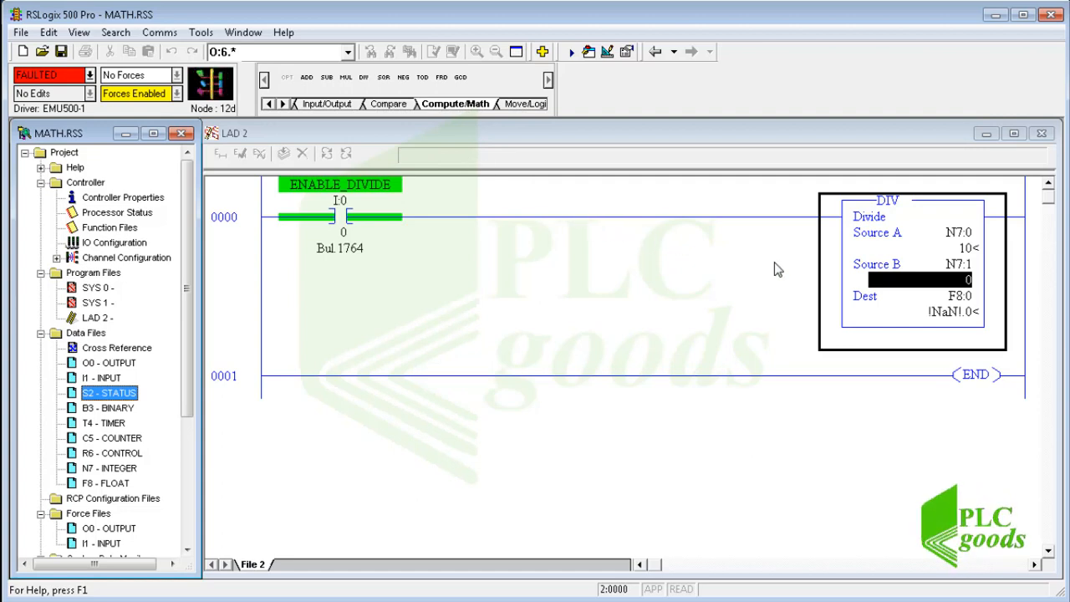
Step: Clear the major fault and return to Run with N7:1 at 2, so F8:0 shows 5.0
{"action": "left_click", "coordinate": [928, 278]}
{"action": "type", "text": "2"}
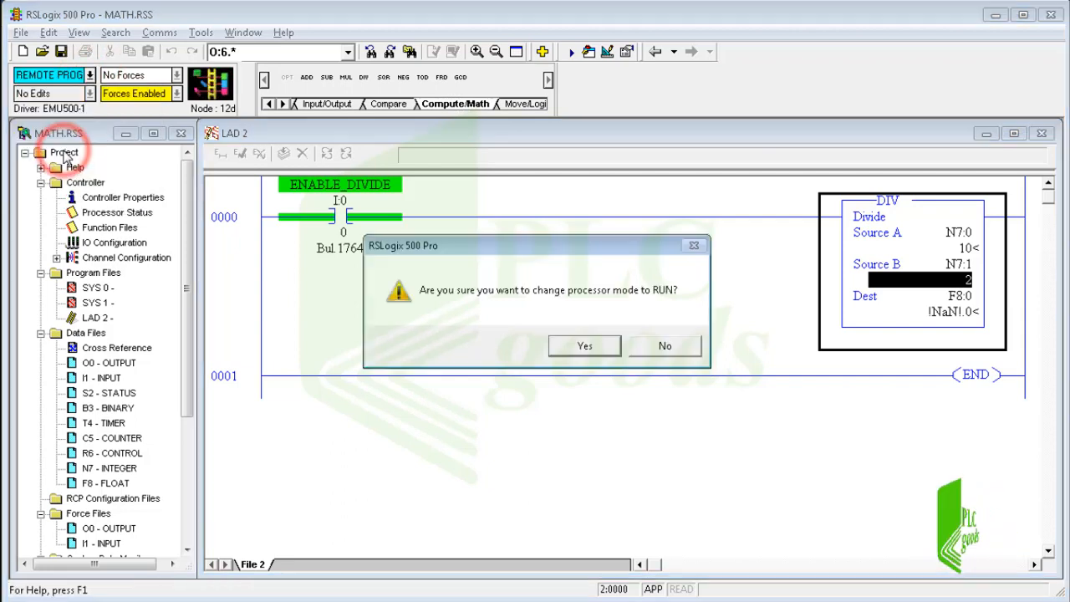
{"action": "left_click", "coordinate": [584, 345]}
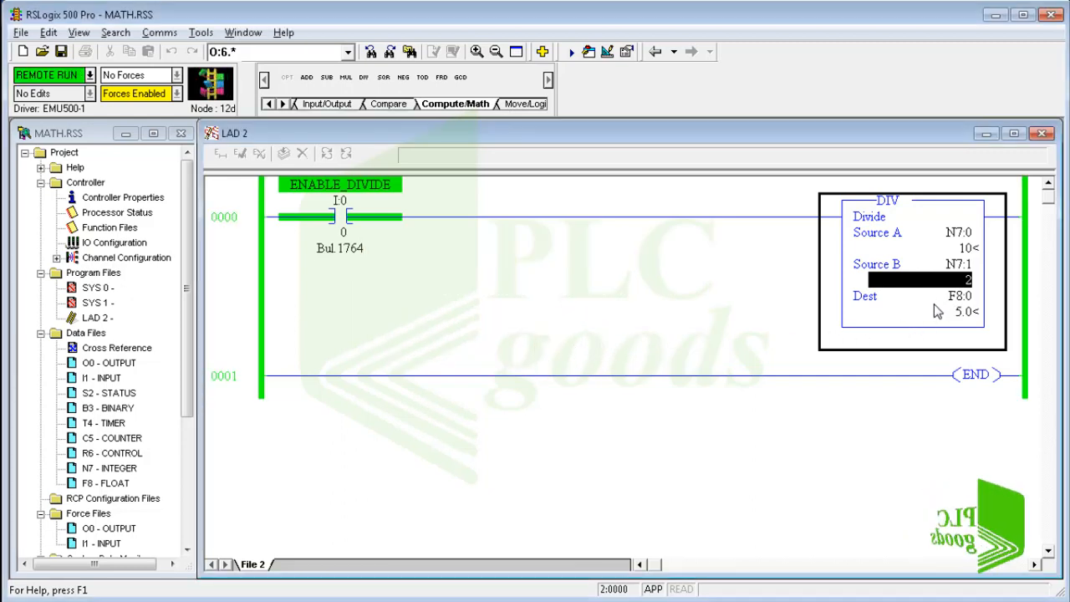
{"action": "mouse_move", "coordinate": [233, 302]}
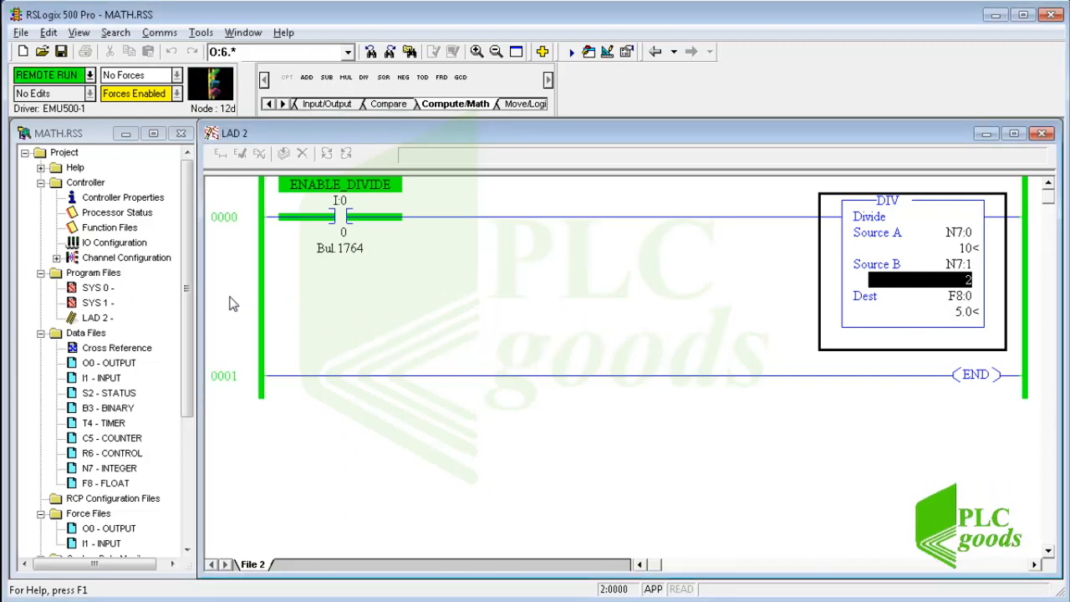
{"action": "left_click", "coordinate": [93, 393]}
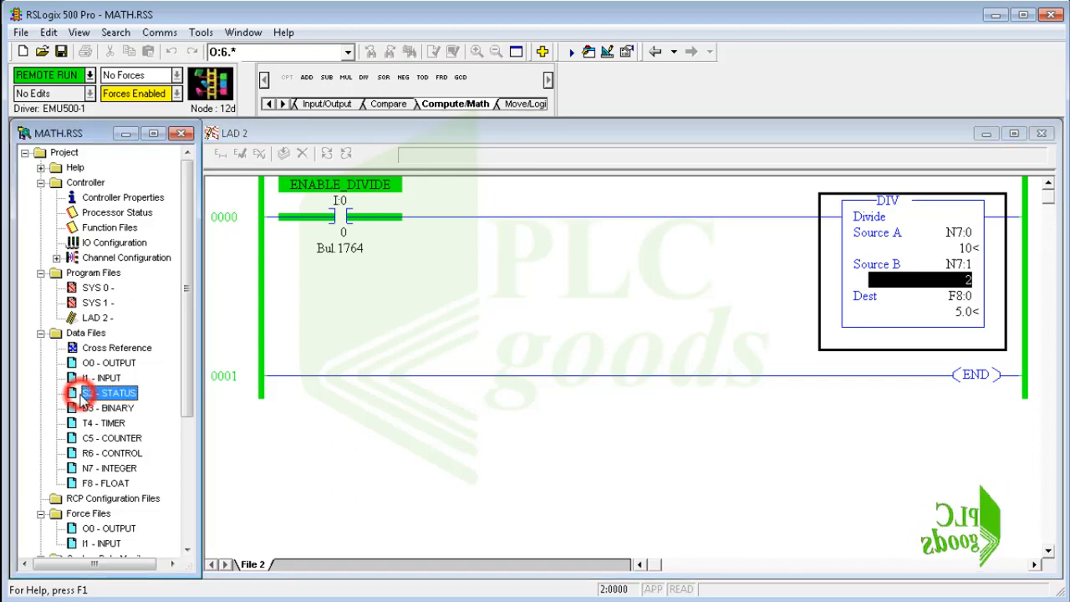
Step: Review the S2 status tabs (Remote Run, no errors), then Go Offline to raise the MATH.RSS save prompt
{"action": "double_click", "coordinate": [102, 392]}
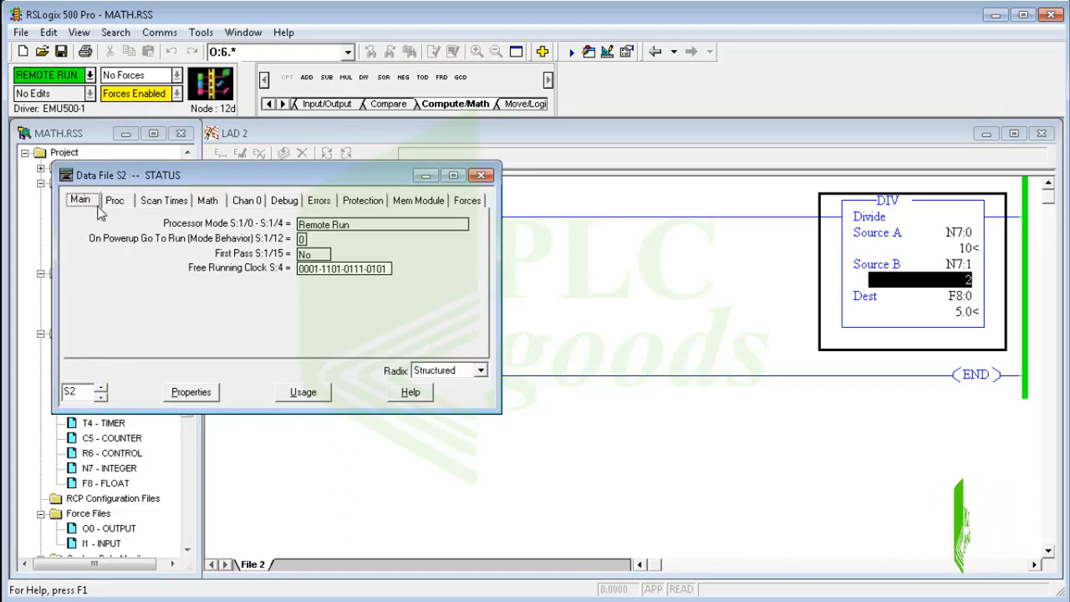
{"action": "left_click", "coordinate": [114, 200]}
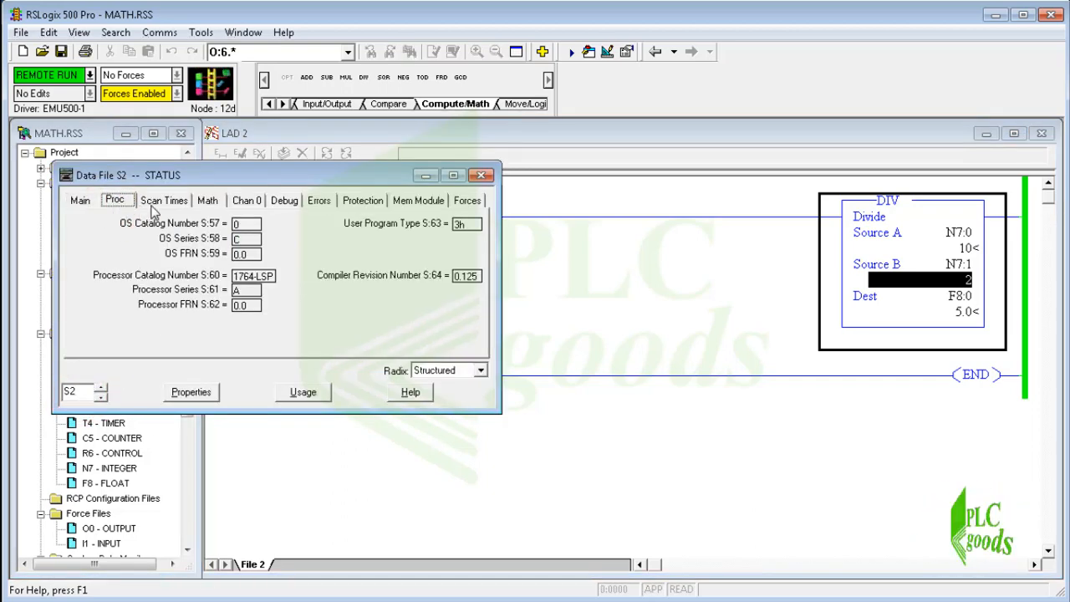
{"action": "left_click", "coordinate": [164, 199]}
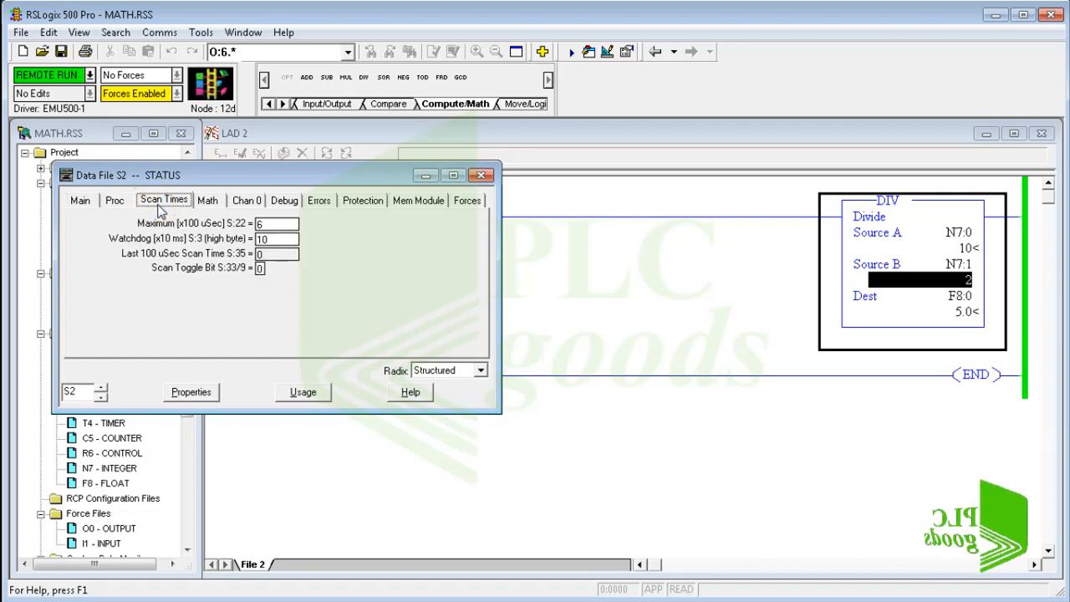
{"action": "left_click", "coordinate": [207, 200]}
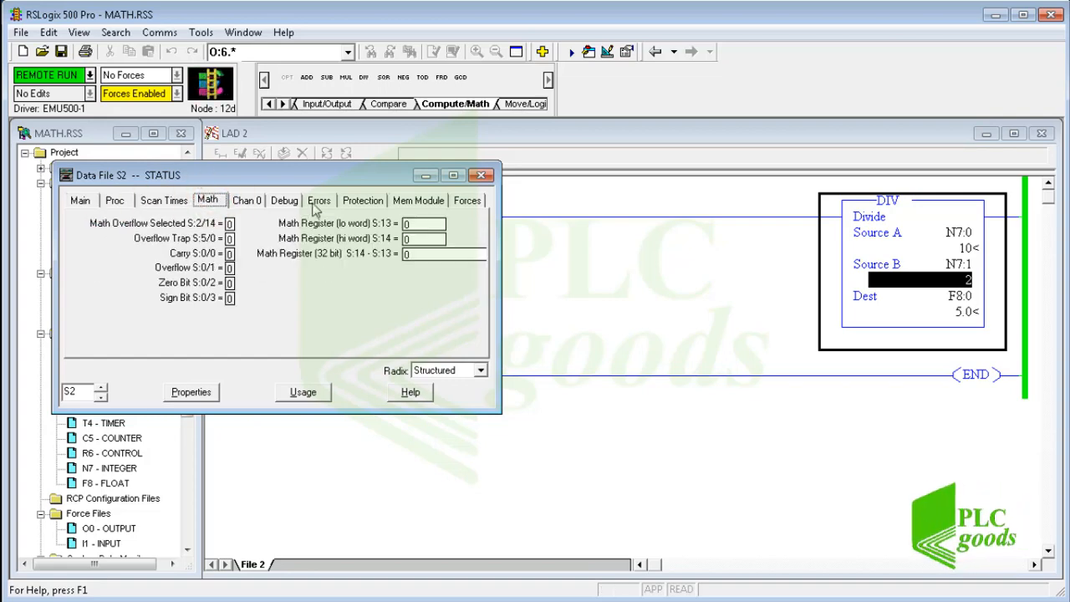
{"action": "left_click", "coordinate": [319, 200]}
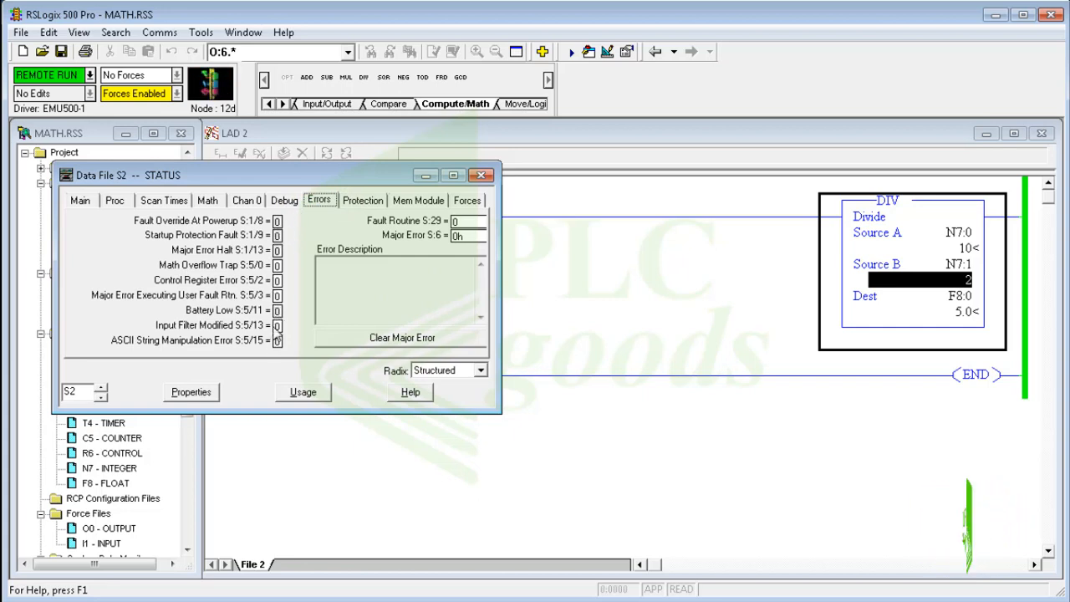
{"action": "mouse_move", "coordinate": [341, 260]}
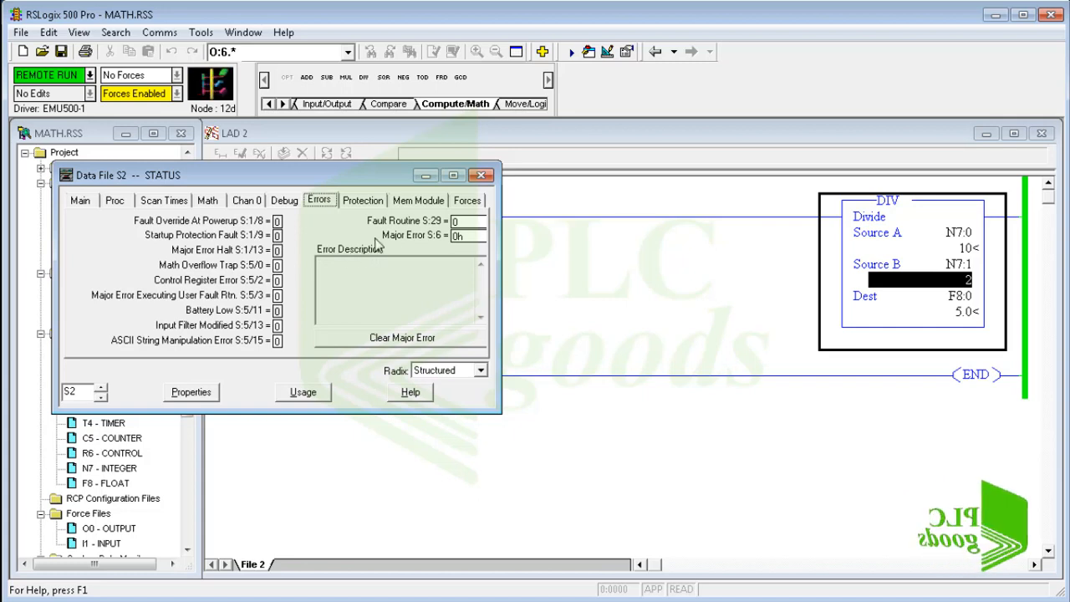
{"action": "left_click", "coordinate": [480, 176]}
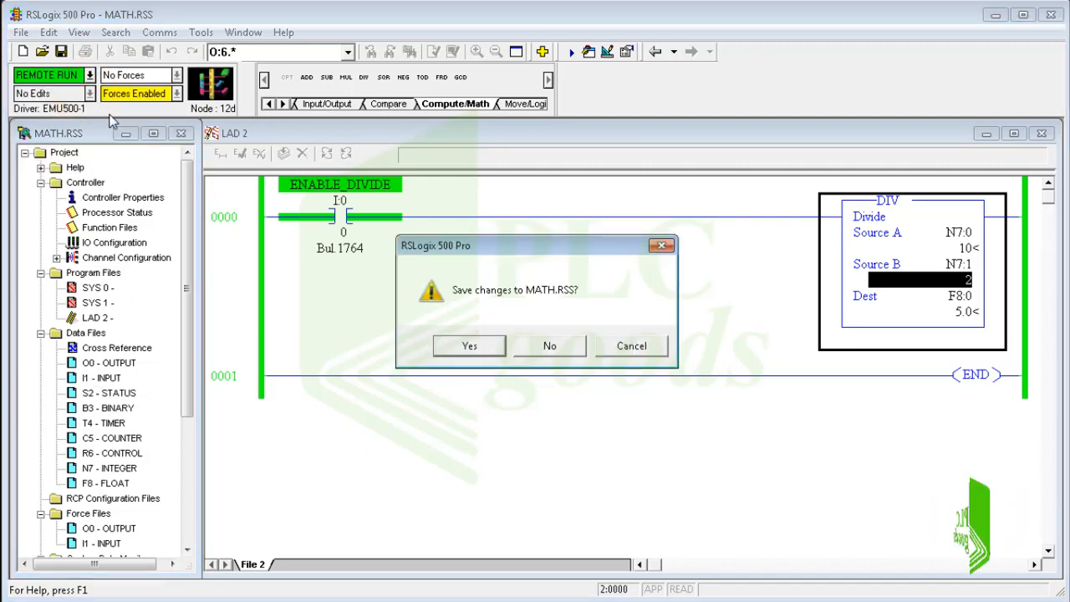
Step: Save MATH.RSS through the revision note and data table upload warning, leaving the project offline
{"action": "left_click", "coordinate": [468, 345]}
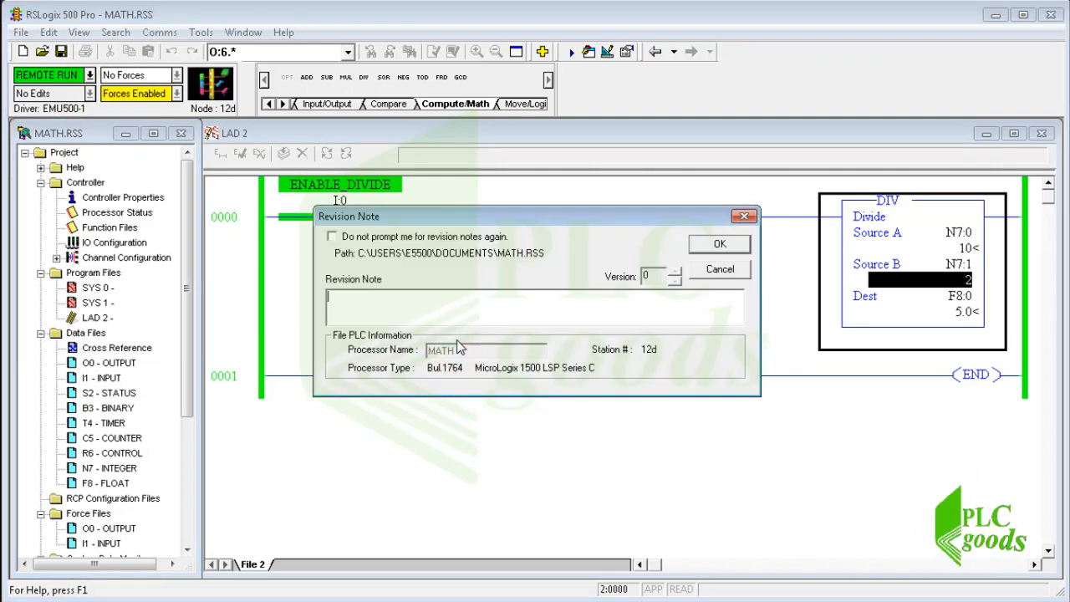
{"action": "left_click", "coordinate": [718, 243]}
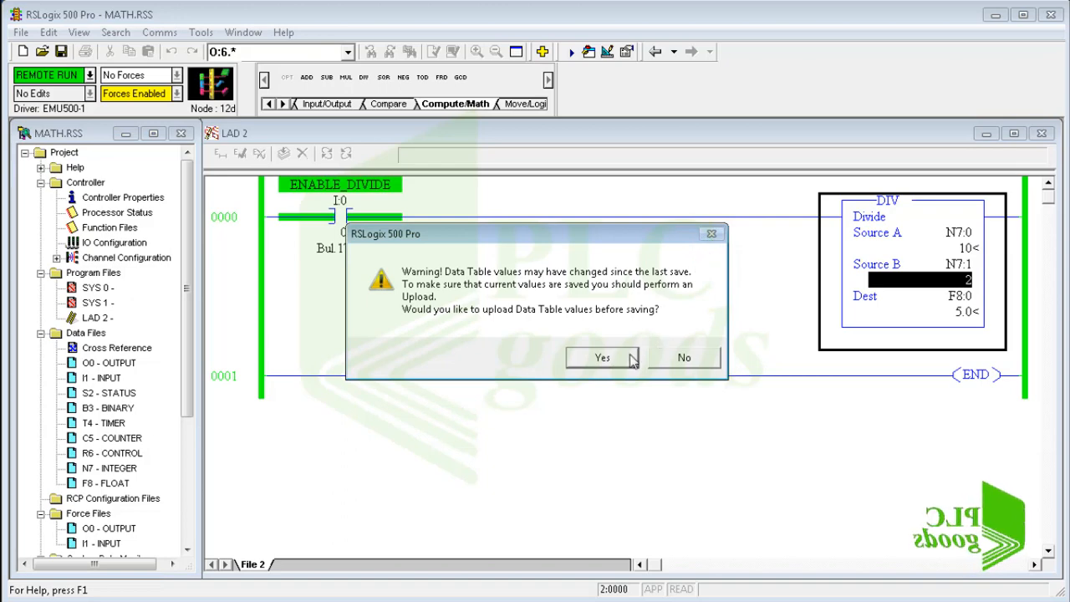
{"action": "left_click", "coordinate": [683, 357]}
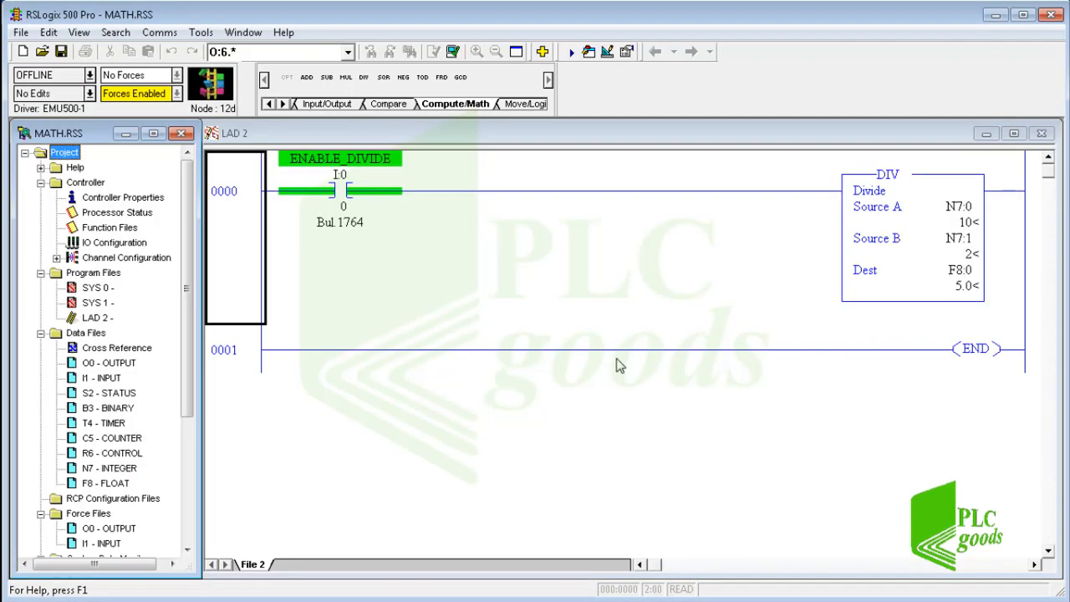
{"action": "mouse_move", "coordinate": [524, 264]}
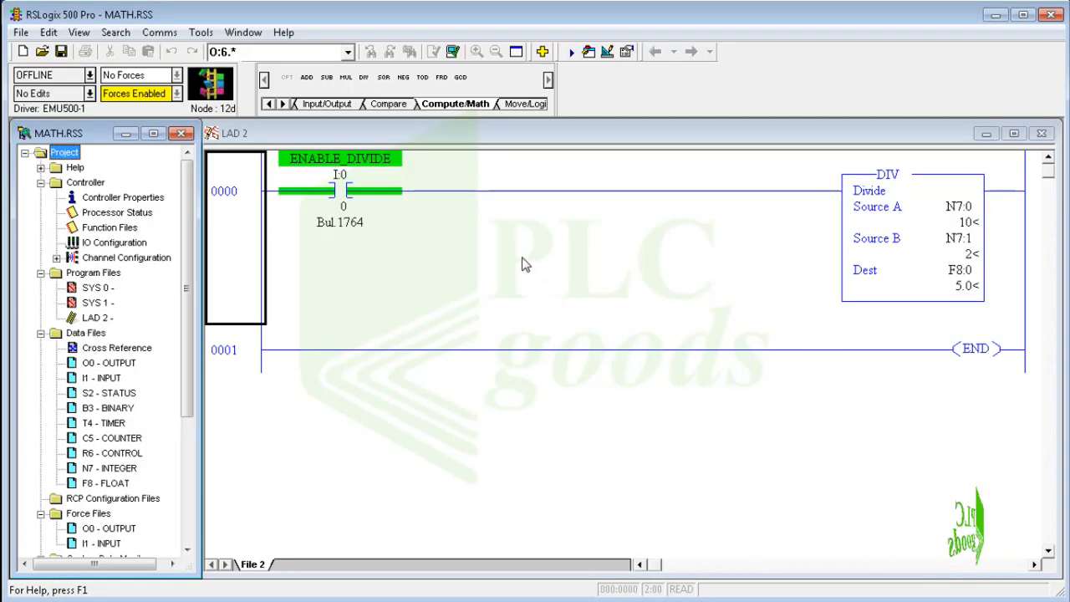
Step: Place a trial ADD, then delete the SQR and DIV, leaving only ENABLE_DIVIDE on rung 0000
{"action": "left_click", "coordinate": [304, 78]}
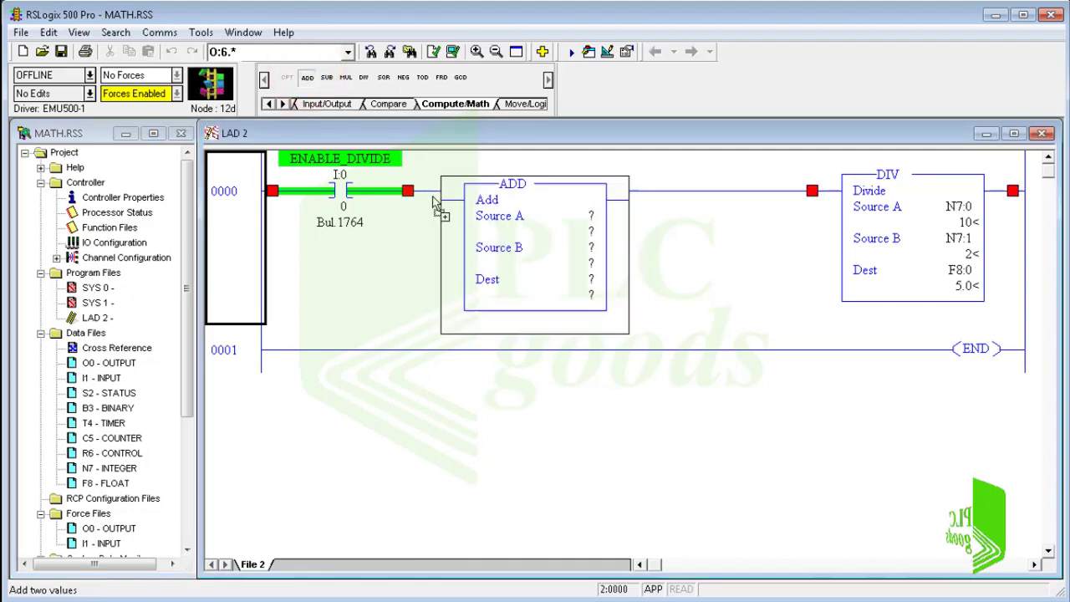
{"action": "left_click", "coordinate": [543, 216]}
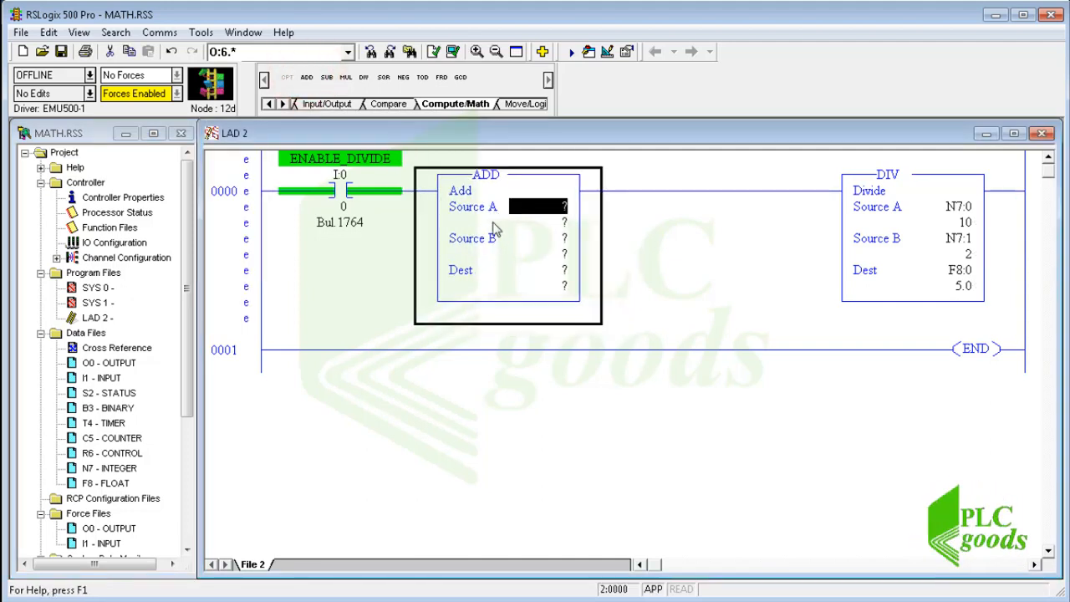
{"action": "left_click", "coordinate": [515, 284]}
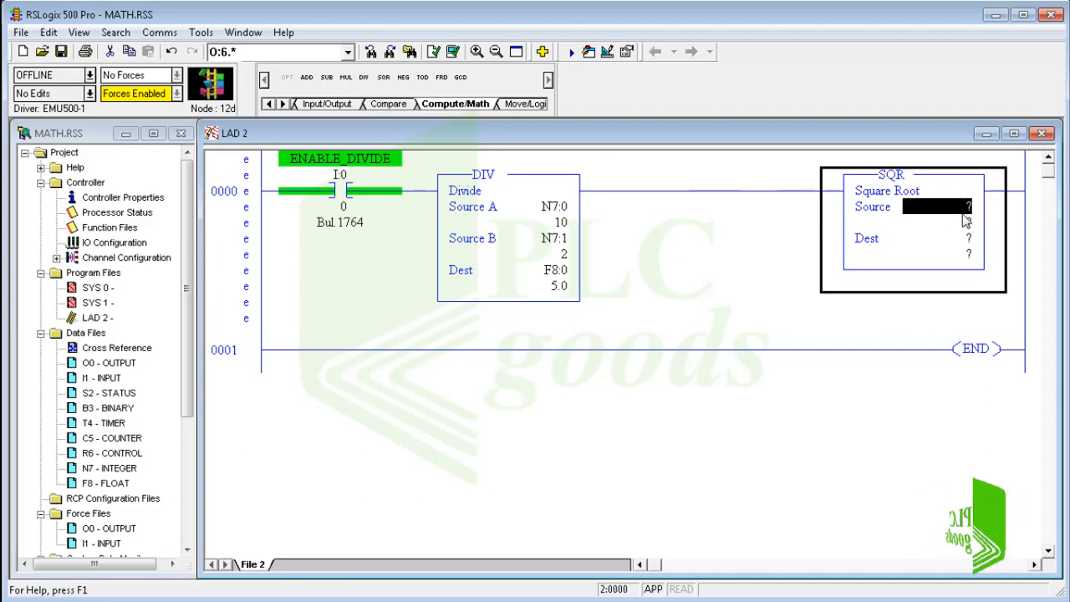
{"action": "left_click", "coordinate": [915, 238]}
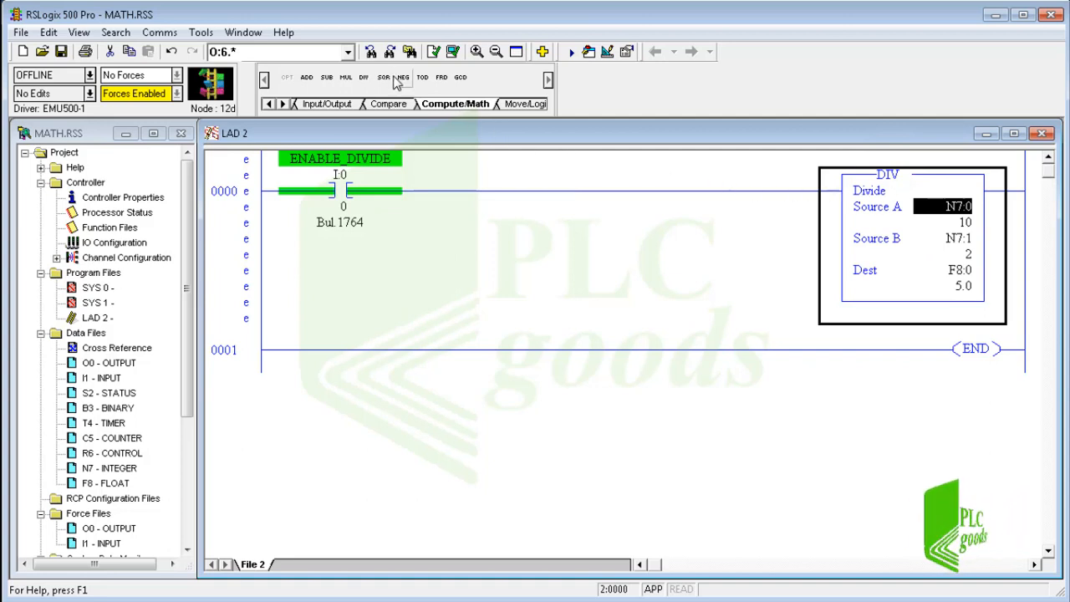
{"action": "left_click", "coordinate": [405, 77]}
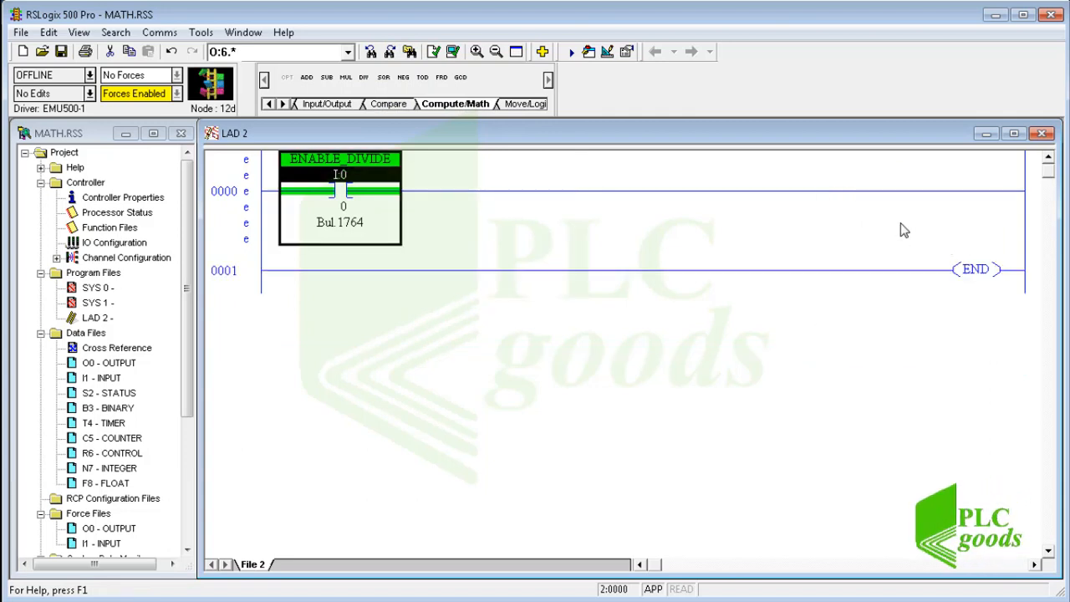
{"action": "mouse_move", "coordinate": [423, 77]}
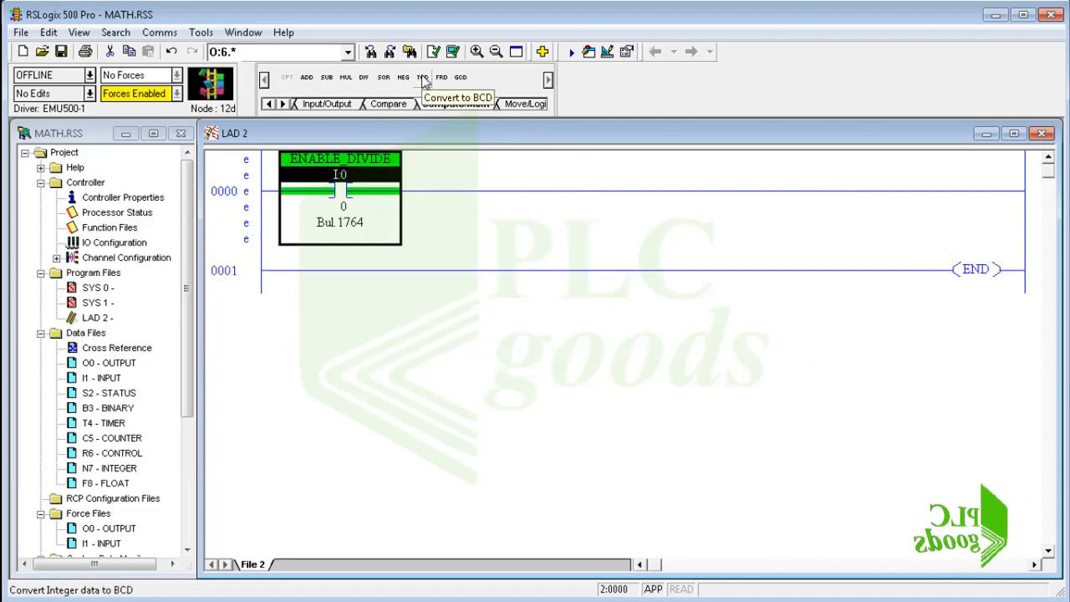
Step: Add a TOD after ENABLE_DIVIDE with Source 15 and Dest N7:3, and open the N7 integer table
{"action": "left_click", "coordinate": [421, 76]}
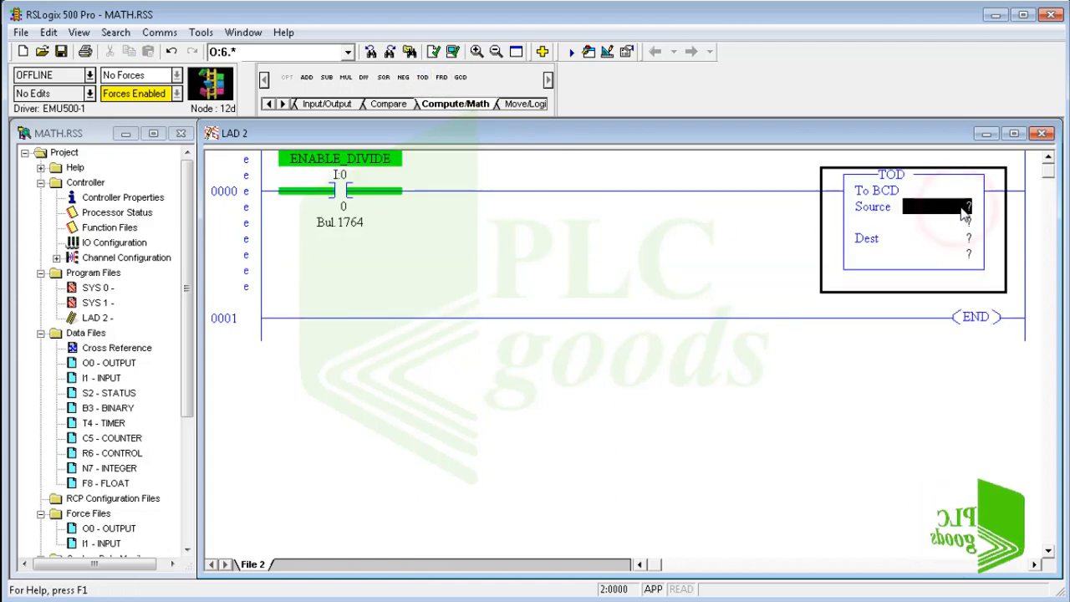
{"action": "left_click", "coordinate": [932, 238]}
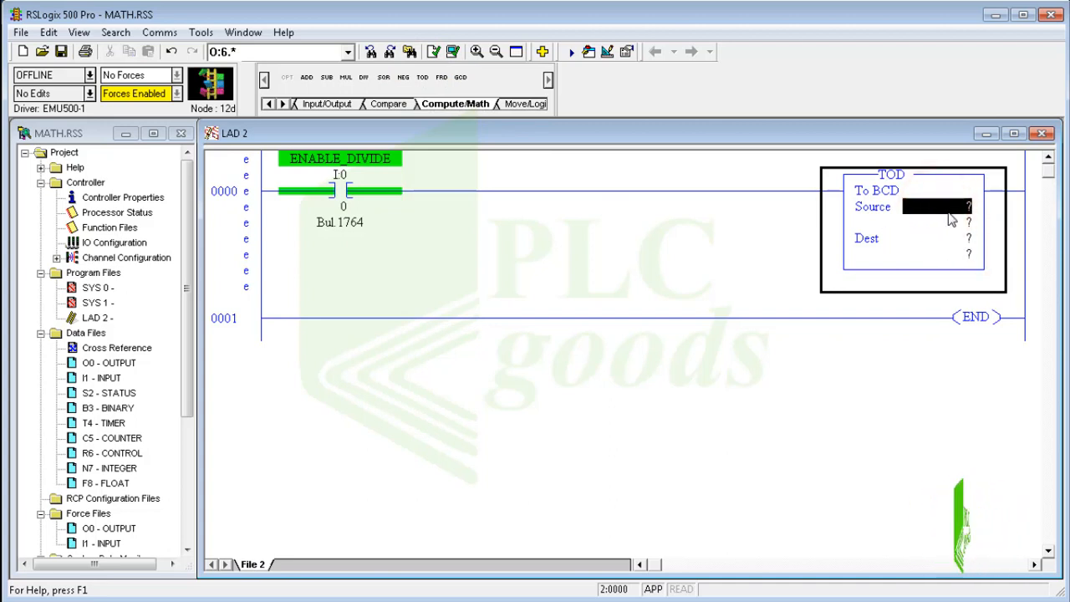
{"action": "type", "text": "15"}
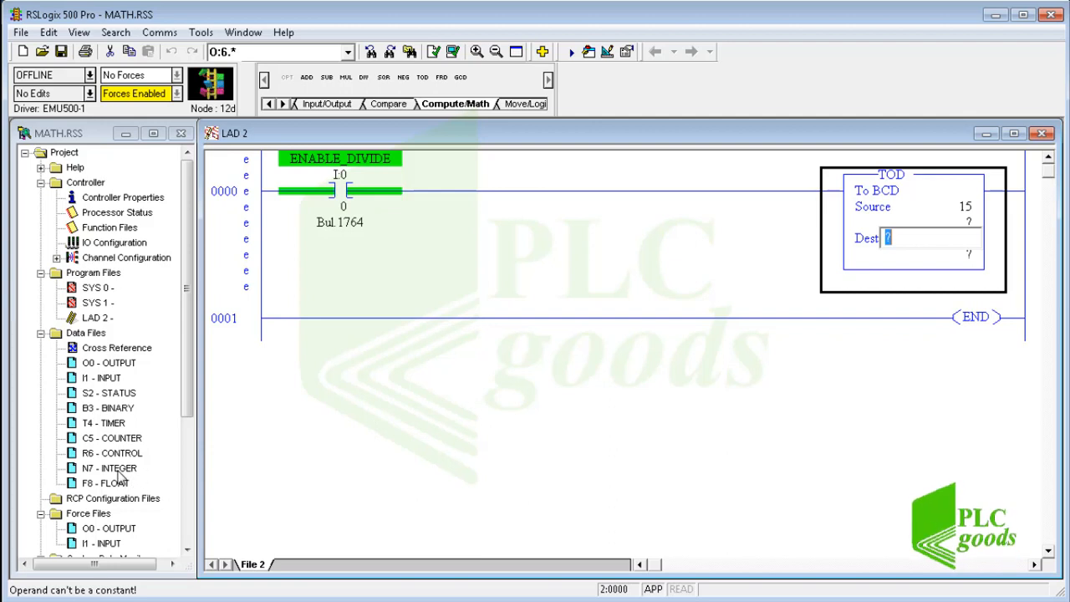
{"action": "double_click", "coordinate": [105, 469]}
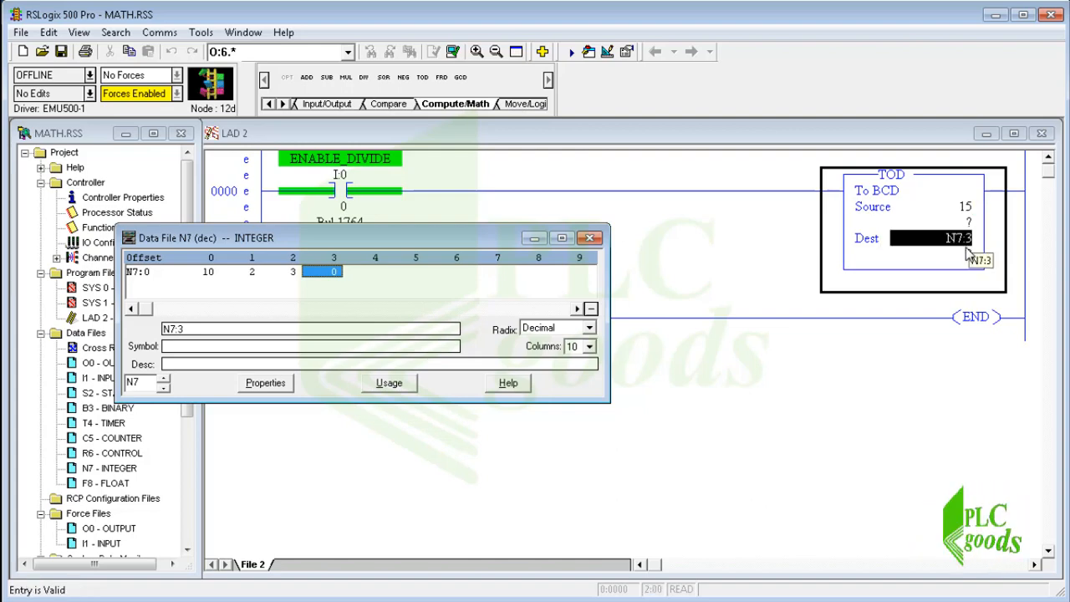
Step: Verify the file, replace the constant TOD source with N7:2 holding 15, and verify again error-free
{"action": "left_click", "coordinate": [453, 51]}
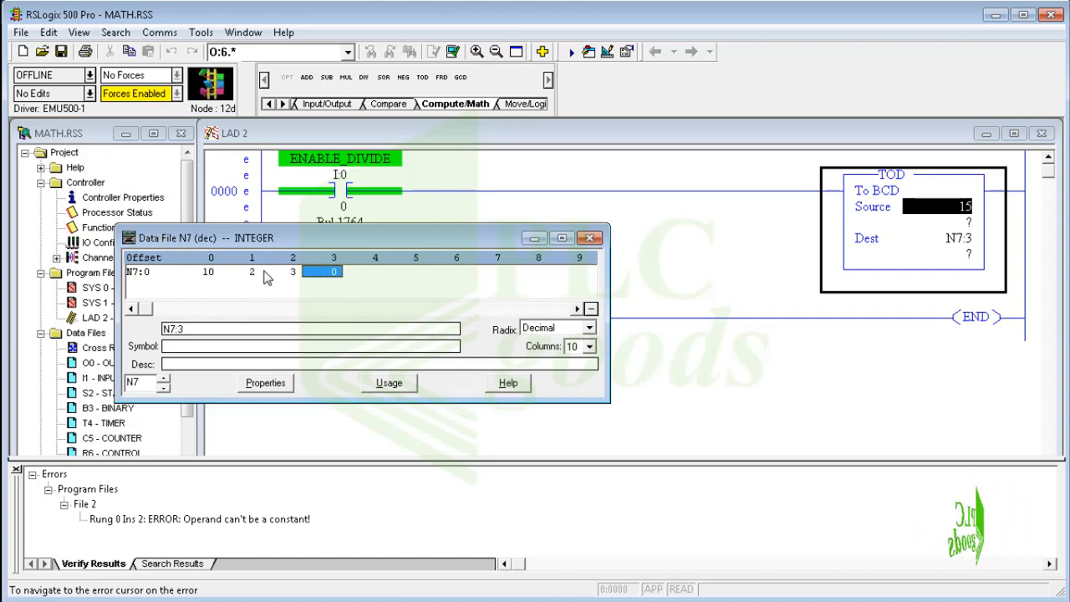
{"action": "left_click", "coordinate": [290, 271]}
{"action": "type", "text": "15"}
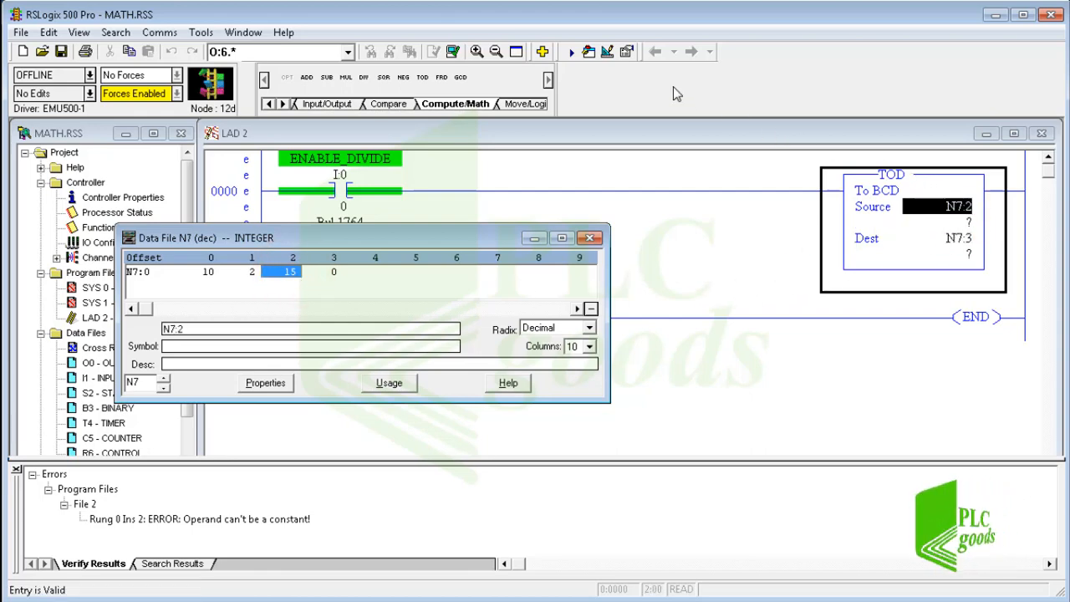
{"action": "left_click", "coordinate": [450, 51]}
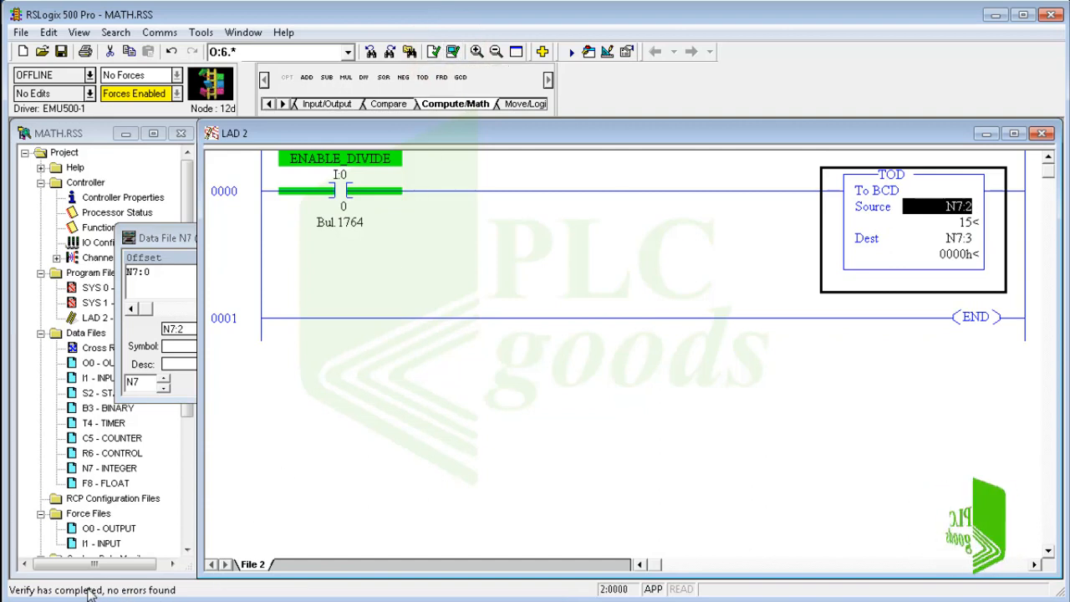
{"action": "mouse_move", "coordinate": [426, 52]}
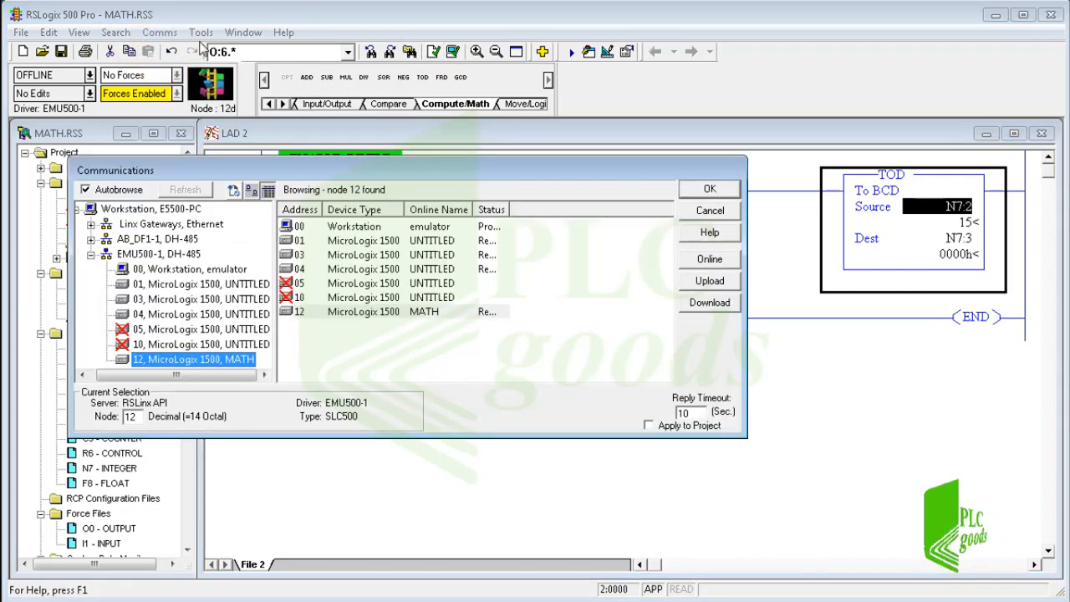
Step: Download MATH to node 12 past the revision note and confirmation, then run so N7:3 shows 0015h
{"action": "left_click", "coordinate": [364, 311]}
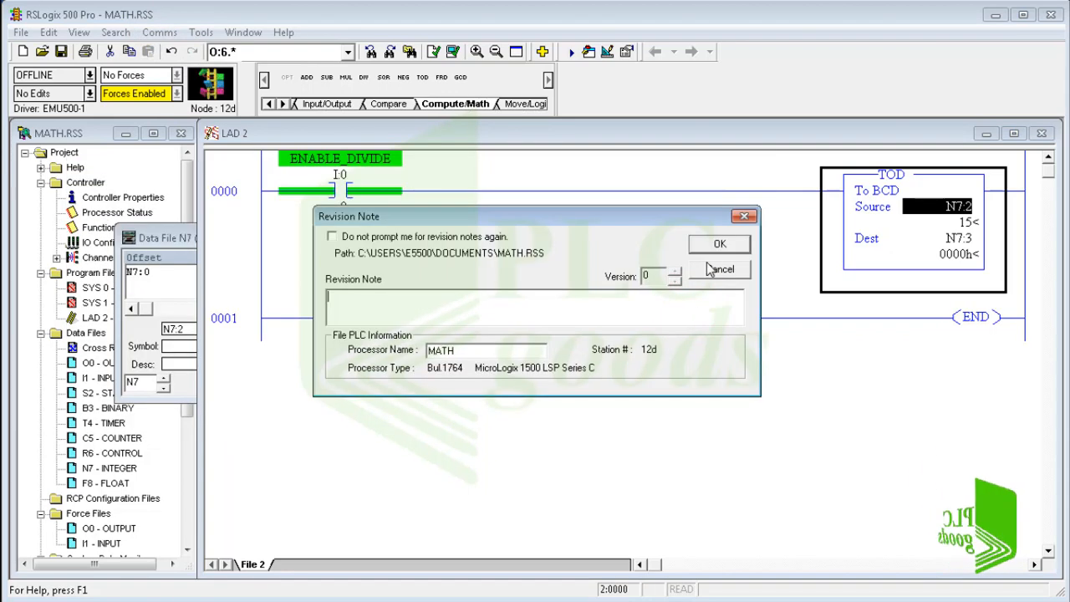
{"action": "left_click", "coordinate": [718, 244]}
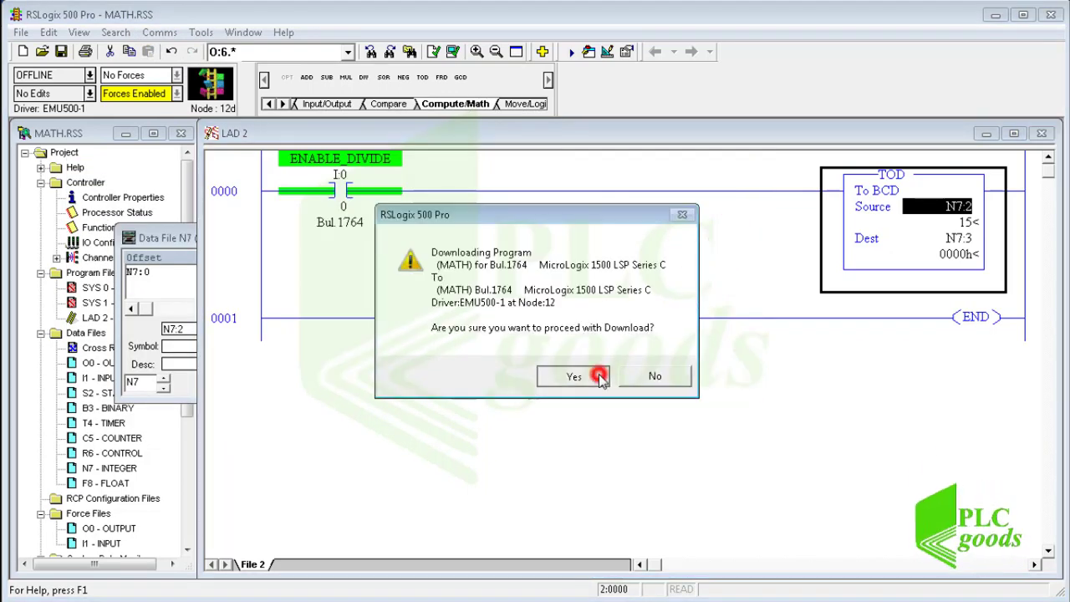
{"action": "left_click", "coordinate": [571, 376]}
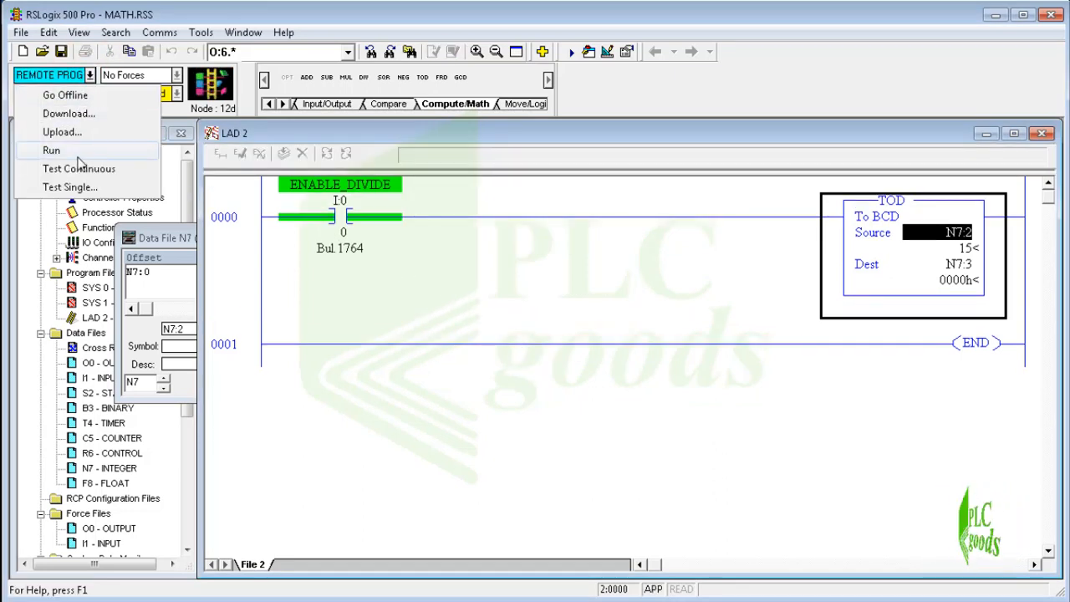
{"action": "left_click", "coordinate": [51, 150]}
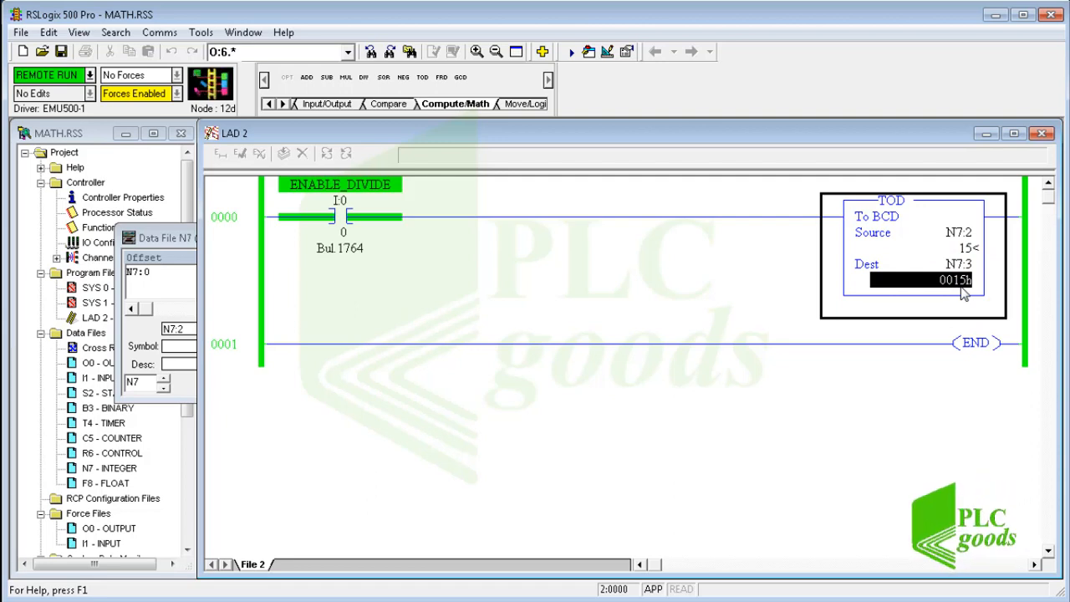
{"action": "mouse_move", "coordinate": [592, 295]}
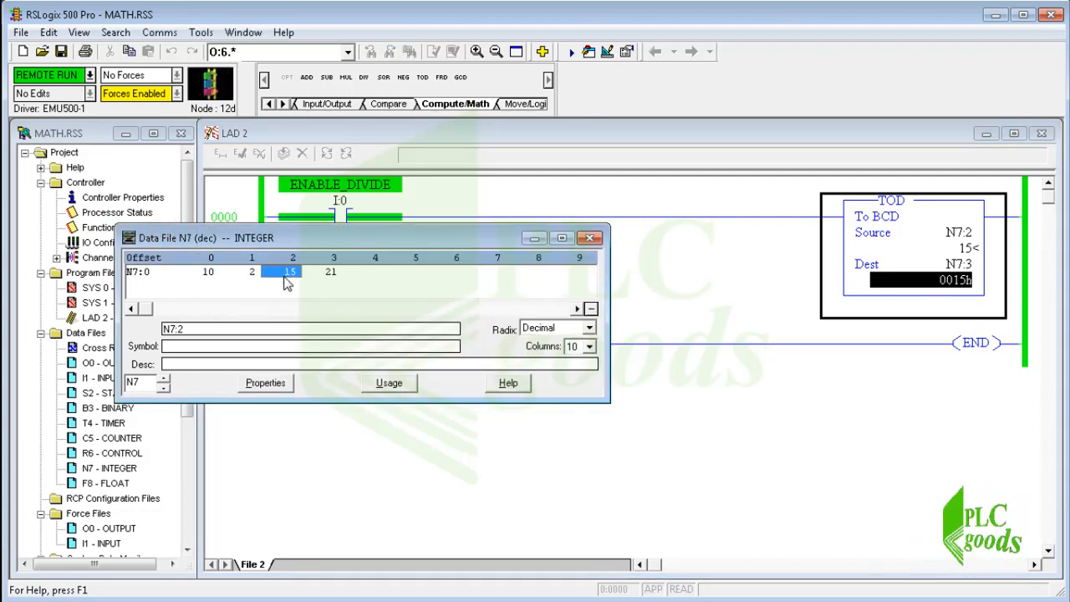
{"action": "left_click", "coordinate": [332, 272]}
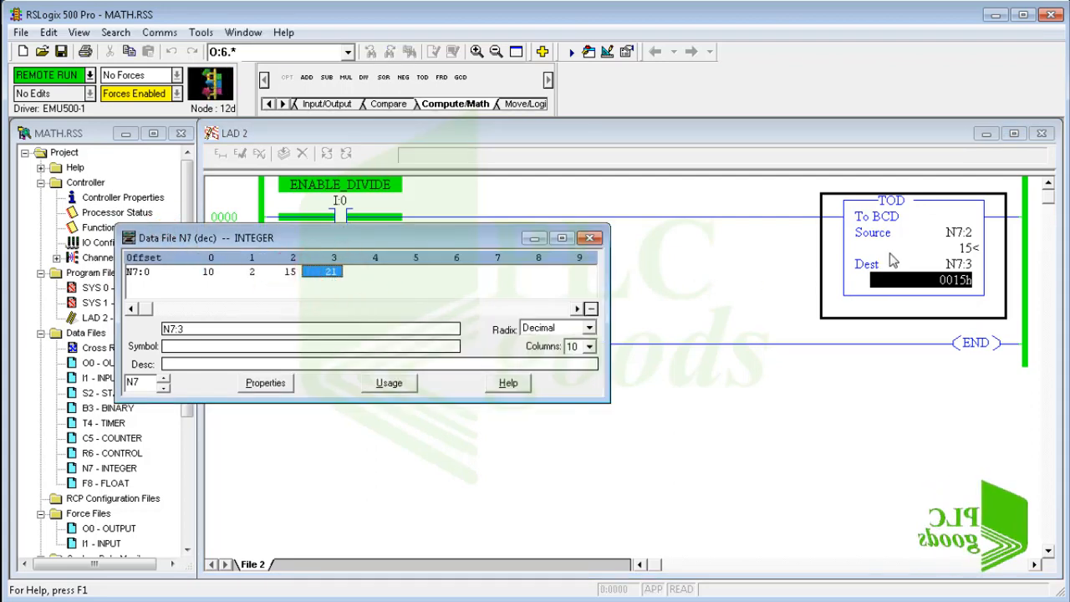
{"action": "mouse_move", "coordinate": [959, 286]}
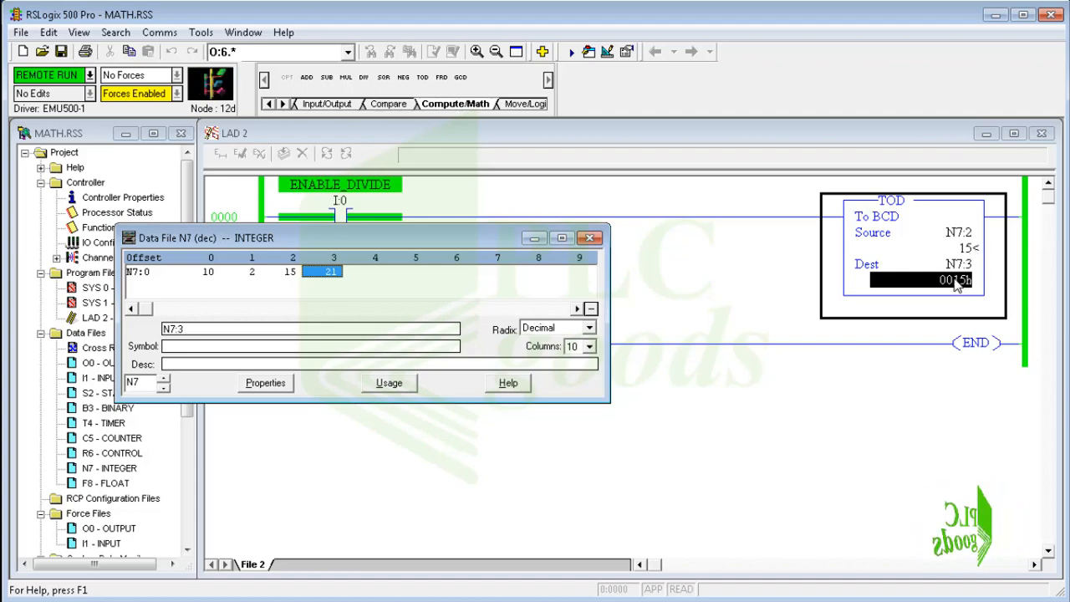
{"action": "left_click", "coordinate": [586, 327]}
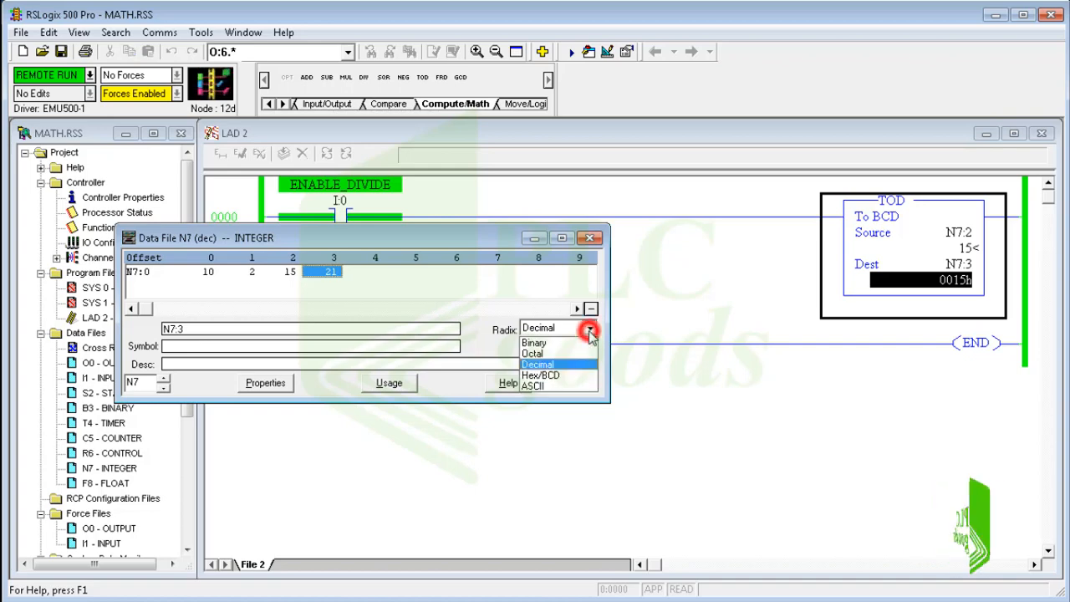
{"action": "mouse_move", "coordinate": [549, 363]}
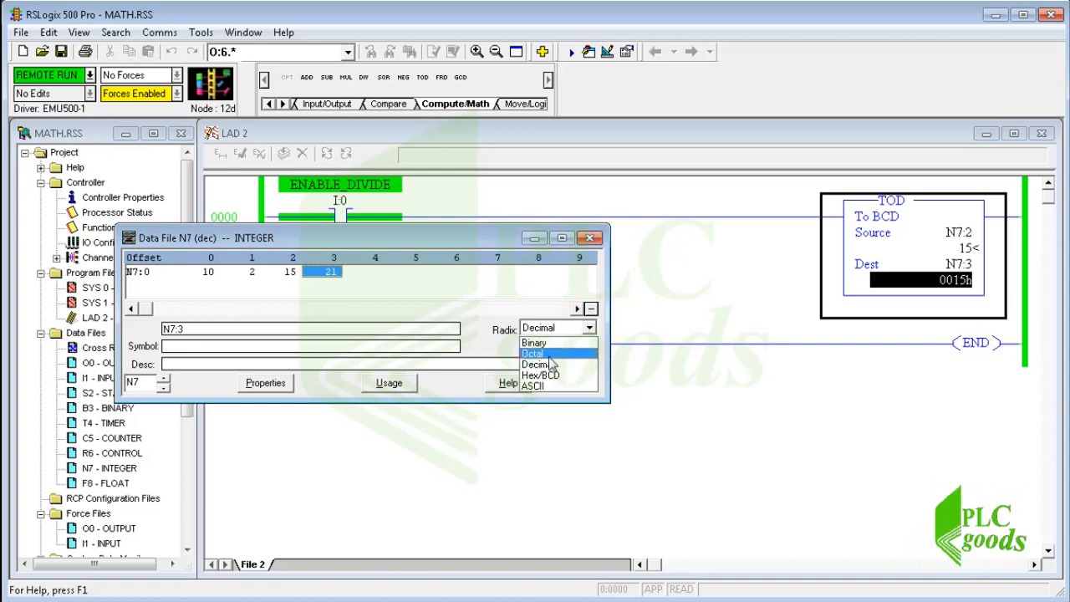
{"action": "left_click", "coordinate": [532, 341]}
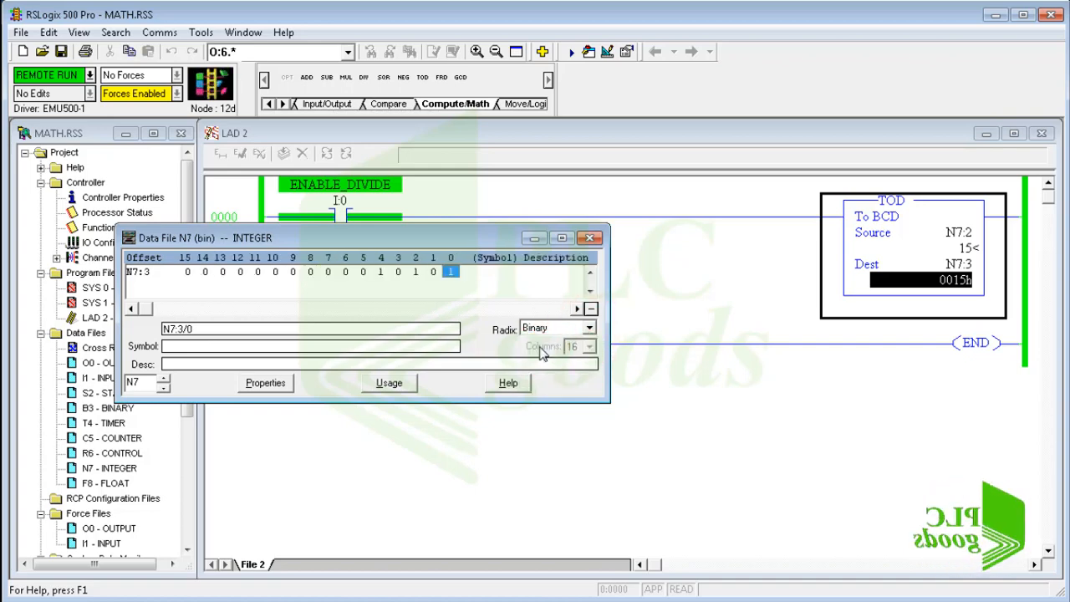
{"action": "left_click", "coordinate": [589, 274]}
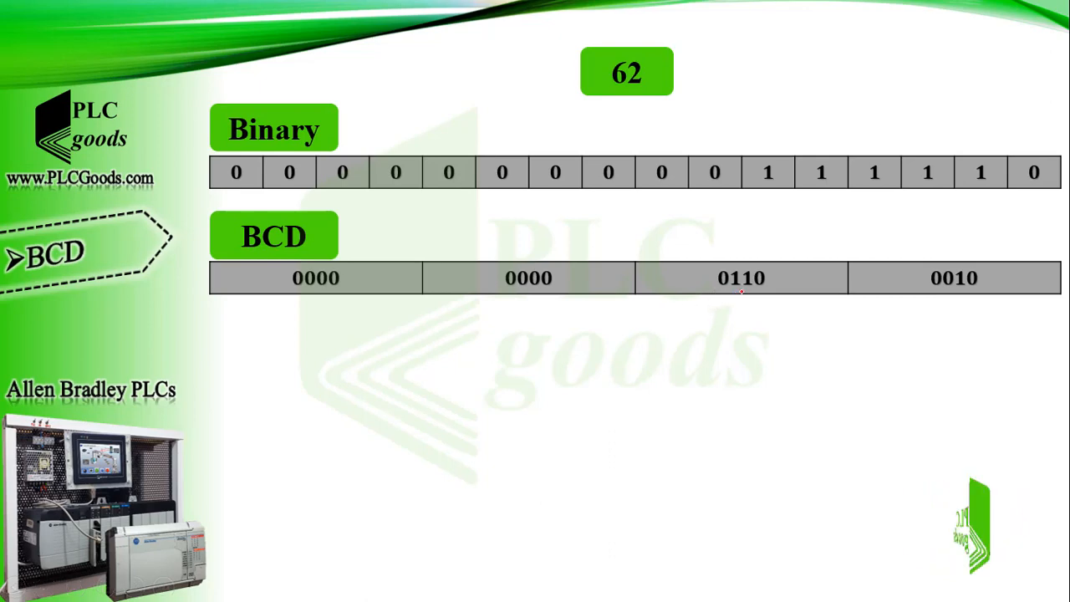
Step: Draw red arrows linking 62 to its BCD groups 0110 and 0010 and the seven-segment decoder
{"action": "left_click_drag", "start_coordinate": [619, 92], "coordinate": [744, 288]}
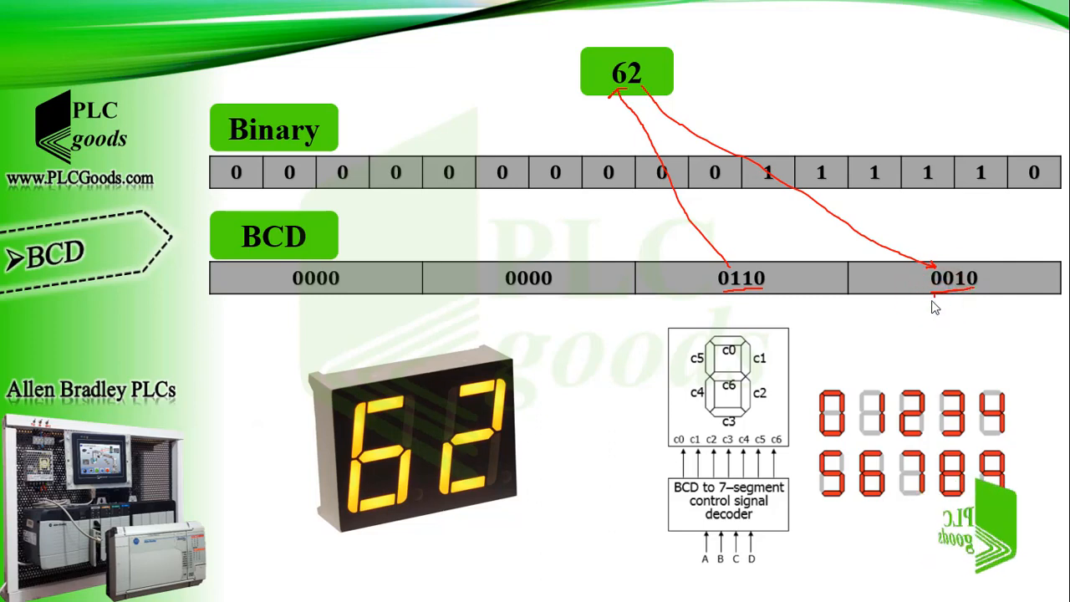
{"action": "left_click_drag", "start_coordinate": [953, 297], "coordinate": [731, 573]}
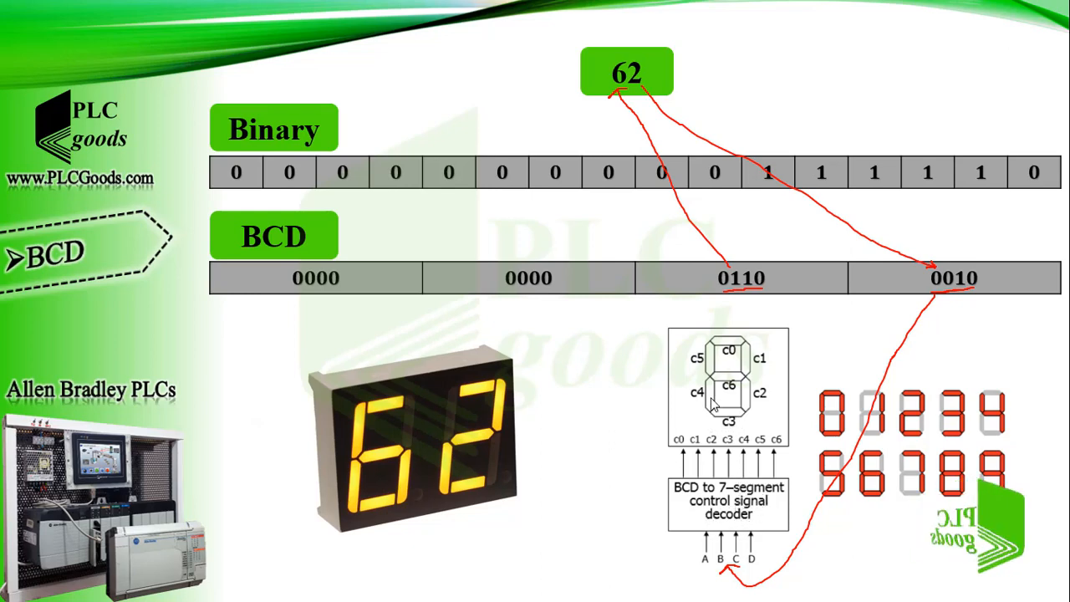
{"action": "left_click", "coordinate": [726, 388]}
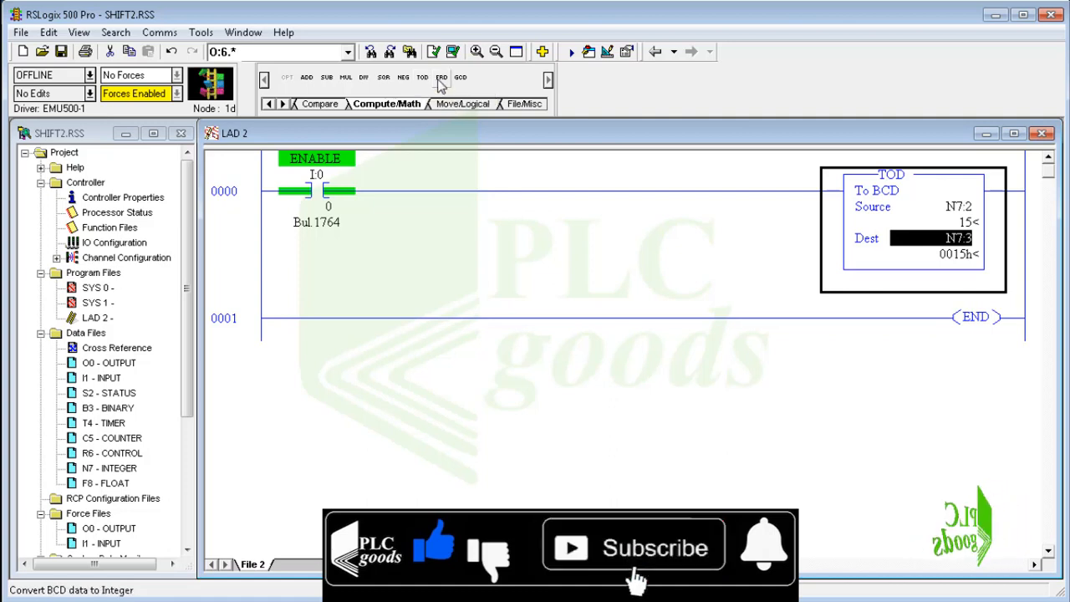
{"action": "mouse_move", "coordinate": [441, 79]}
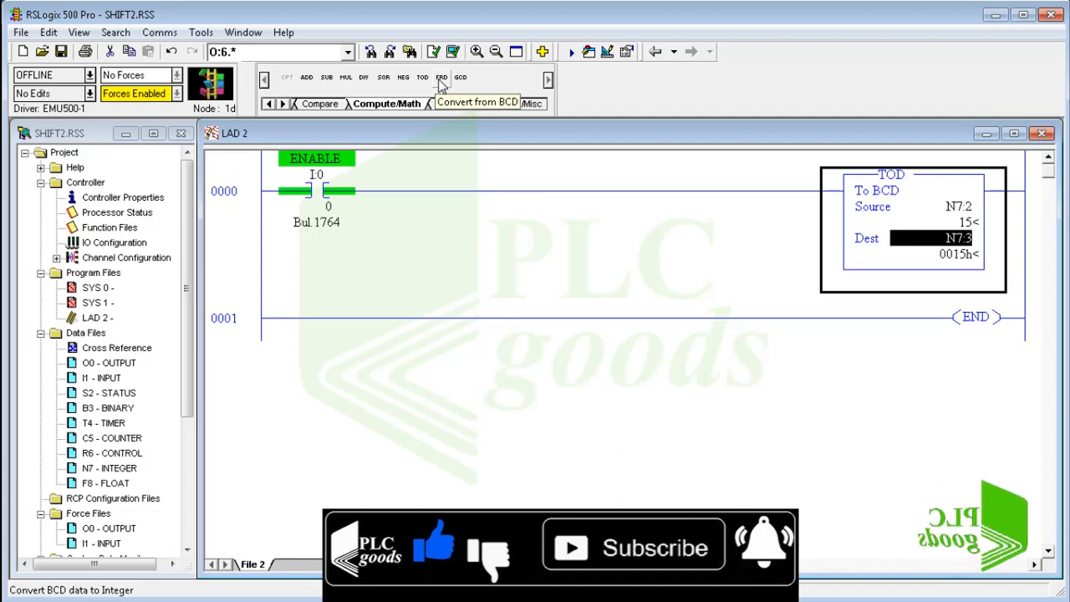
{"action": "mouse_move", "coordinate": [466, 79]}
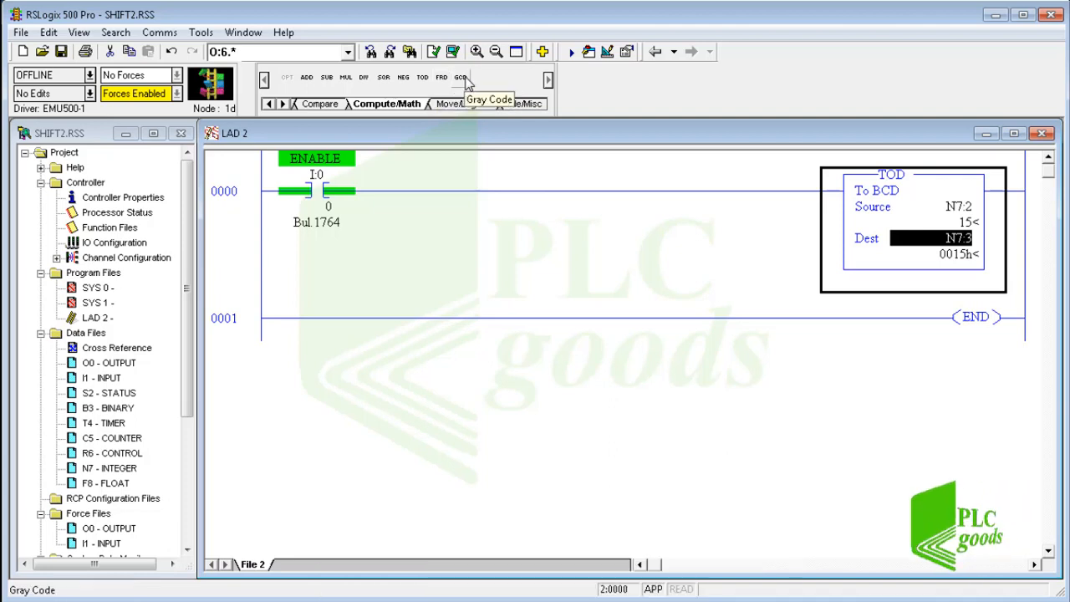
Step: Insert a GCD Gray Code instruction after the TOD on rung 0000
{"action": "left_click", "coordinate": [465, 76]}
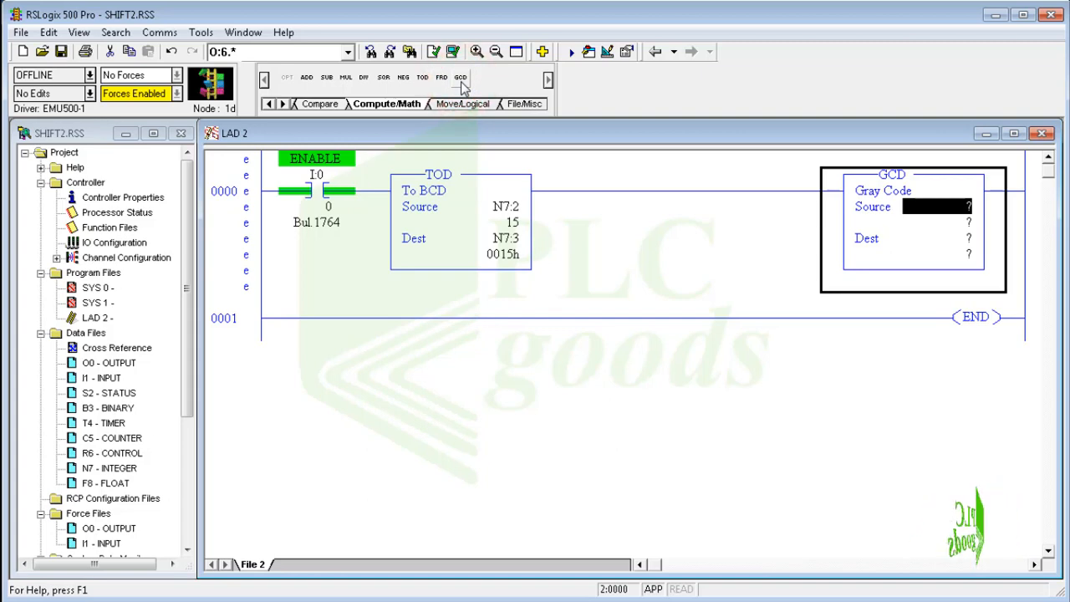
{"action": "mouse_move", "coordinate": [842, 173]}
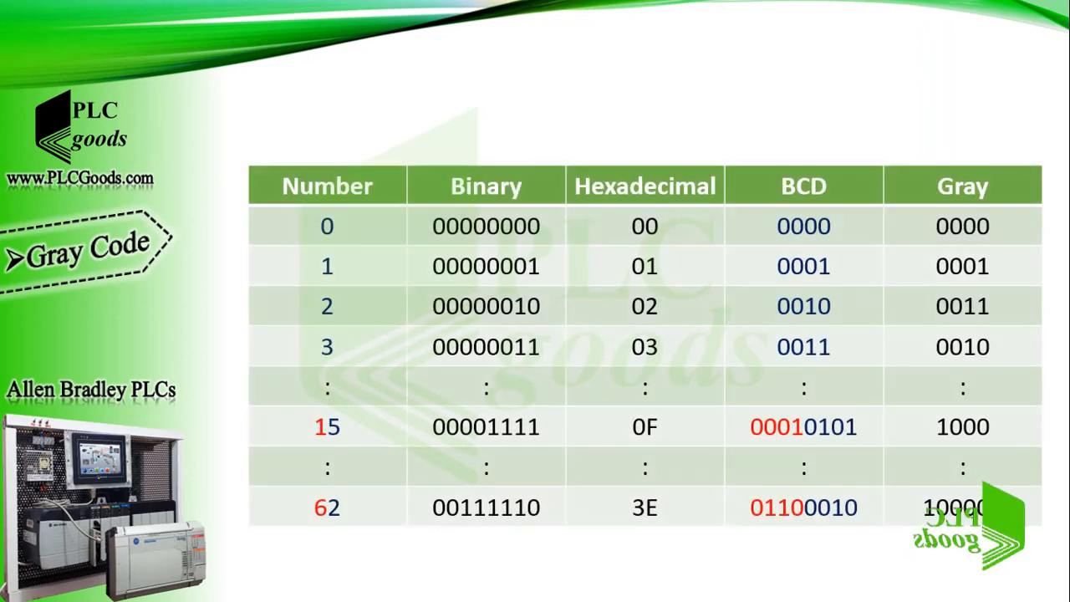
{"action": "mouse_move", "coordinate": [493, 194]}
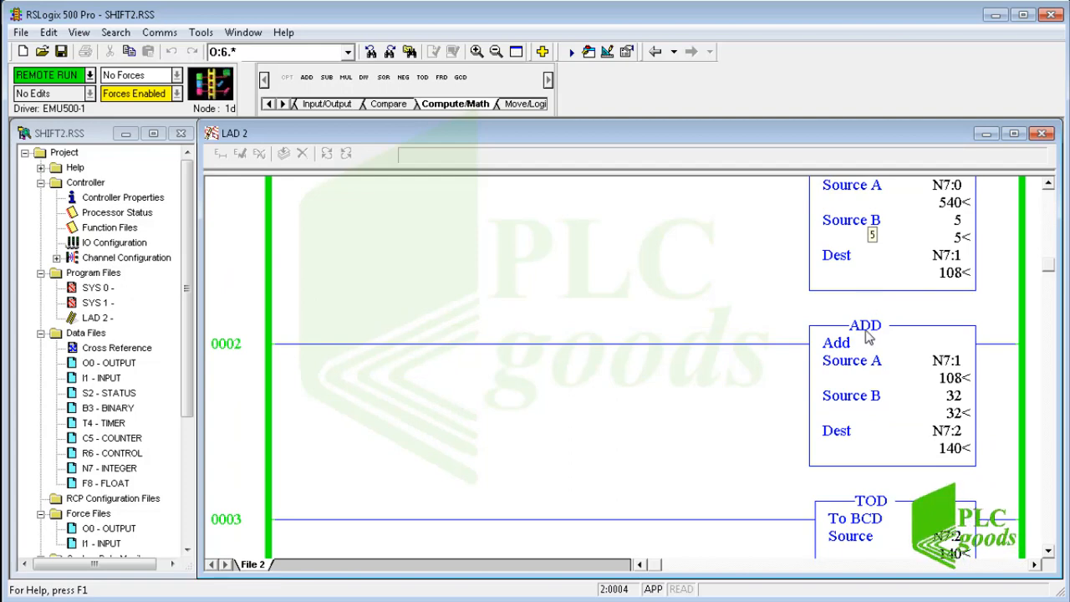
Step: In the I1 input data file, switch radix to Decimal and set I:1.0 to 25
{"action": "scroll", "scroll_direction": "down", "scroll_amount": 3}
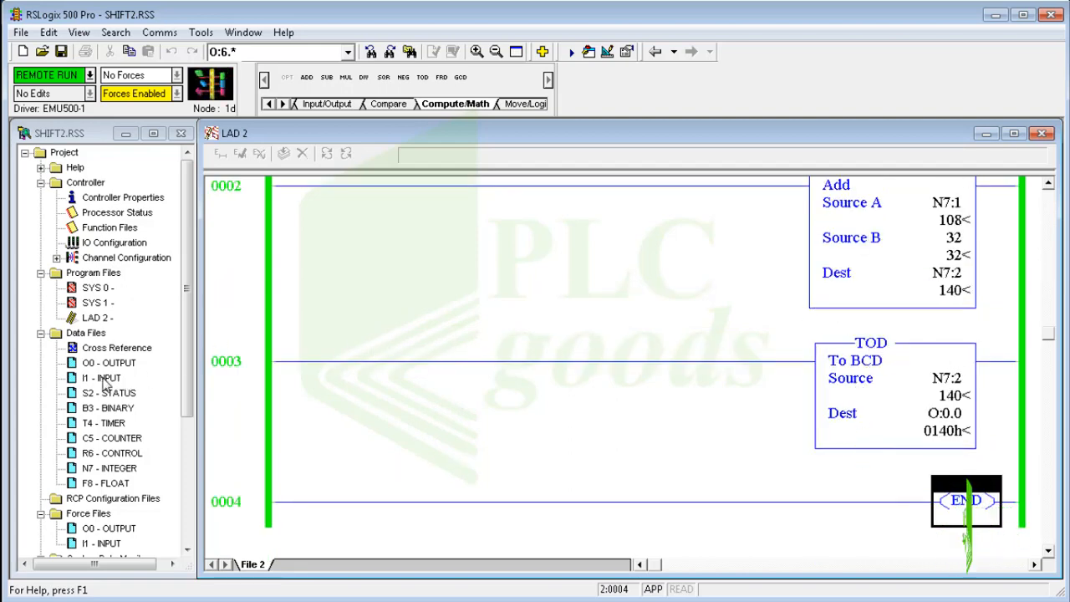
{"action": "double_click", "coordinate": [96, 377]}
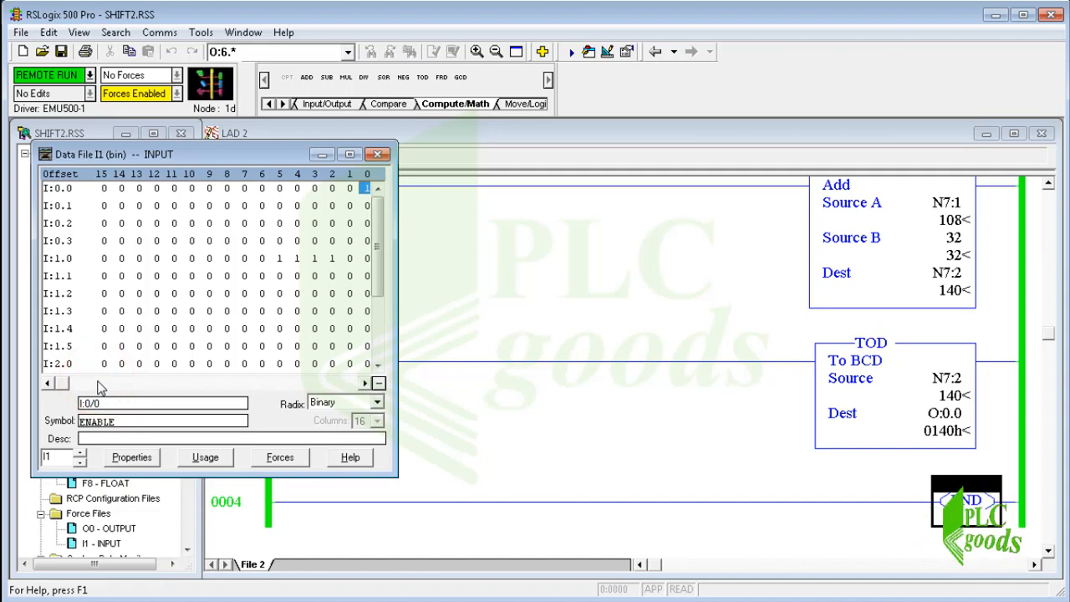
{"action": "left_click", "coordinate": [375, 402]}
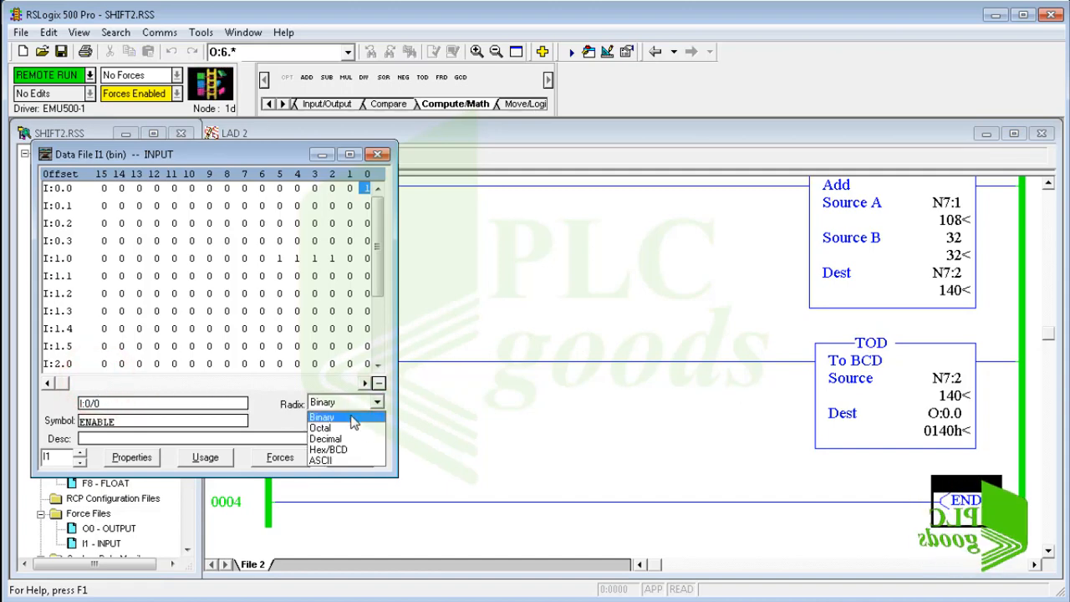
{"action": "left_click", "coordinate": [325, 438]}
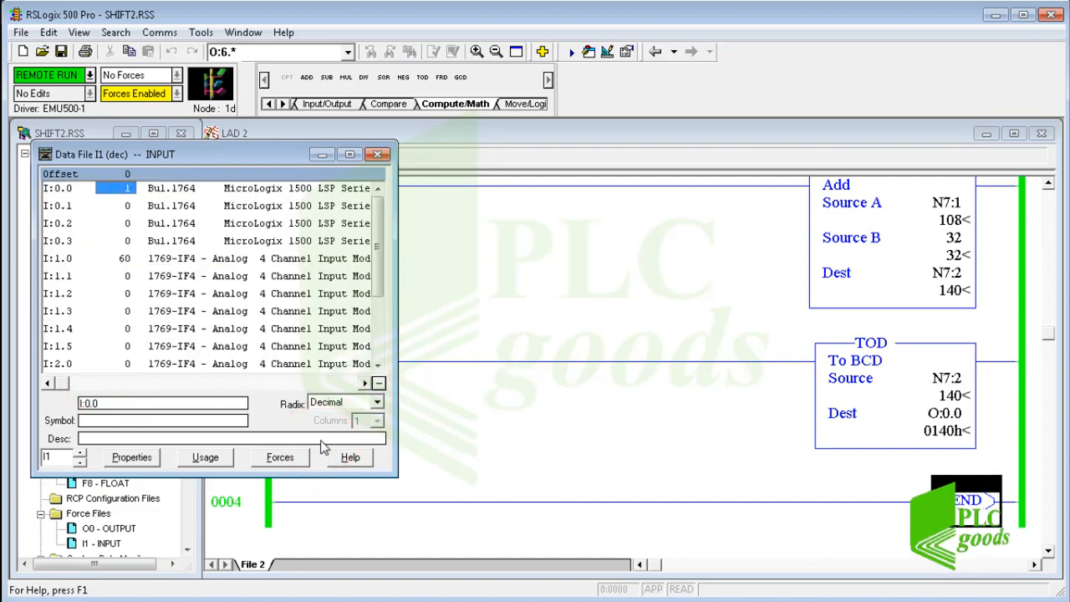
{"action": "left_click", "coordinate": [76, 258]}
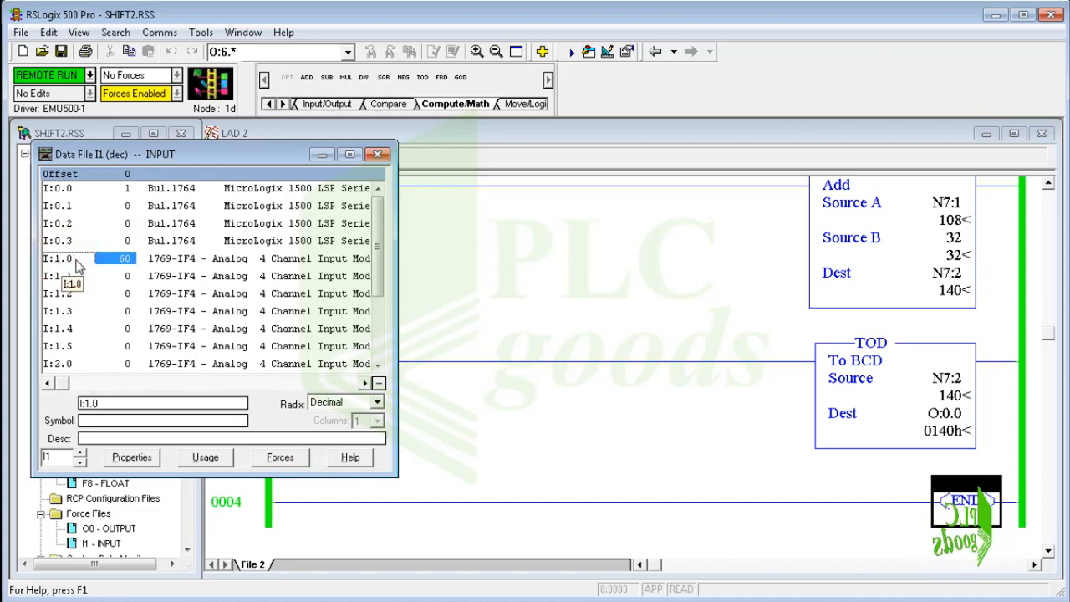
{"action": "double_click", "coordinate": [118, 258]}
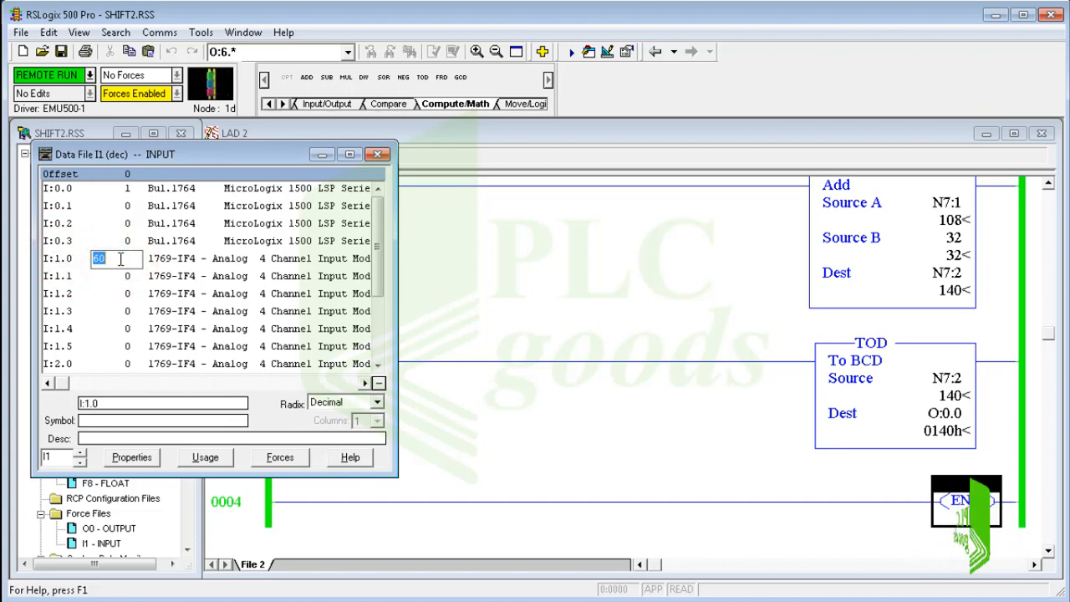
{"action": "type", "text": "25"}
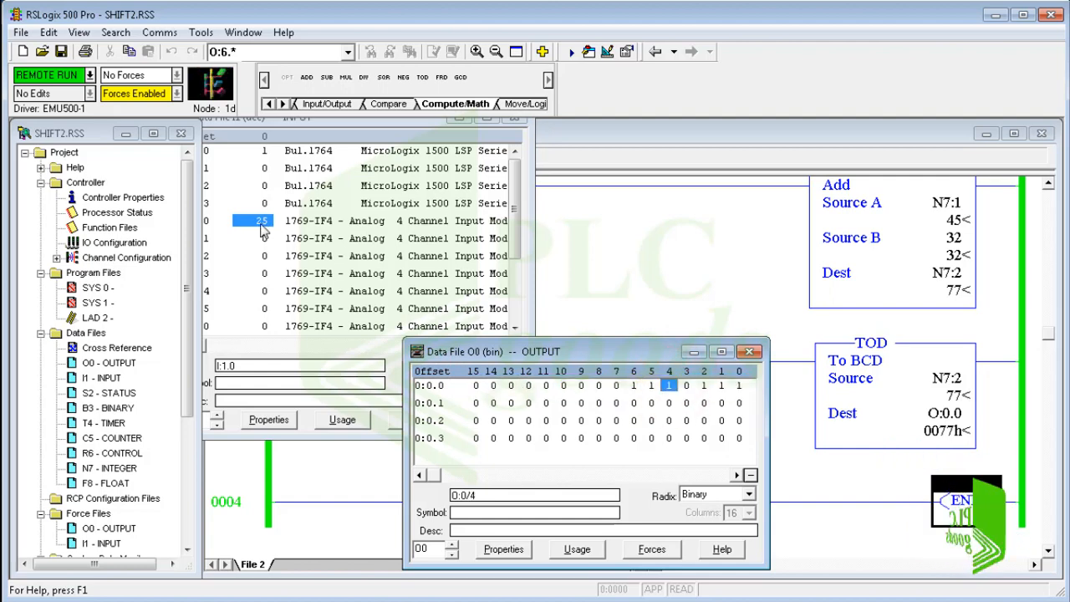
Step: Enter 52 for input I:1.0 and check output O:0.0 shows 0126
{"action": "left_click", "coordinate": [242, 221]}
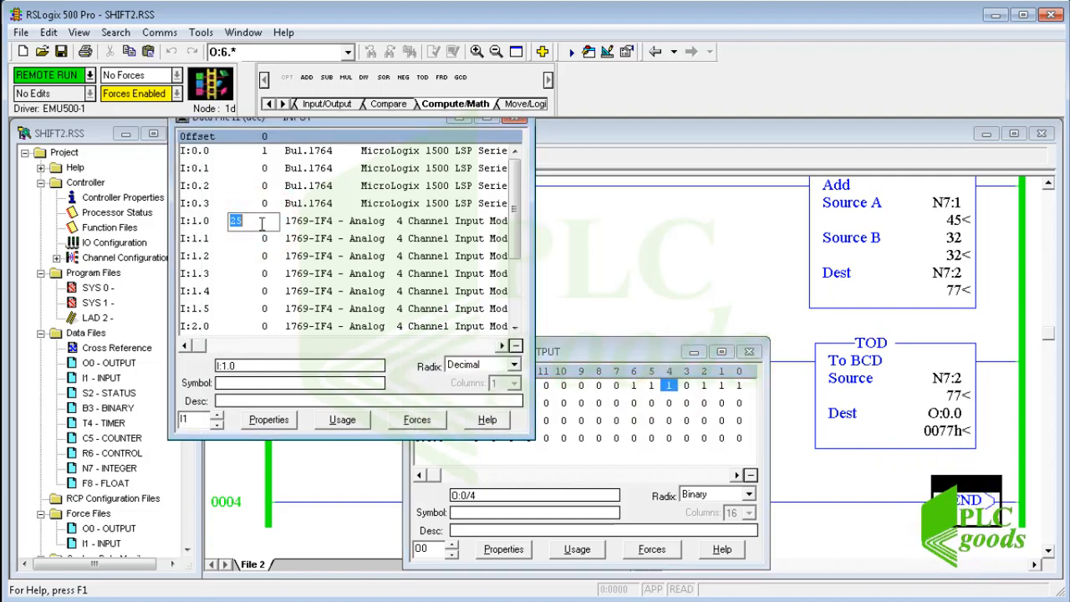
{"action": "type", "text": "52"}
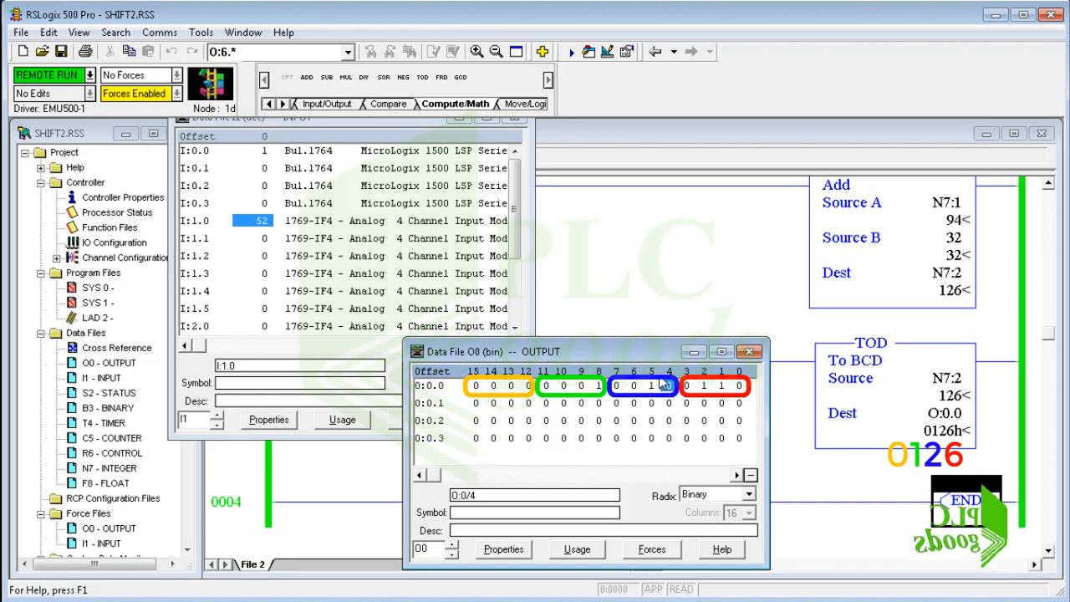
{"action": "left_click", "coordinate": [695, 391]}
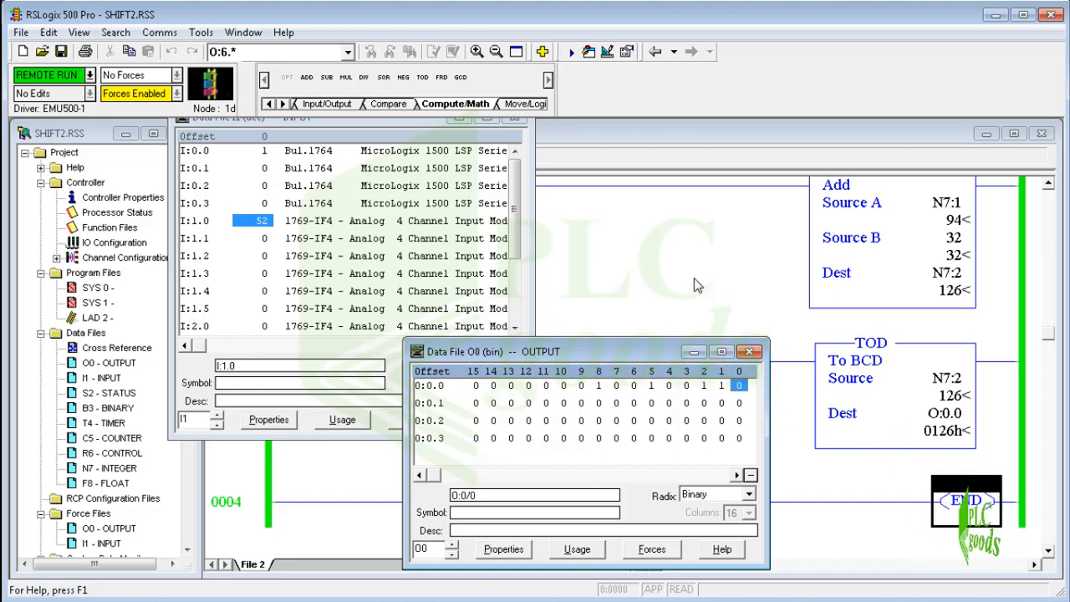
Step: Scroll the instruction tab bar and show the File Shift/Sequencer instructions
{"action": "left_click", "coordinate": [282, 102]}
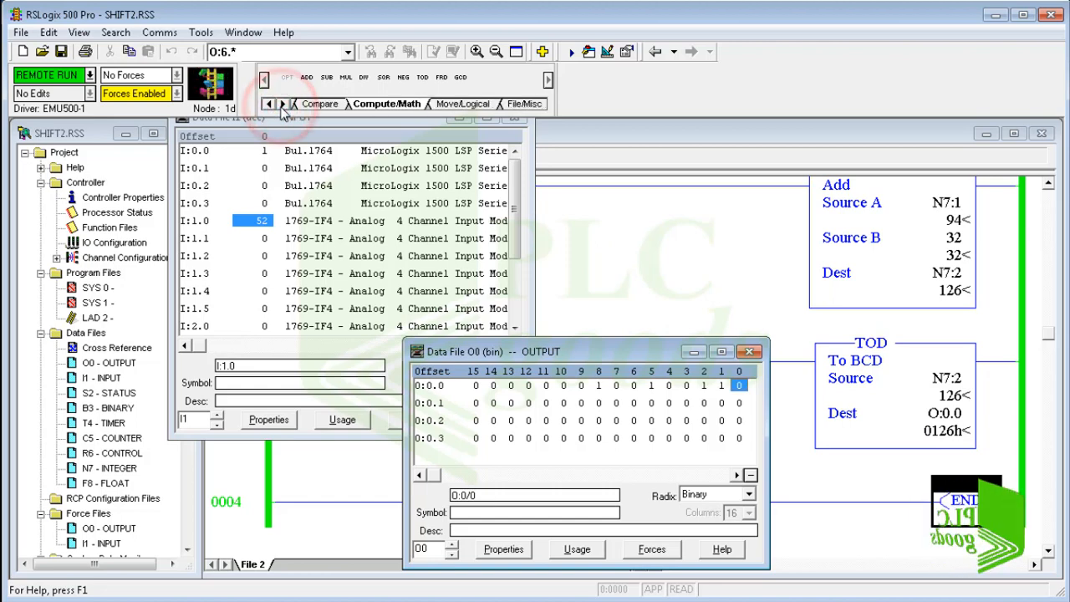
{"action": "left_click", "coordinate": [283, 103]}
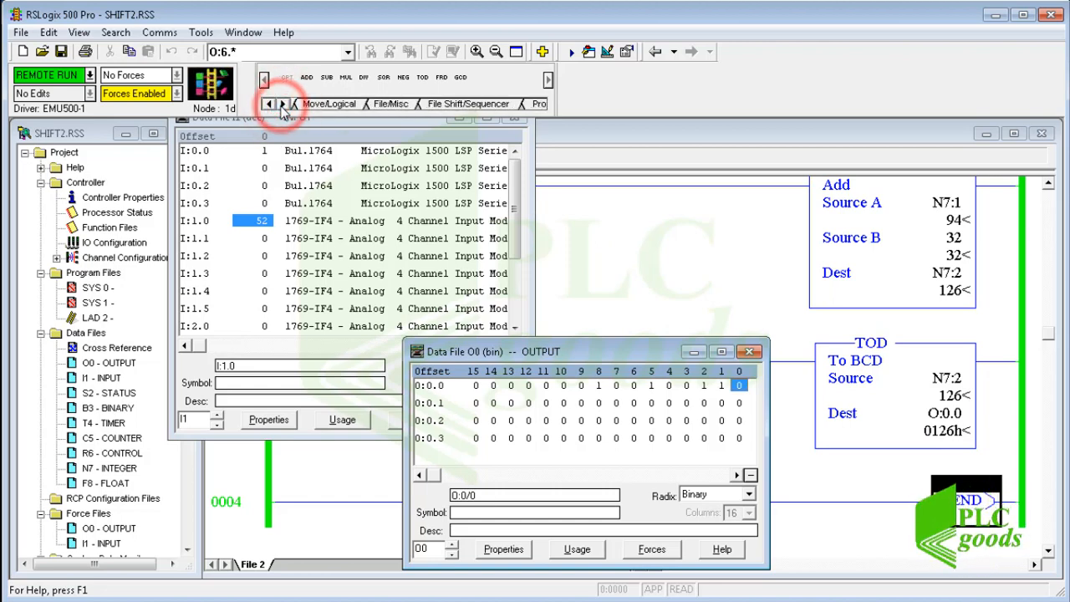
{"action": "left_click", "coordinate": [464, 104]}
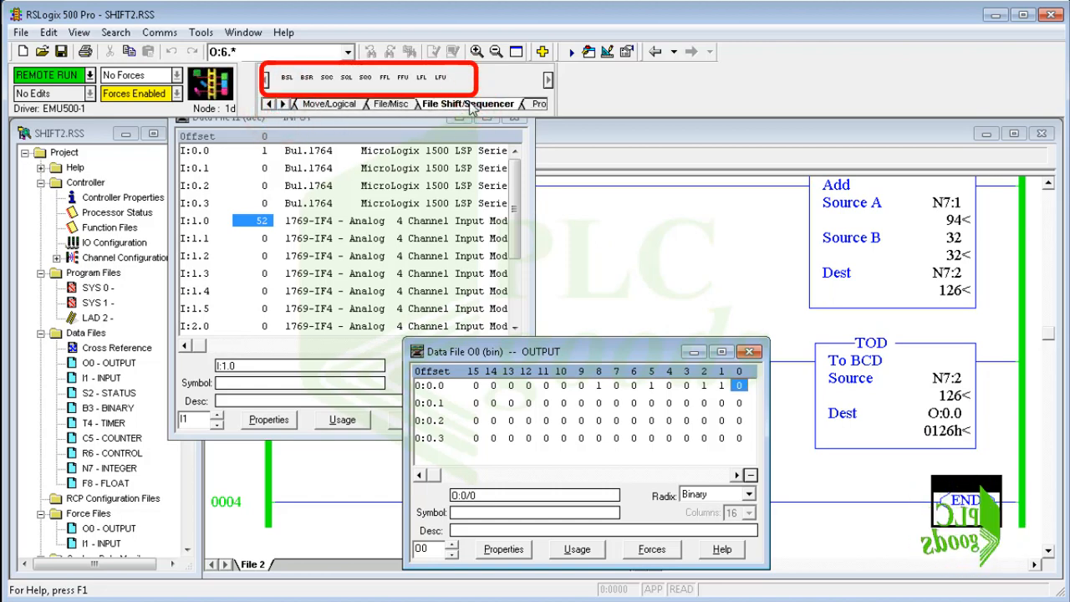